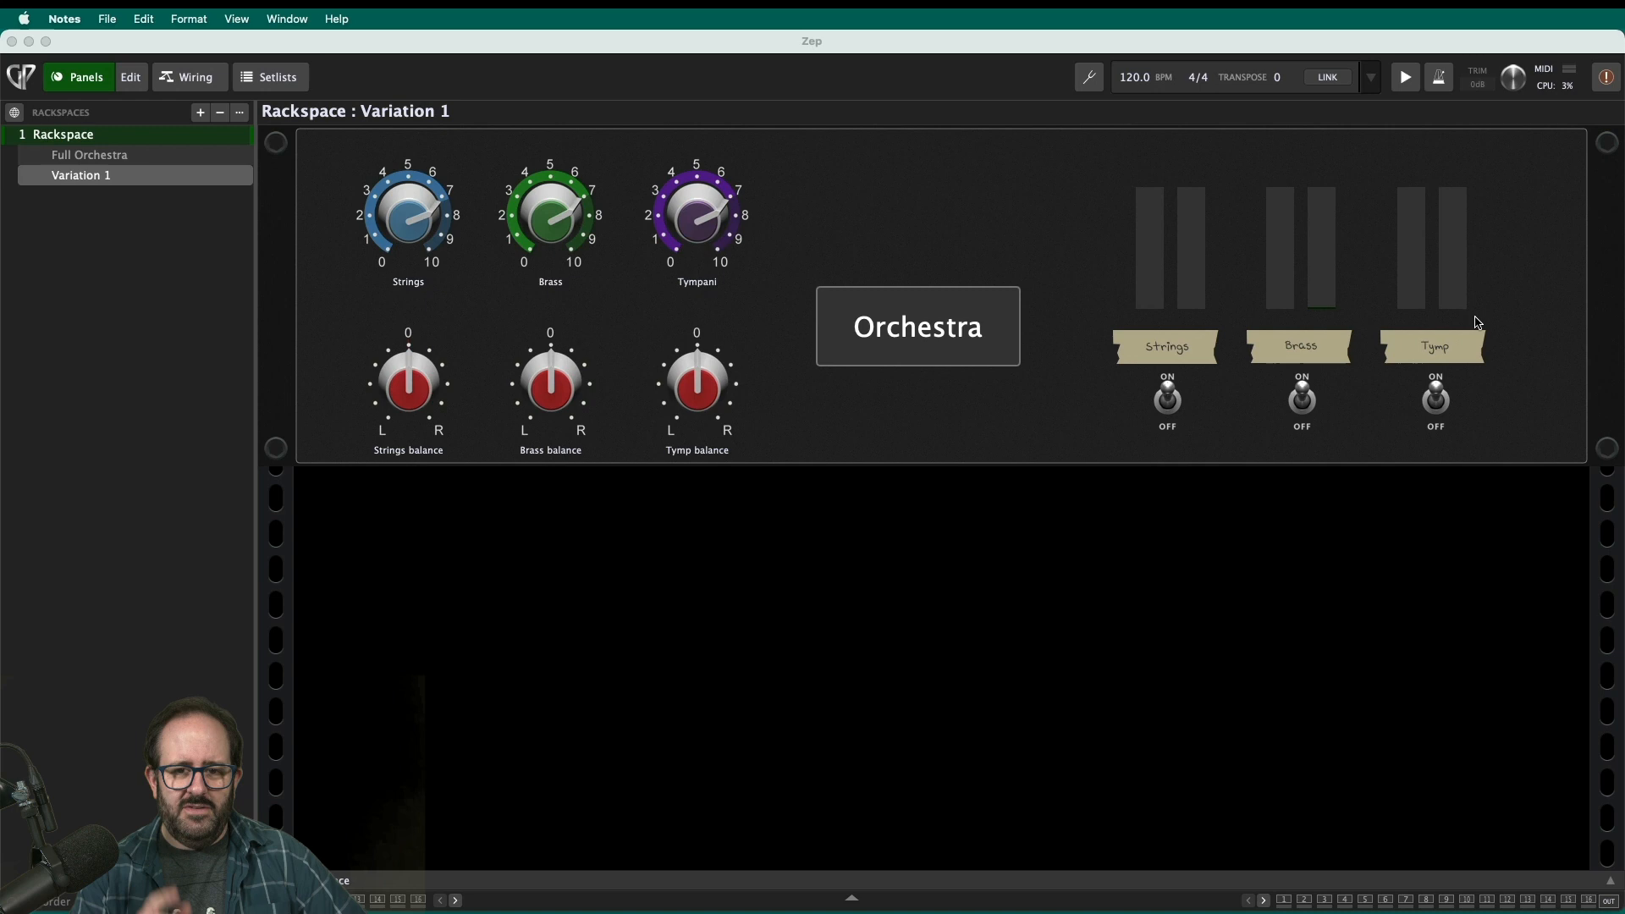
pyautogui.moveTo(841, 387)
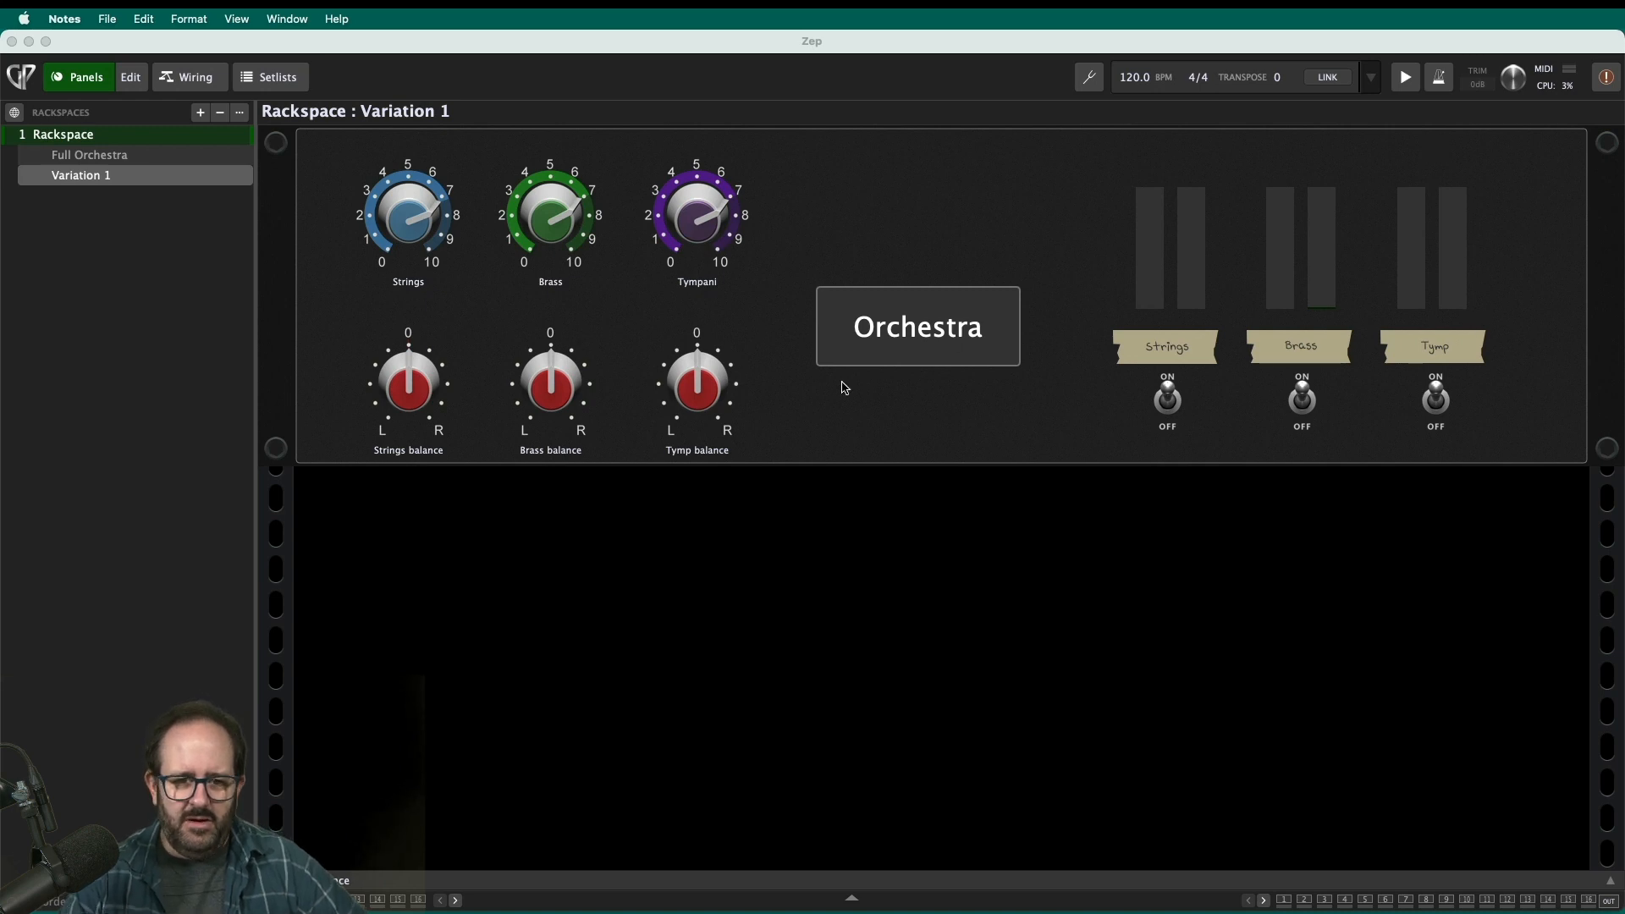
pyautogui.moveTo(371, 217)
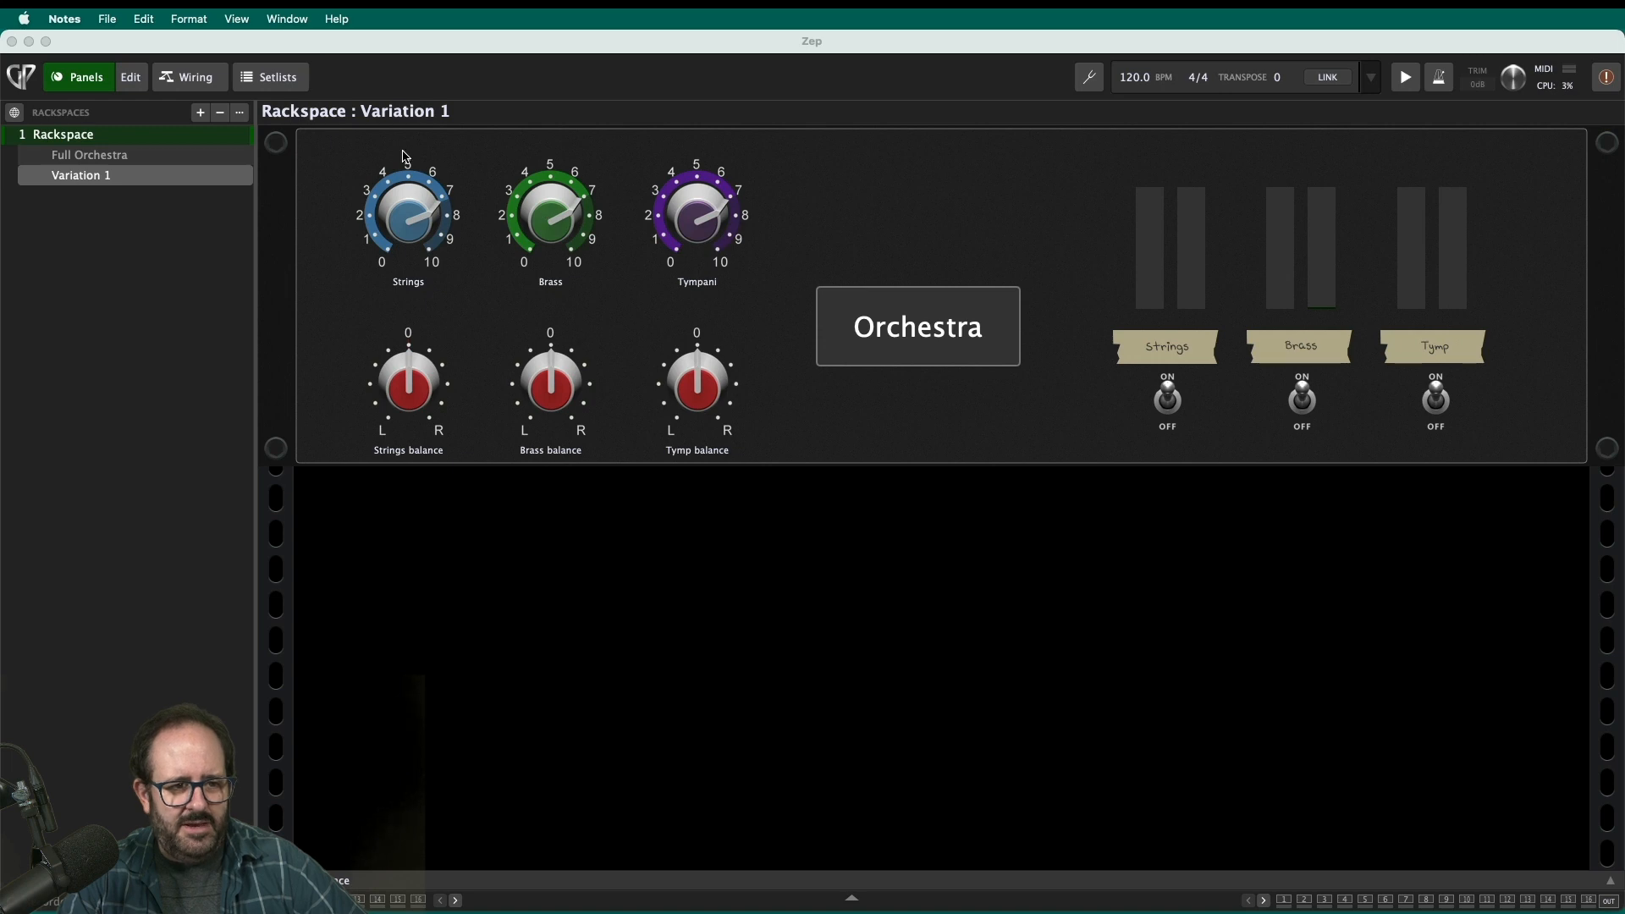
# - Show the Wiring view, then open and close the UVI Tymp timpani plugin window
pyautogui.click(188, 76)
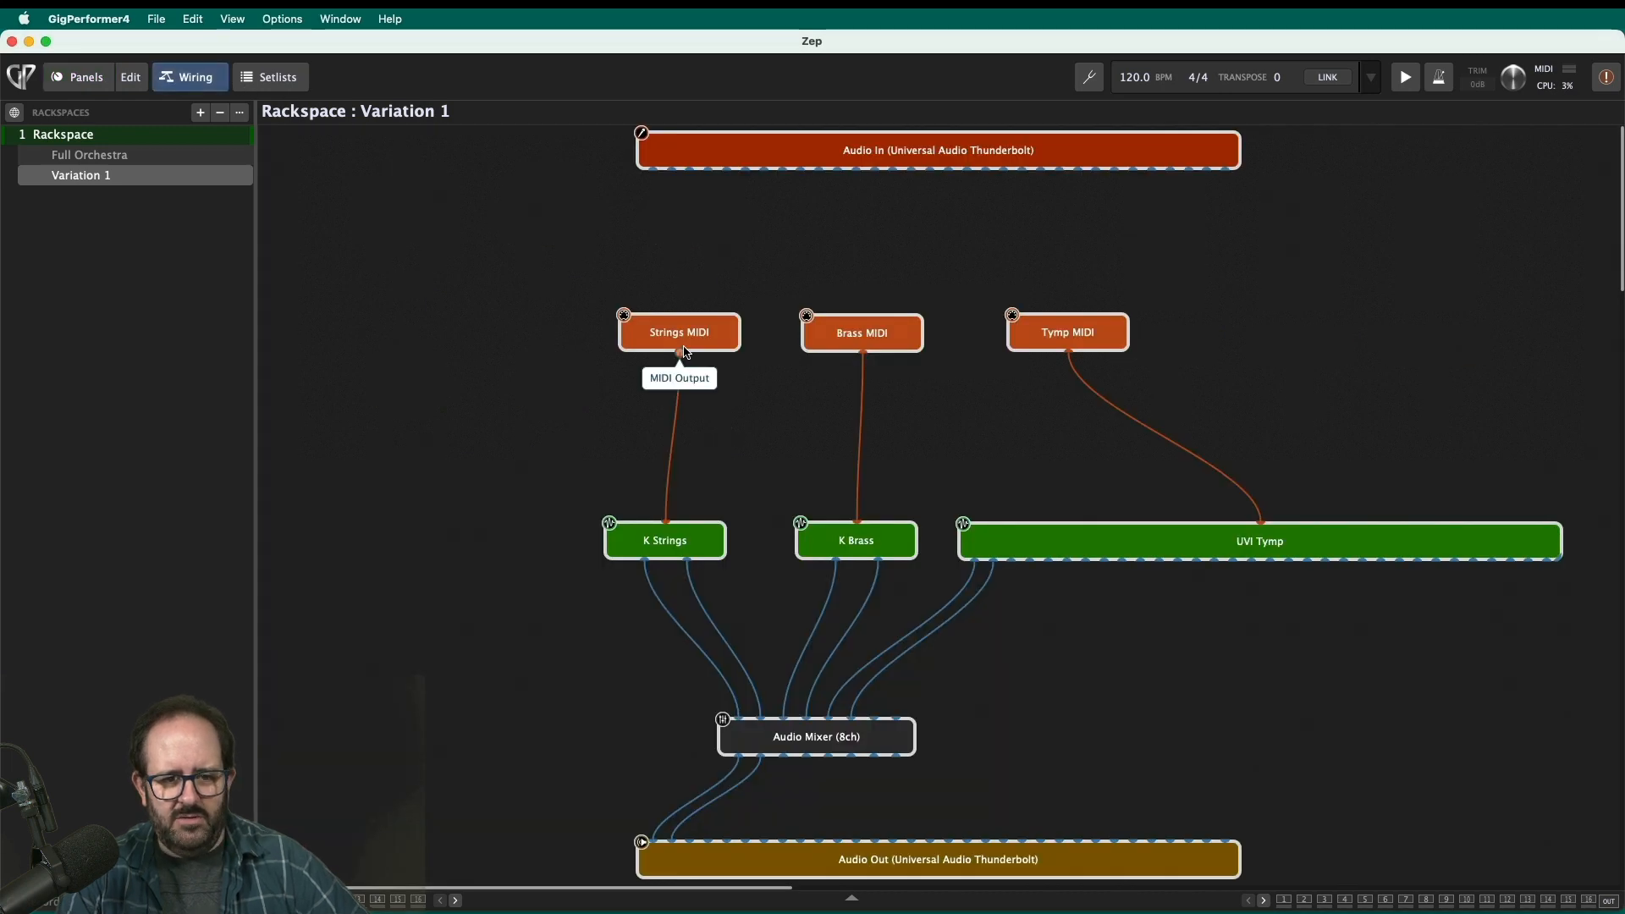
pyautogui.moveTo(1012, 342)
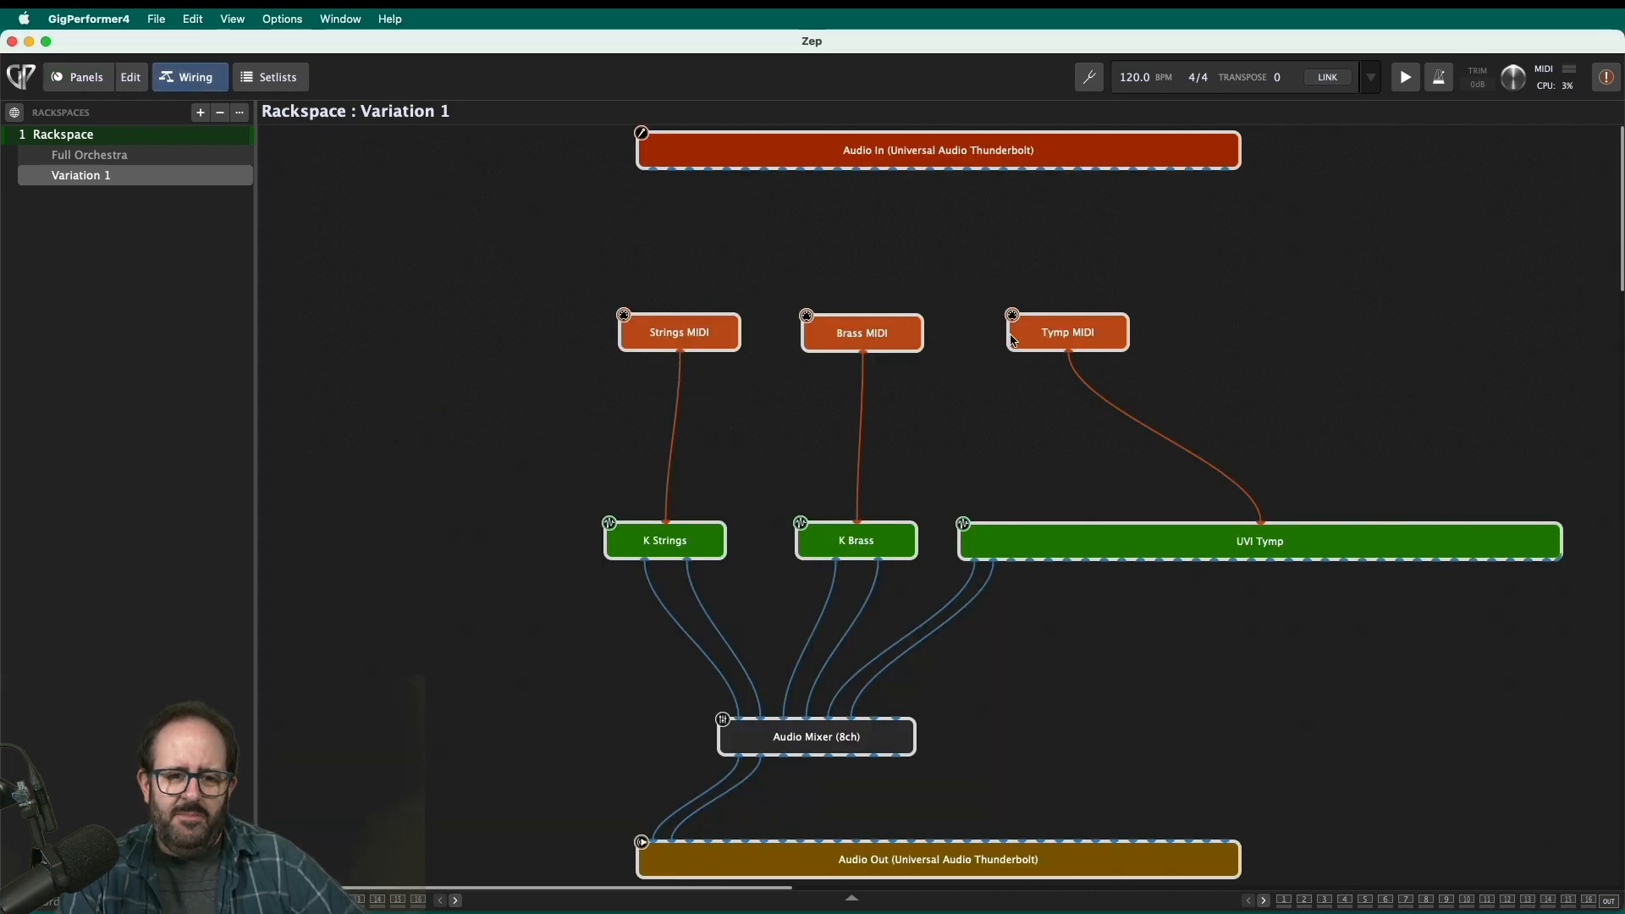
pyautogui.moveTo(1081, 459)
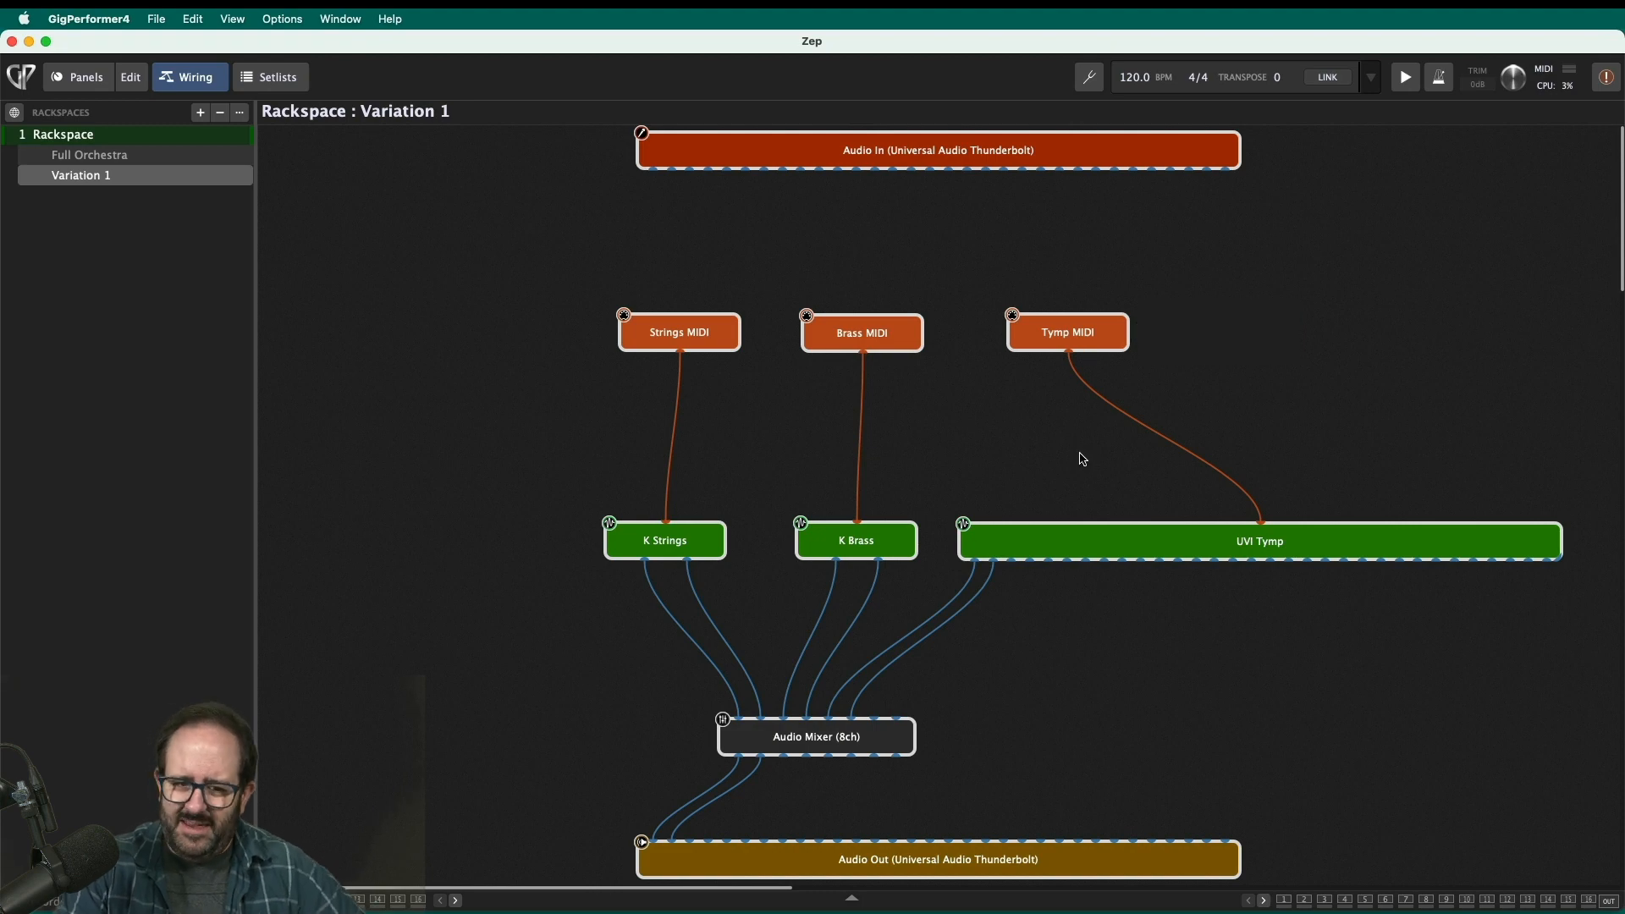
pyautogui.moveTo(988, 523)
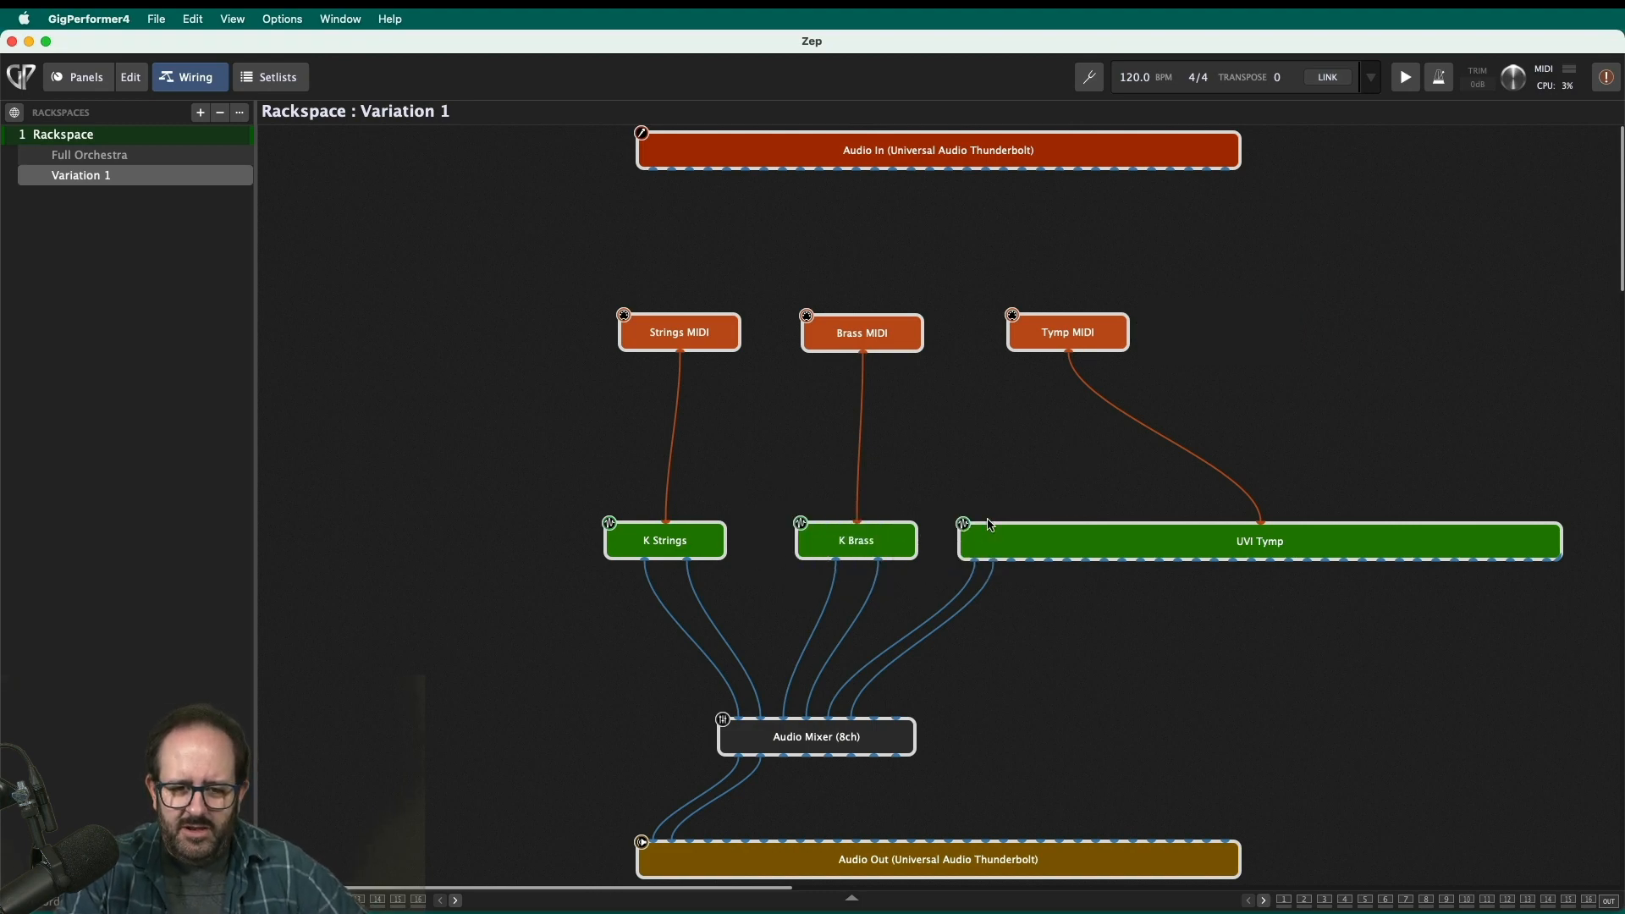
pyautogui.moveTo(656, 327)
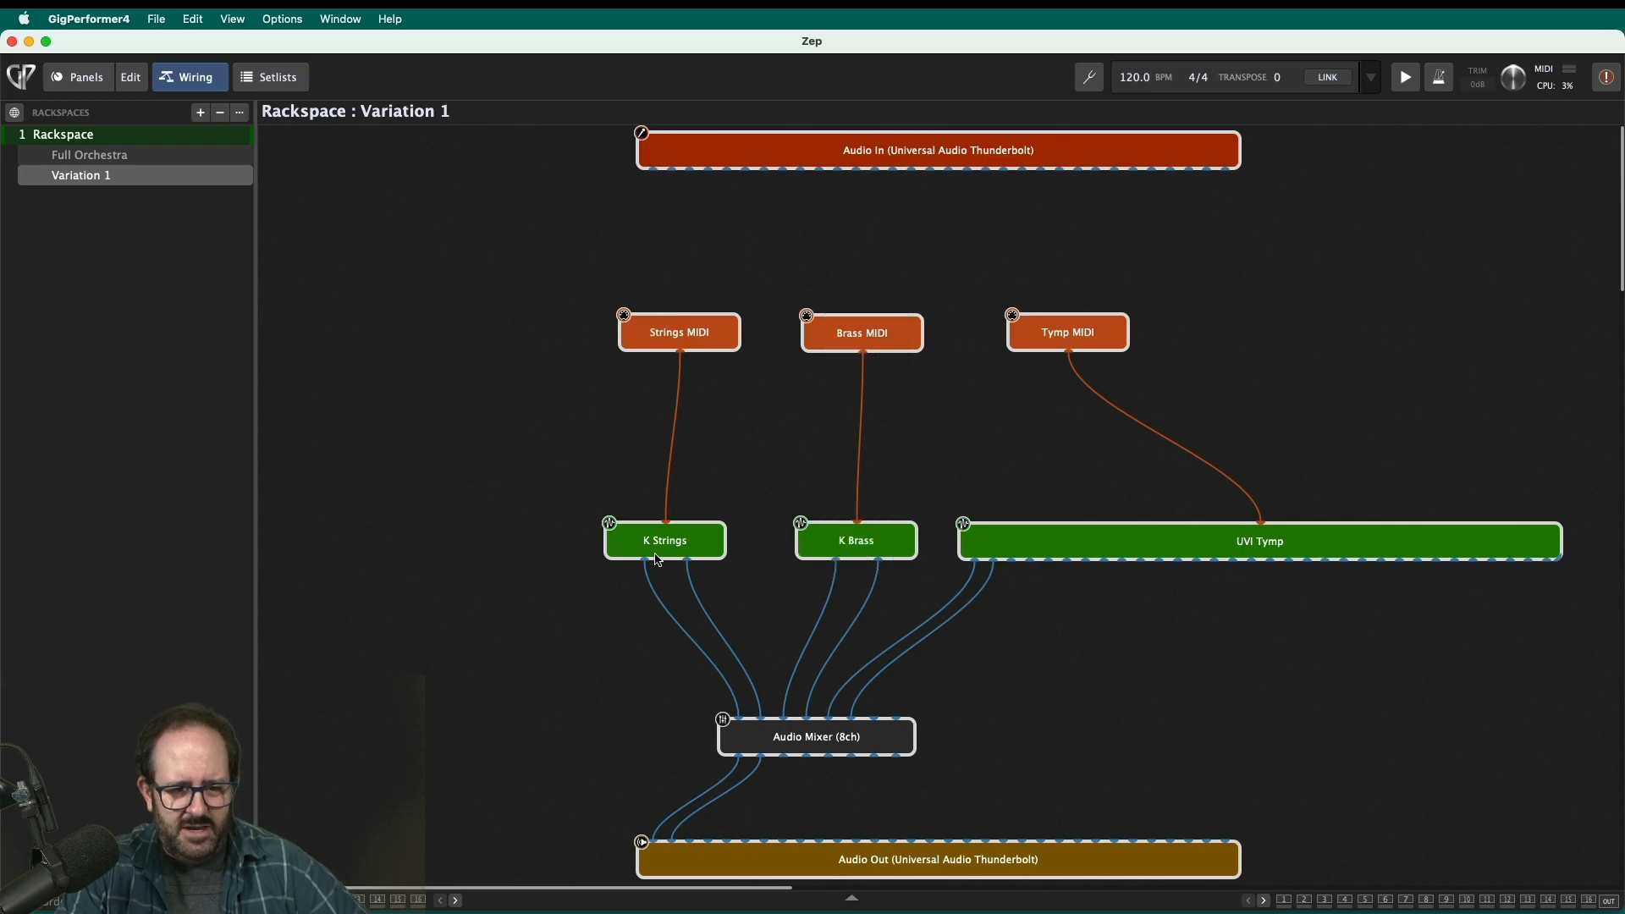
pyautogui.moveTo(888, 553)
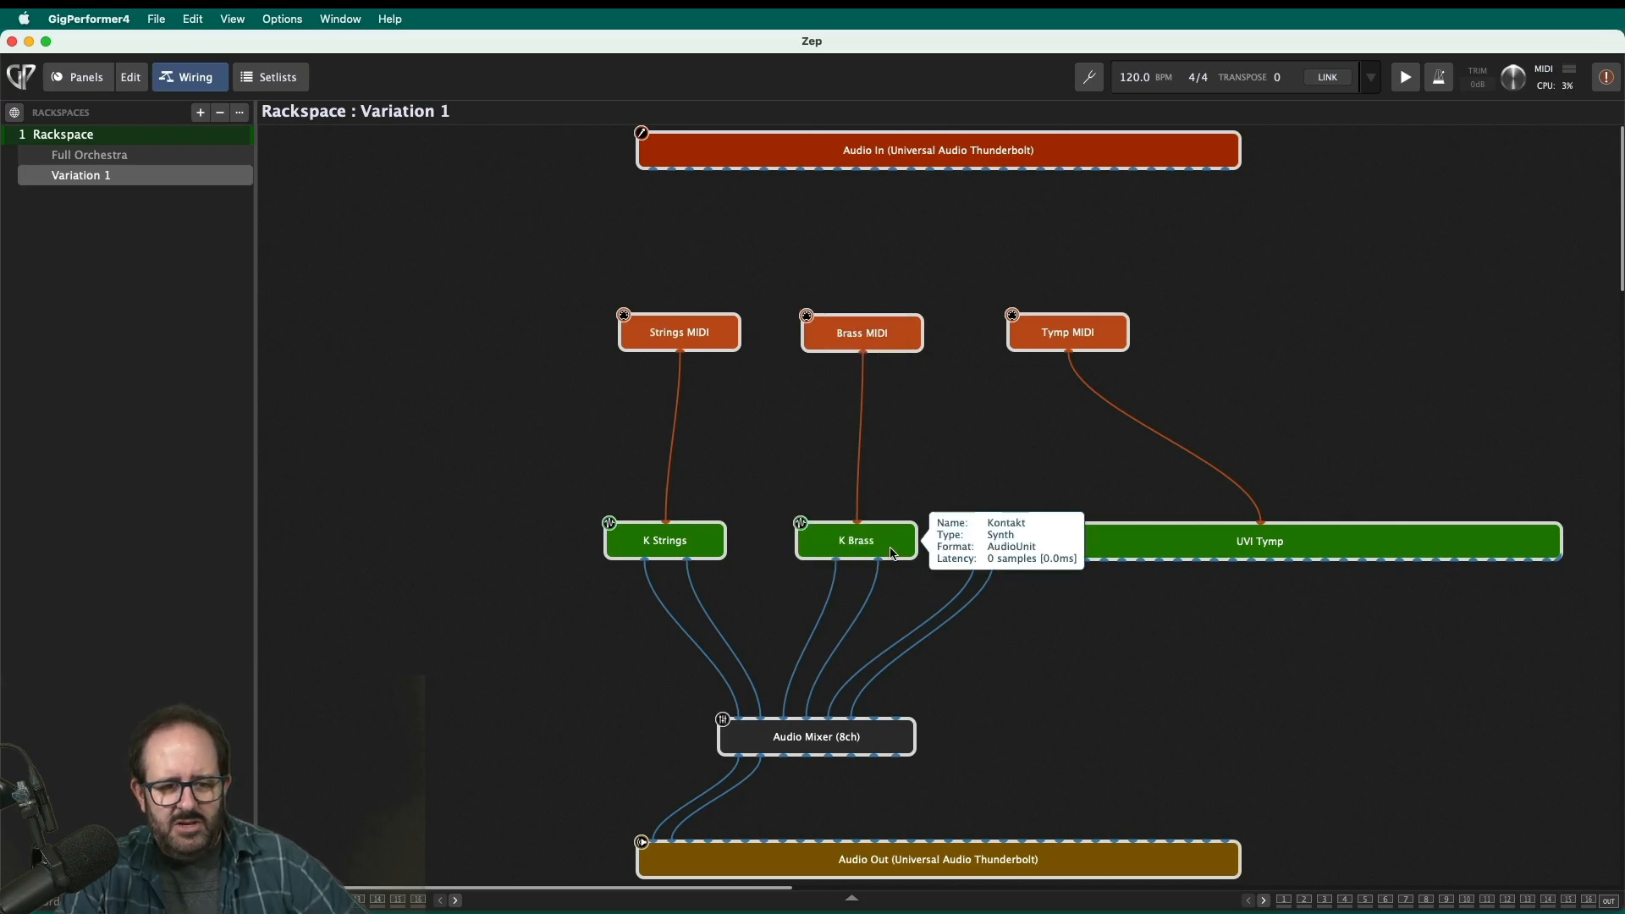
pyautogui.moveTo(1089, 410)
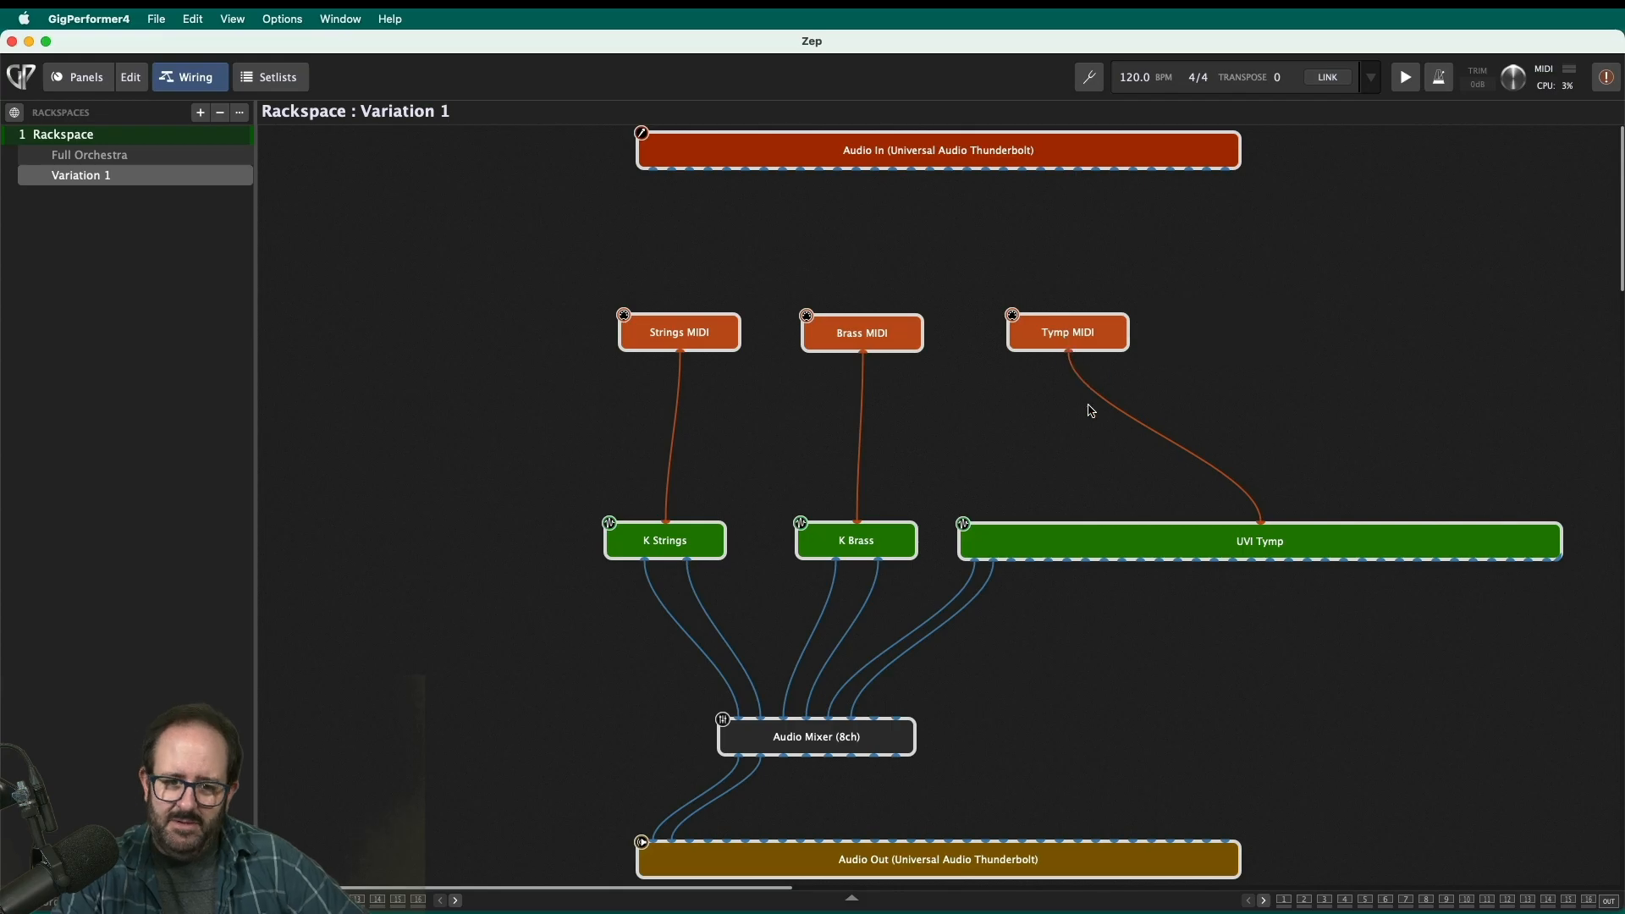
pyautogui.moveTo(1093, 540)
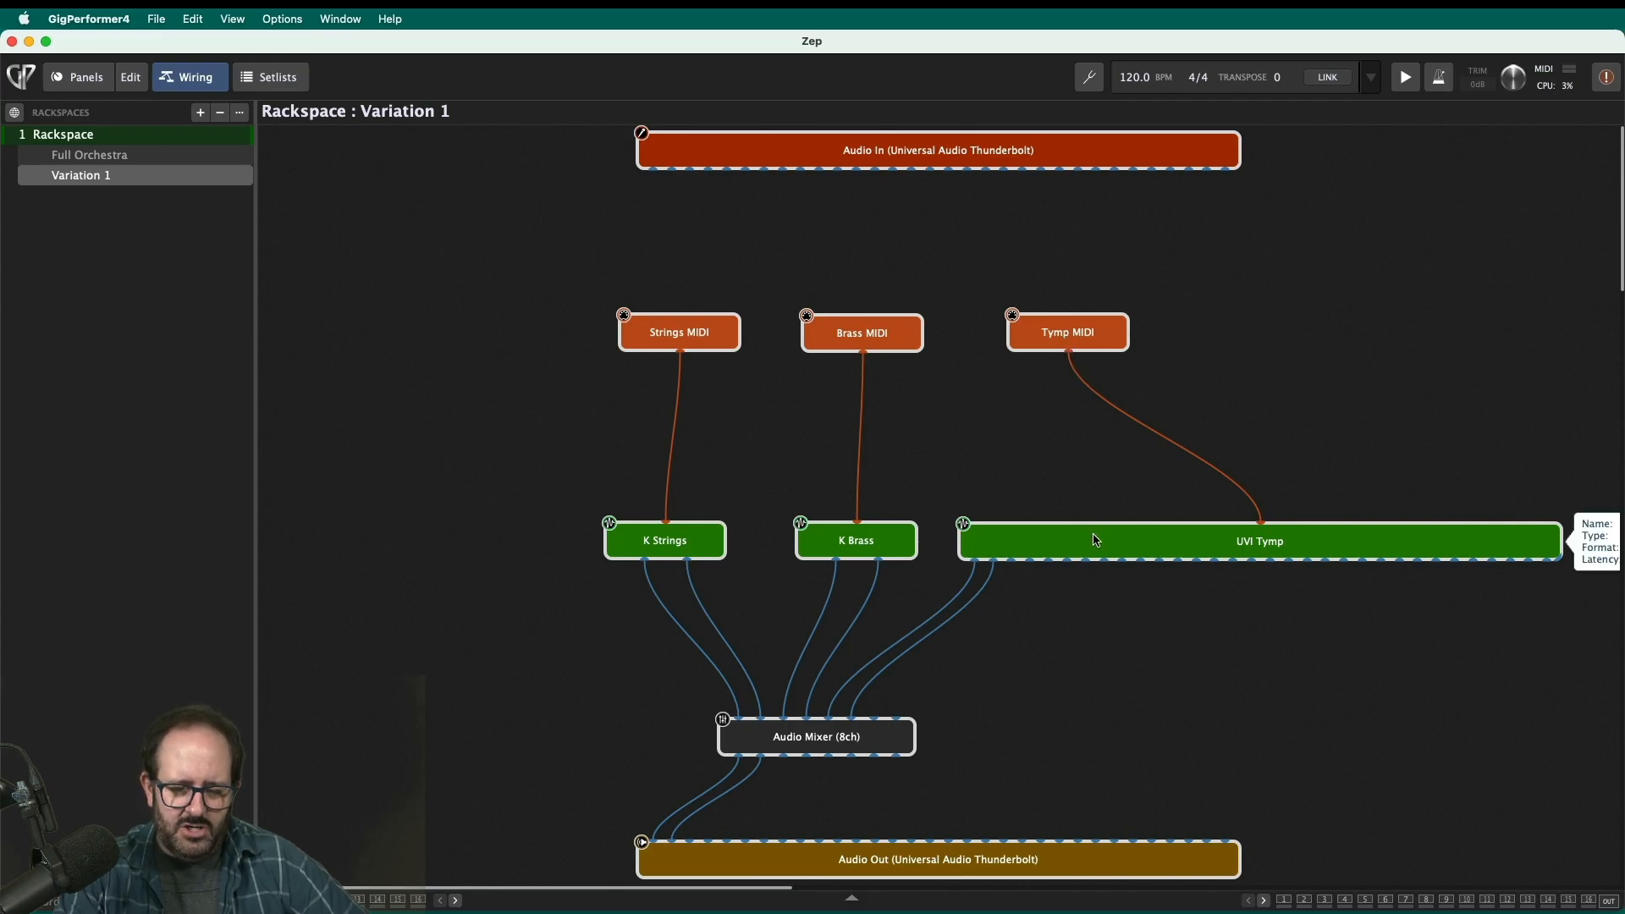
pyautogui.doubleClick(1259, 540)
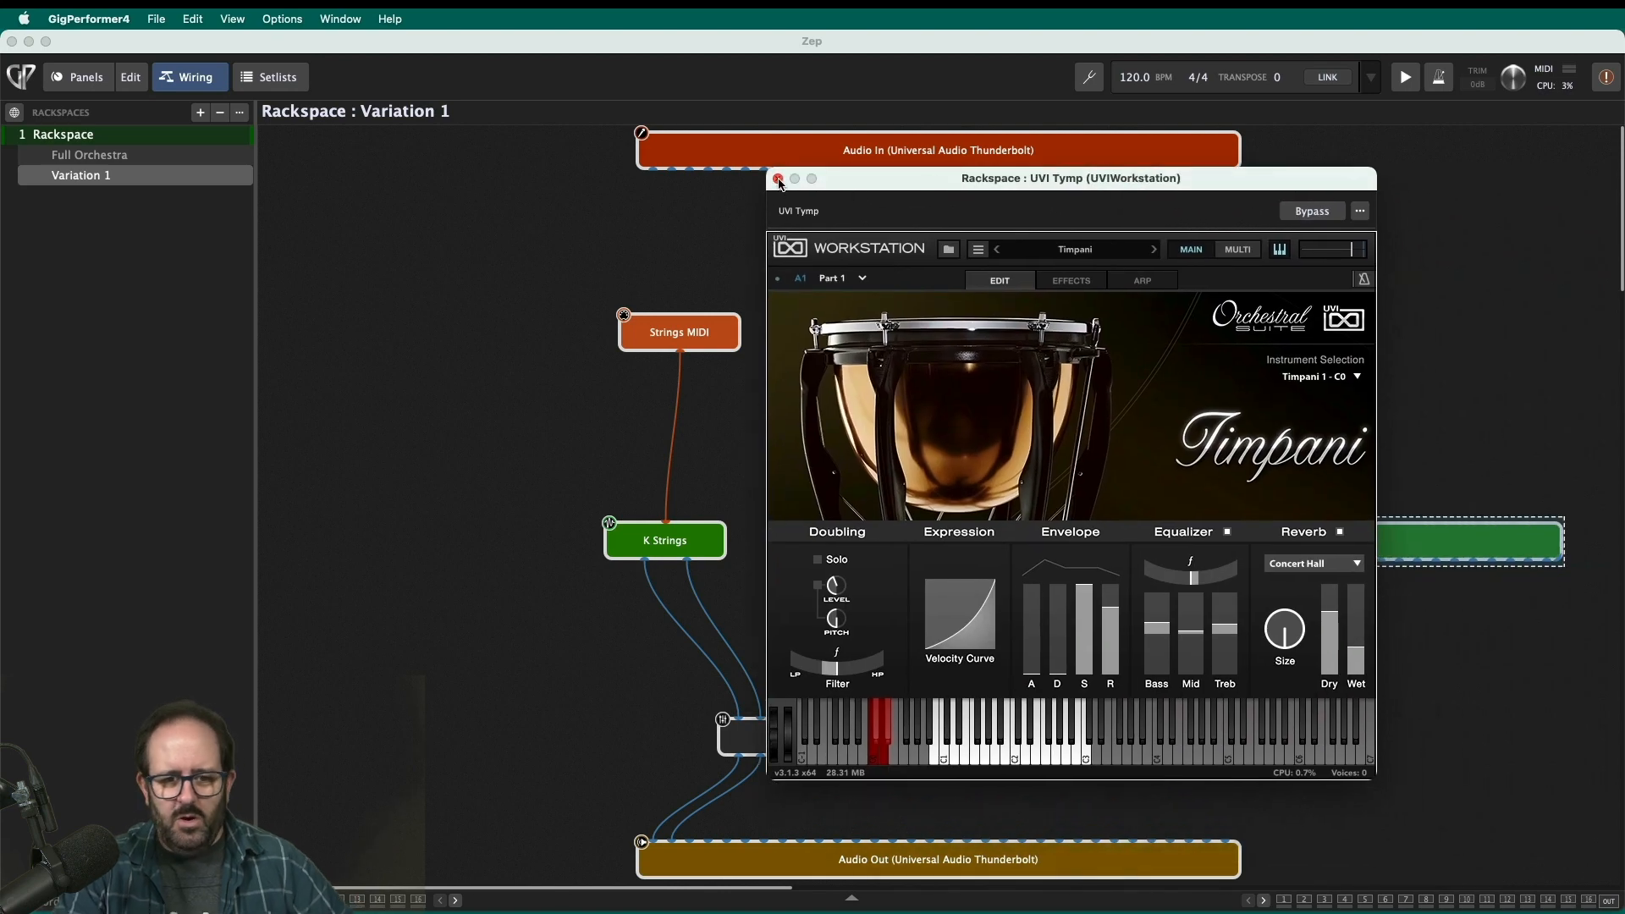
pyautogui.click(778, 179)
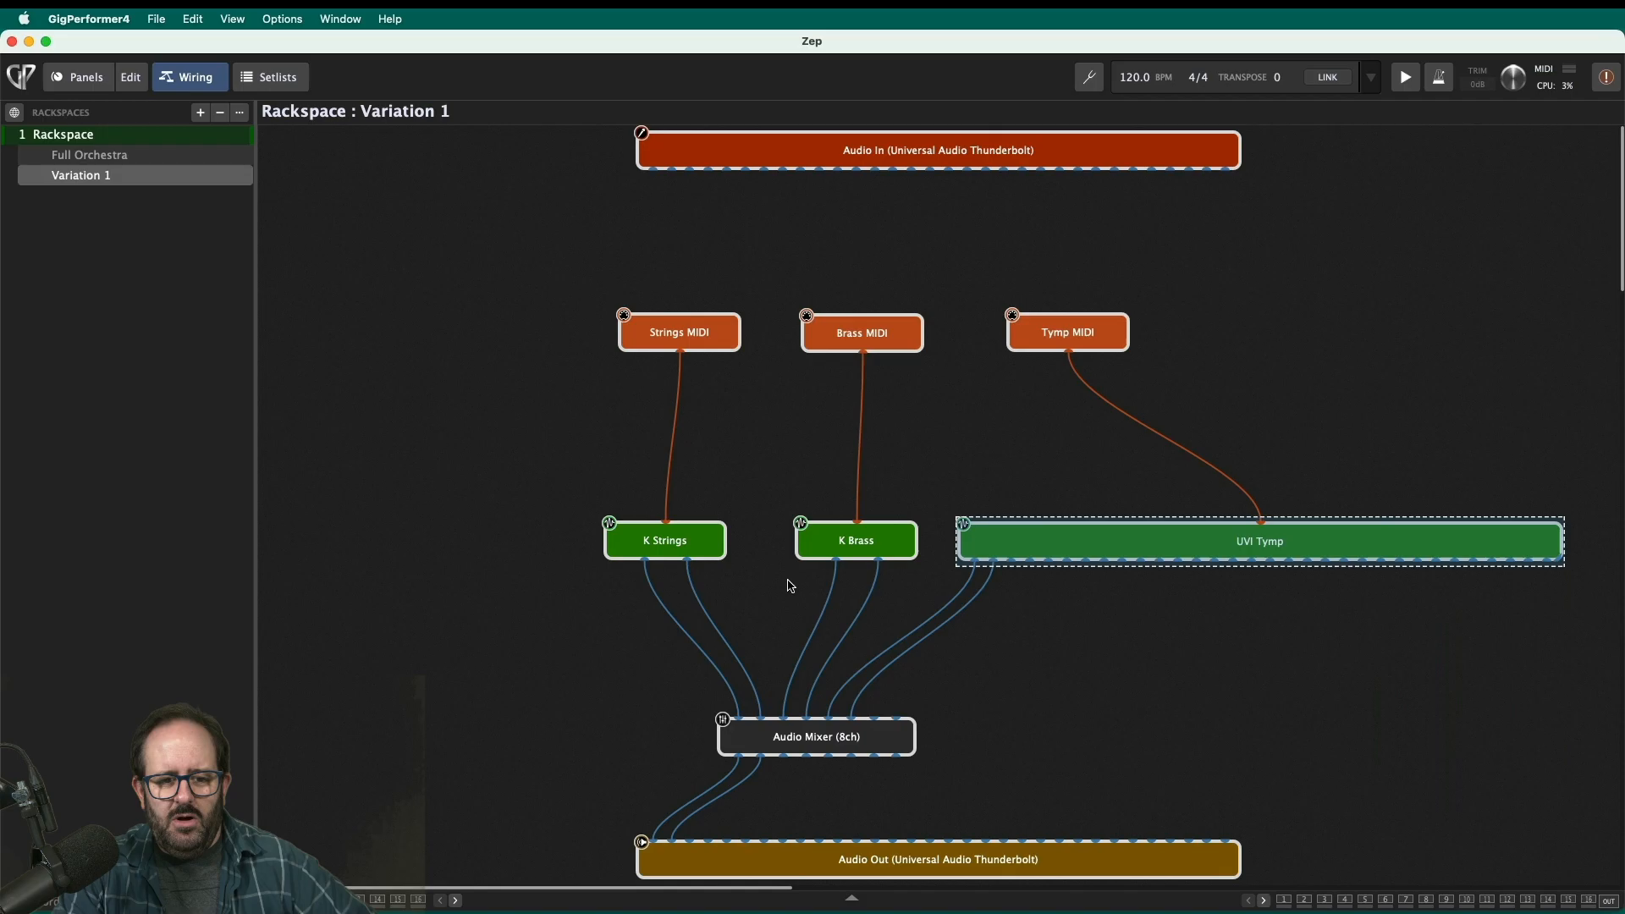
pyautogui.click(816, 735)
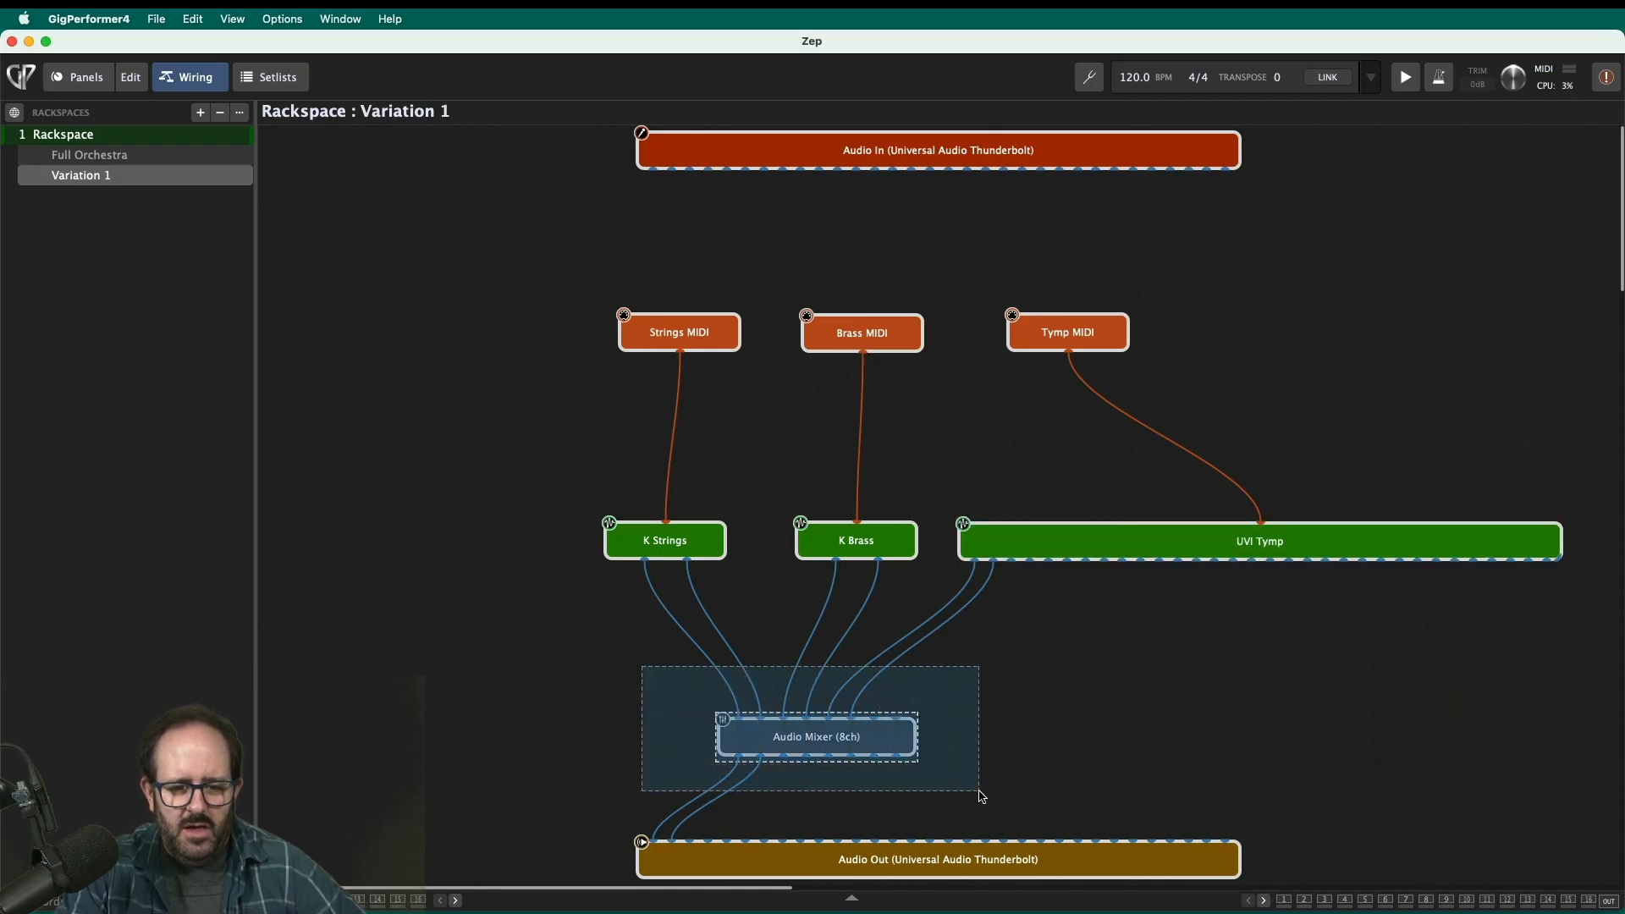
pyautogui.moveTo(855, 739)
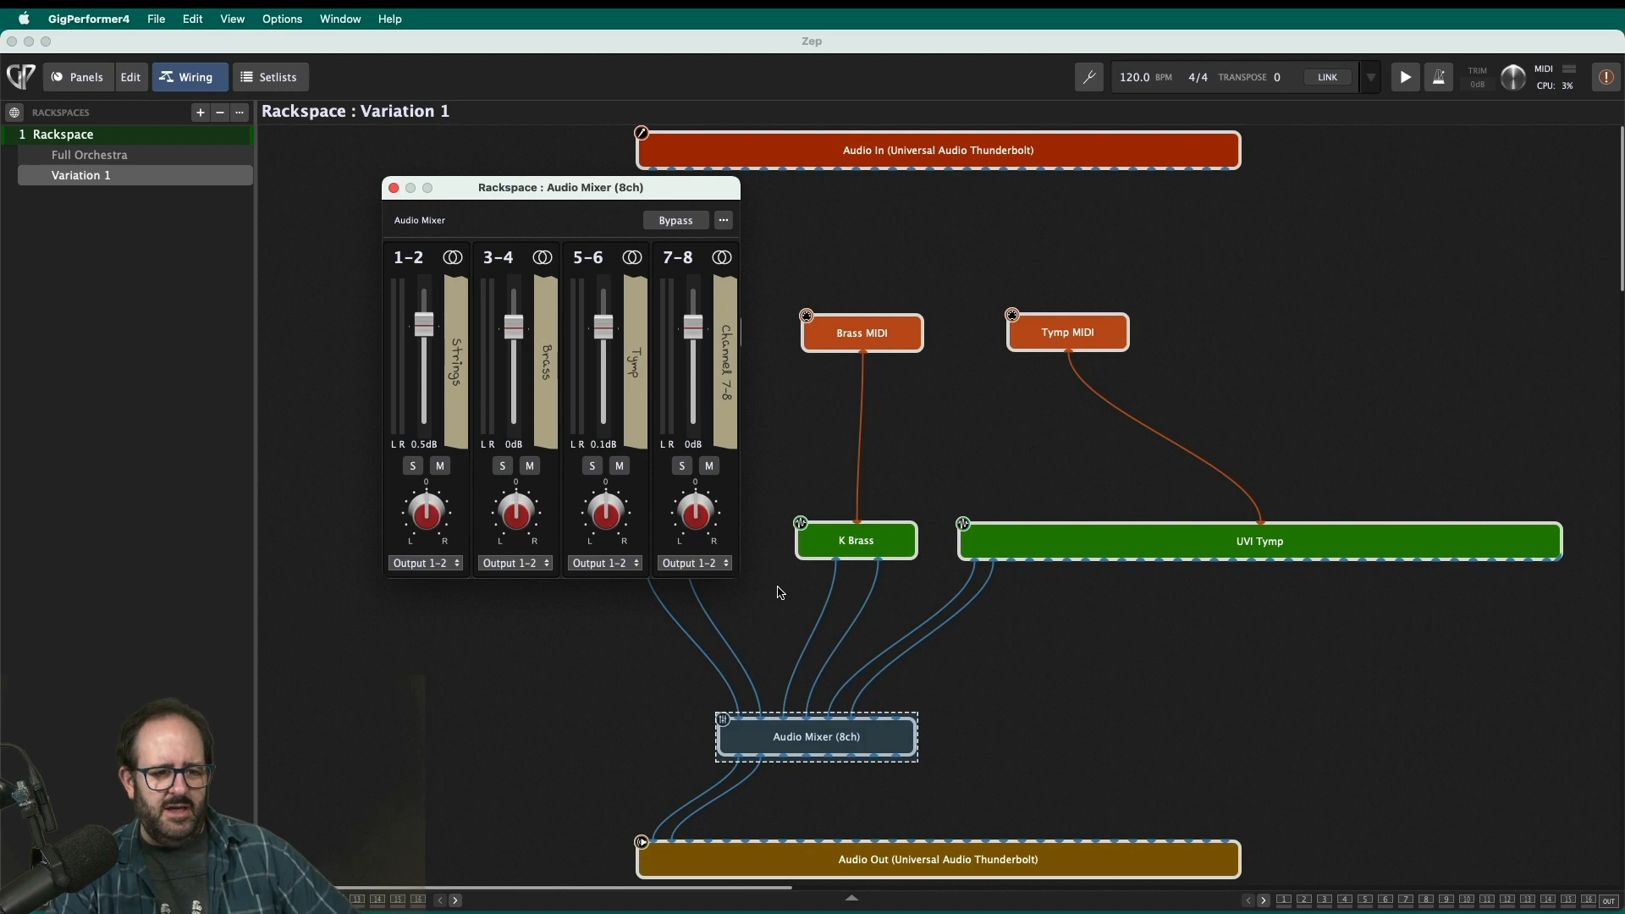
pyautogui.moveTo(663, 518)
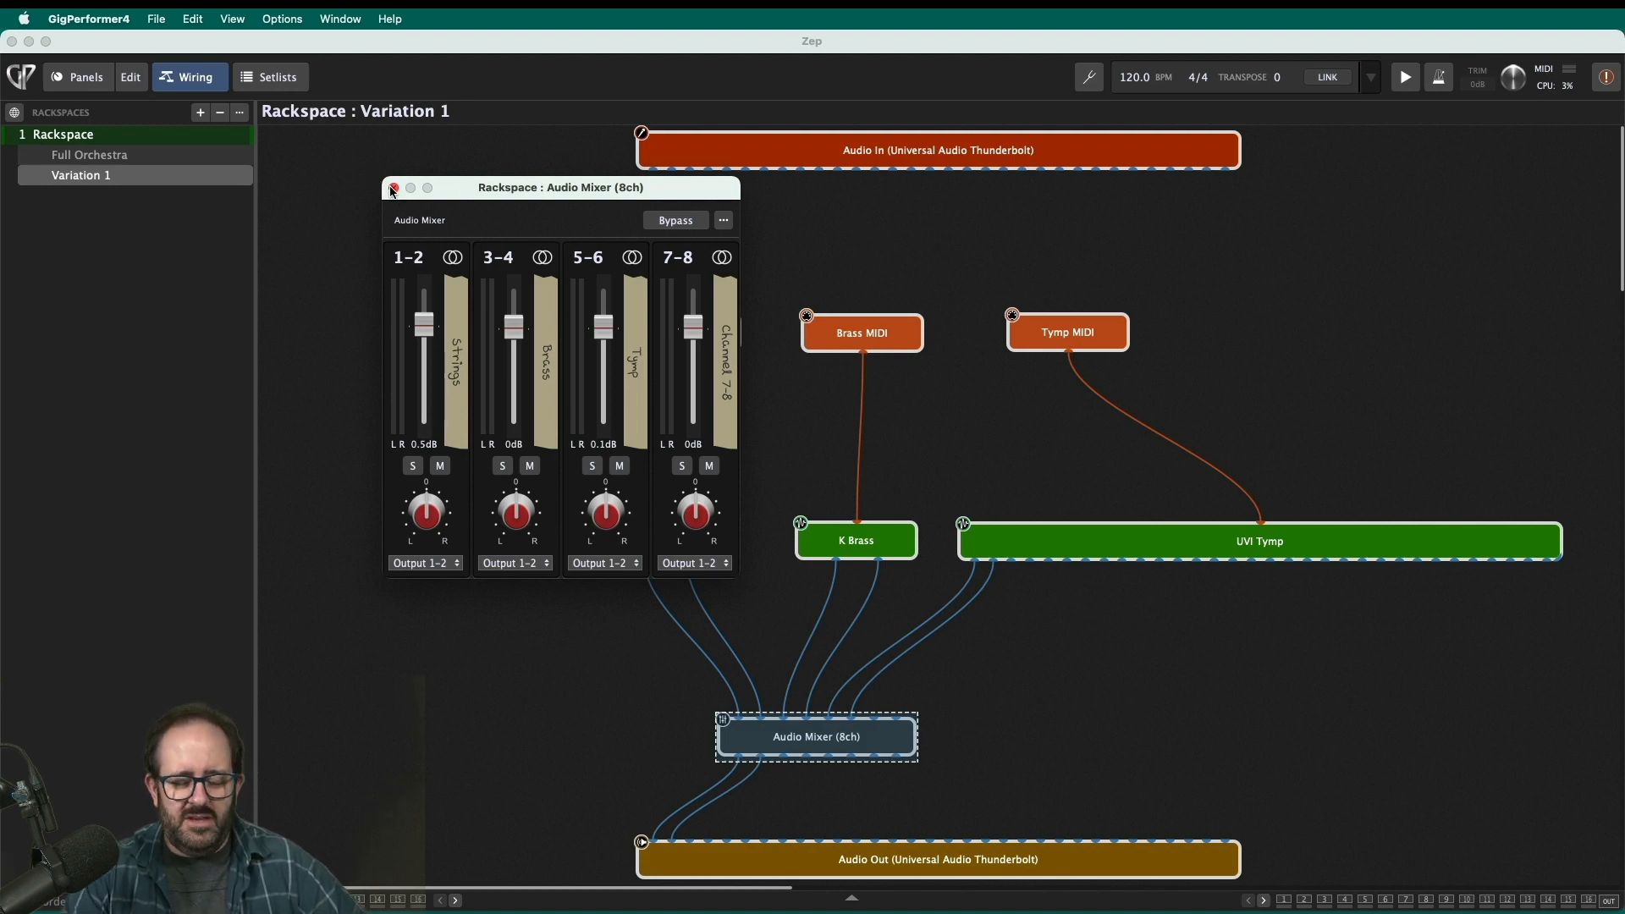
pyautogui.click(392, 188)
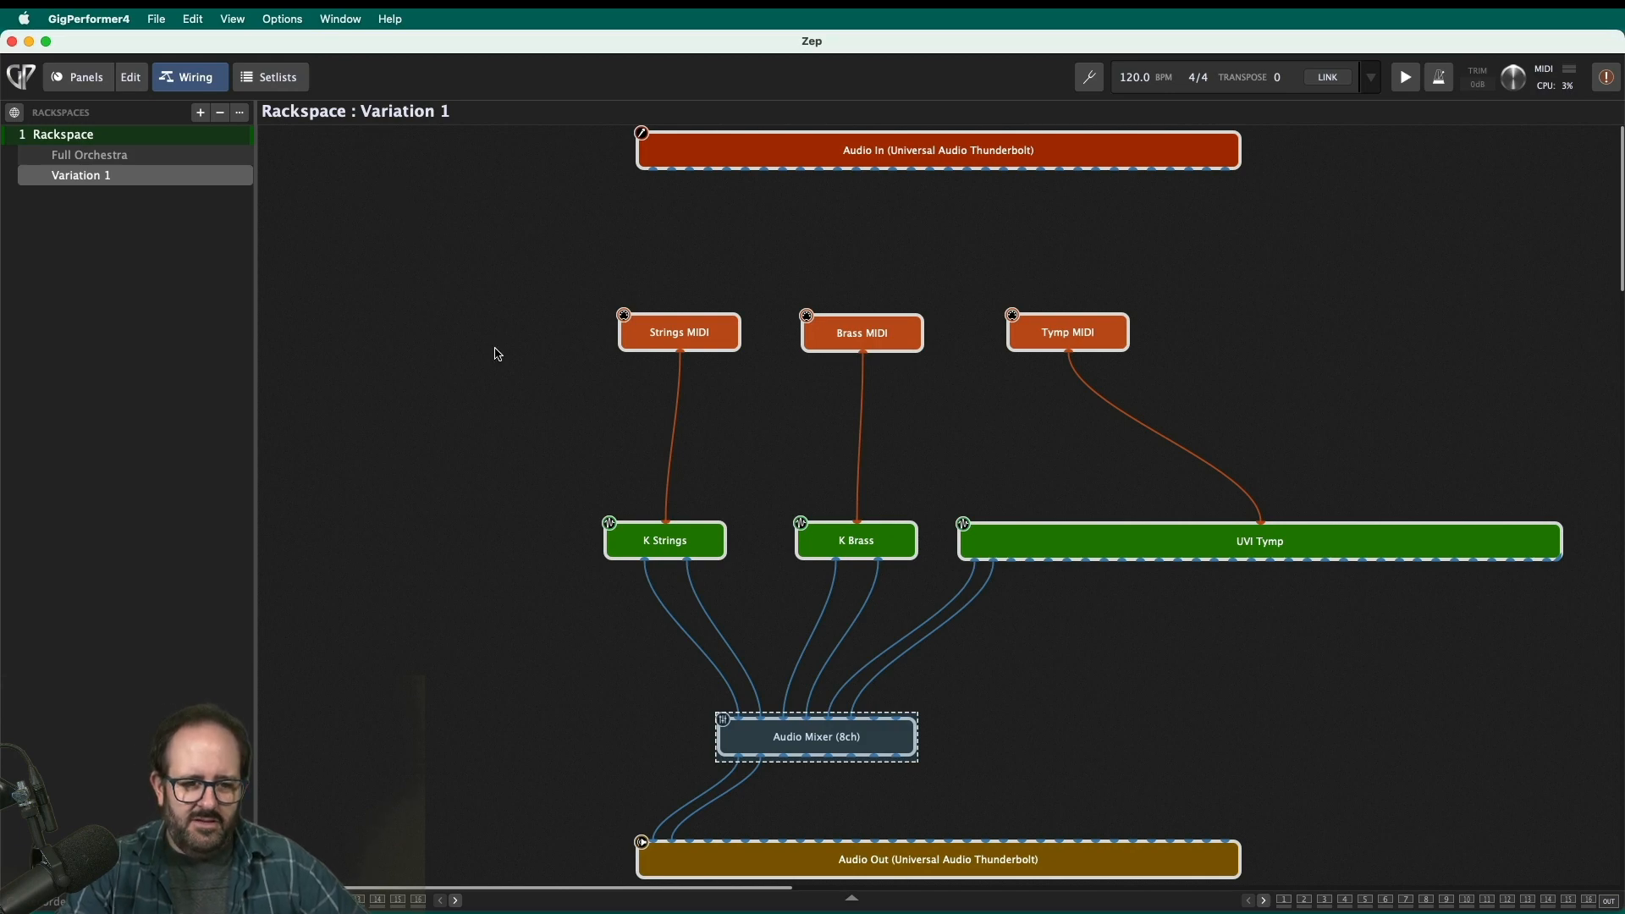
pyautogui.moveTo(817, 738)
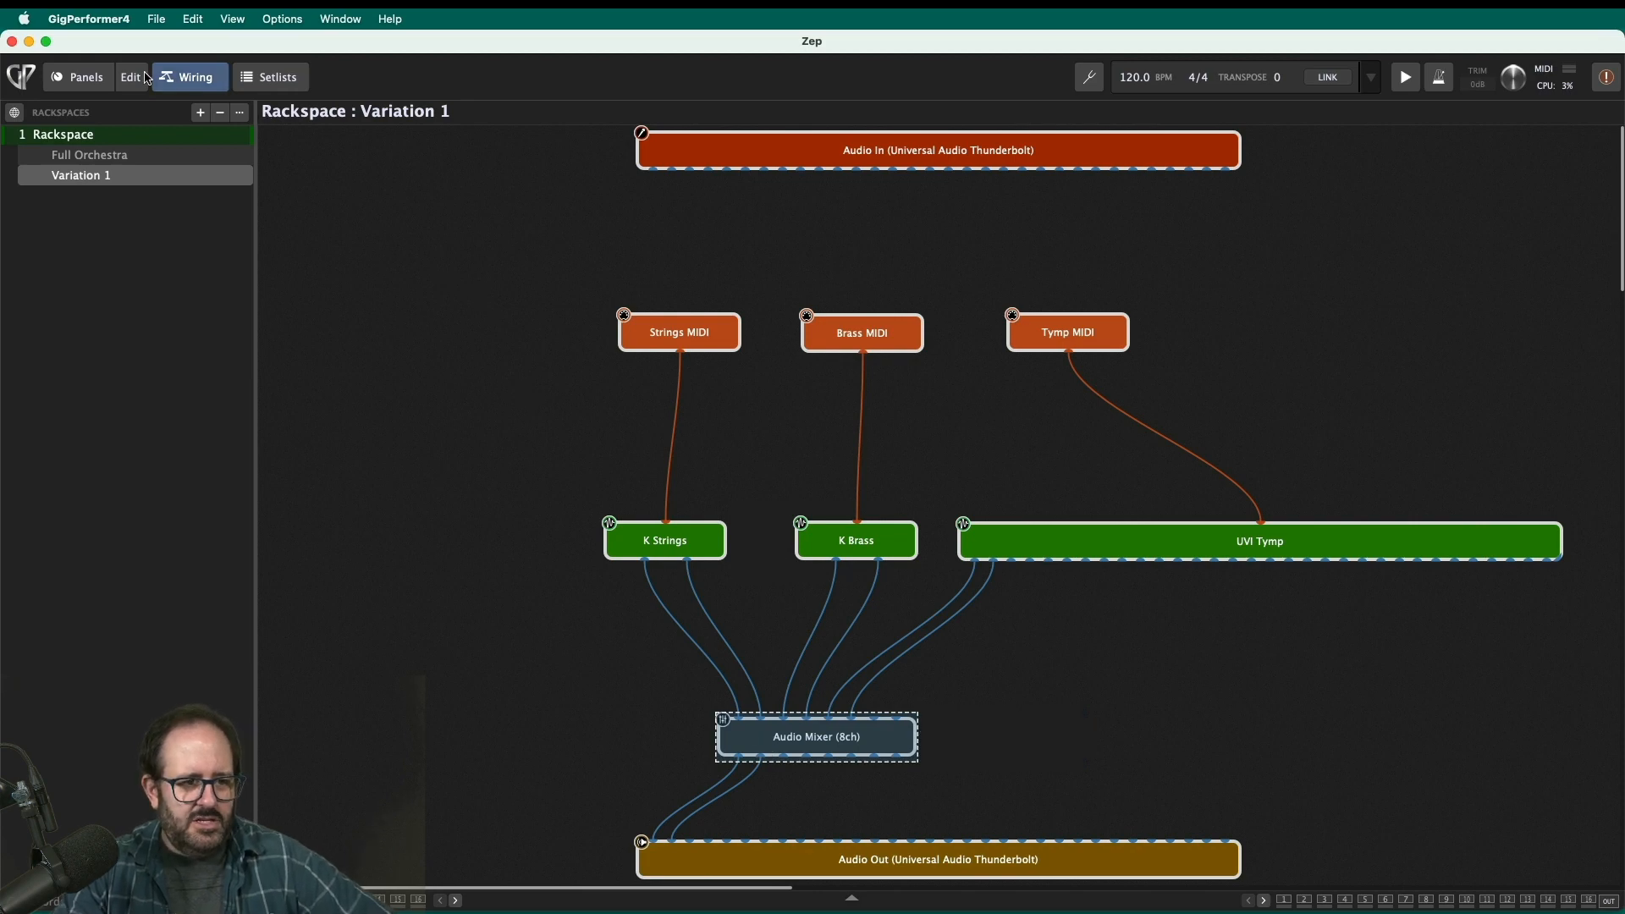
# - Return to the orchestra panel and test the Brass knob by lowering it fully and restoring it
pyautogui.click(86, 77)
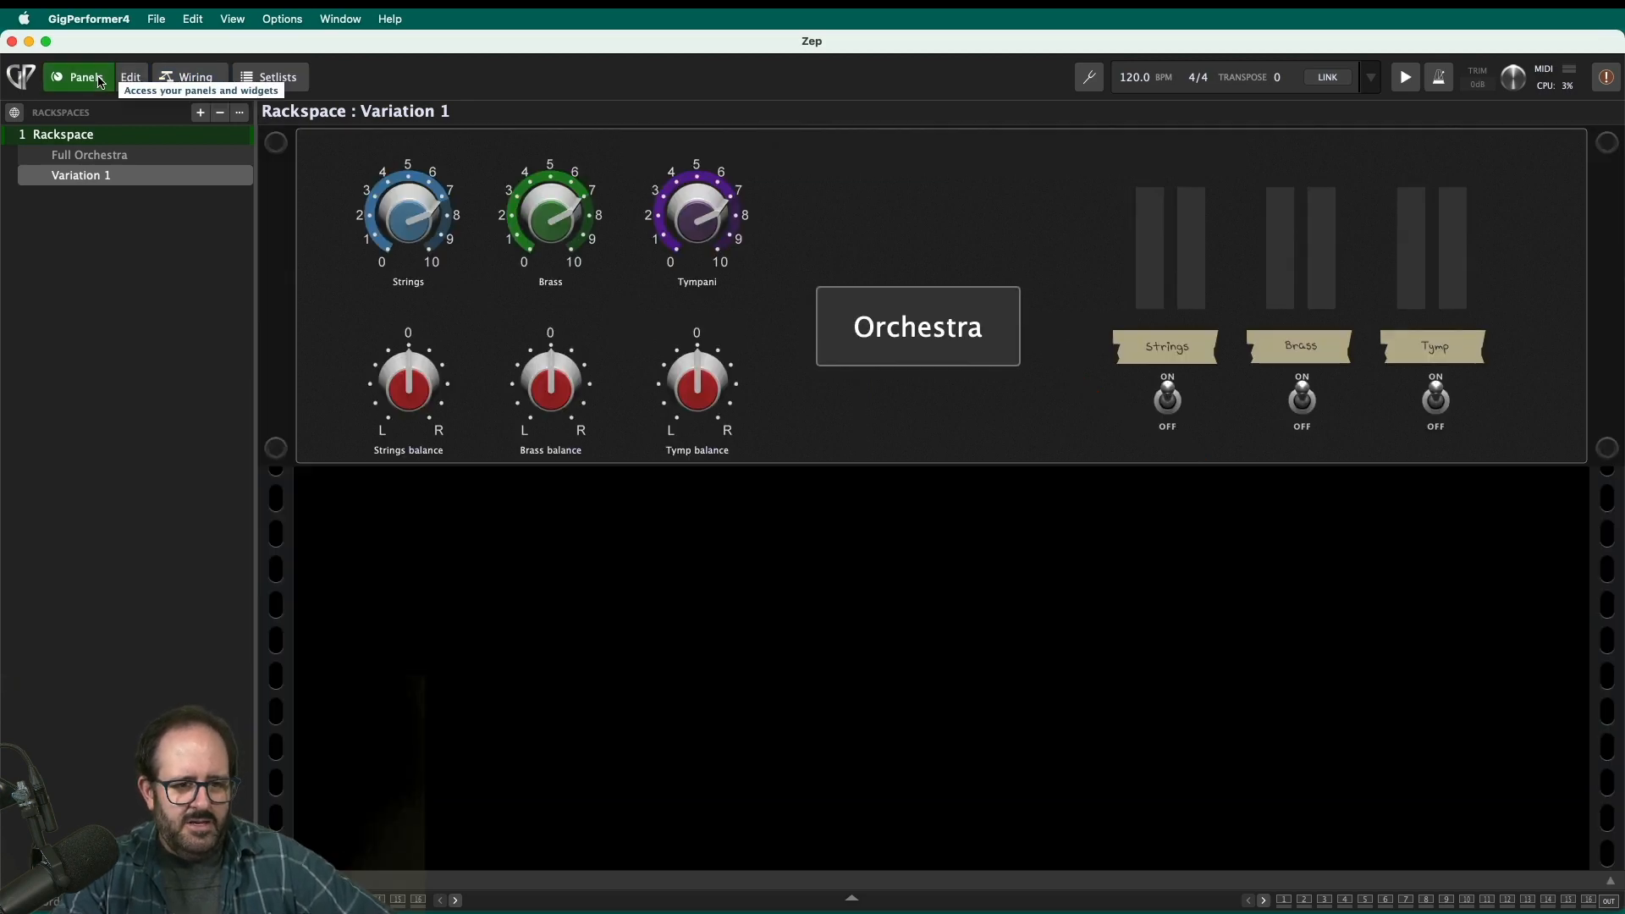
pyautogui.moveTo(596, 211)
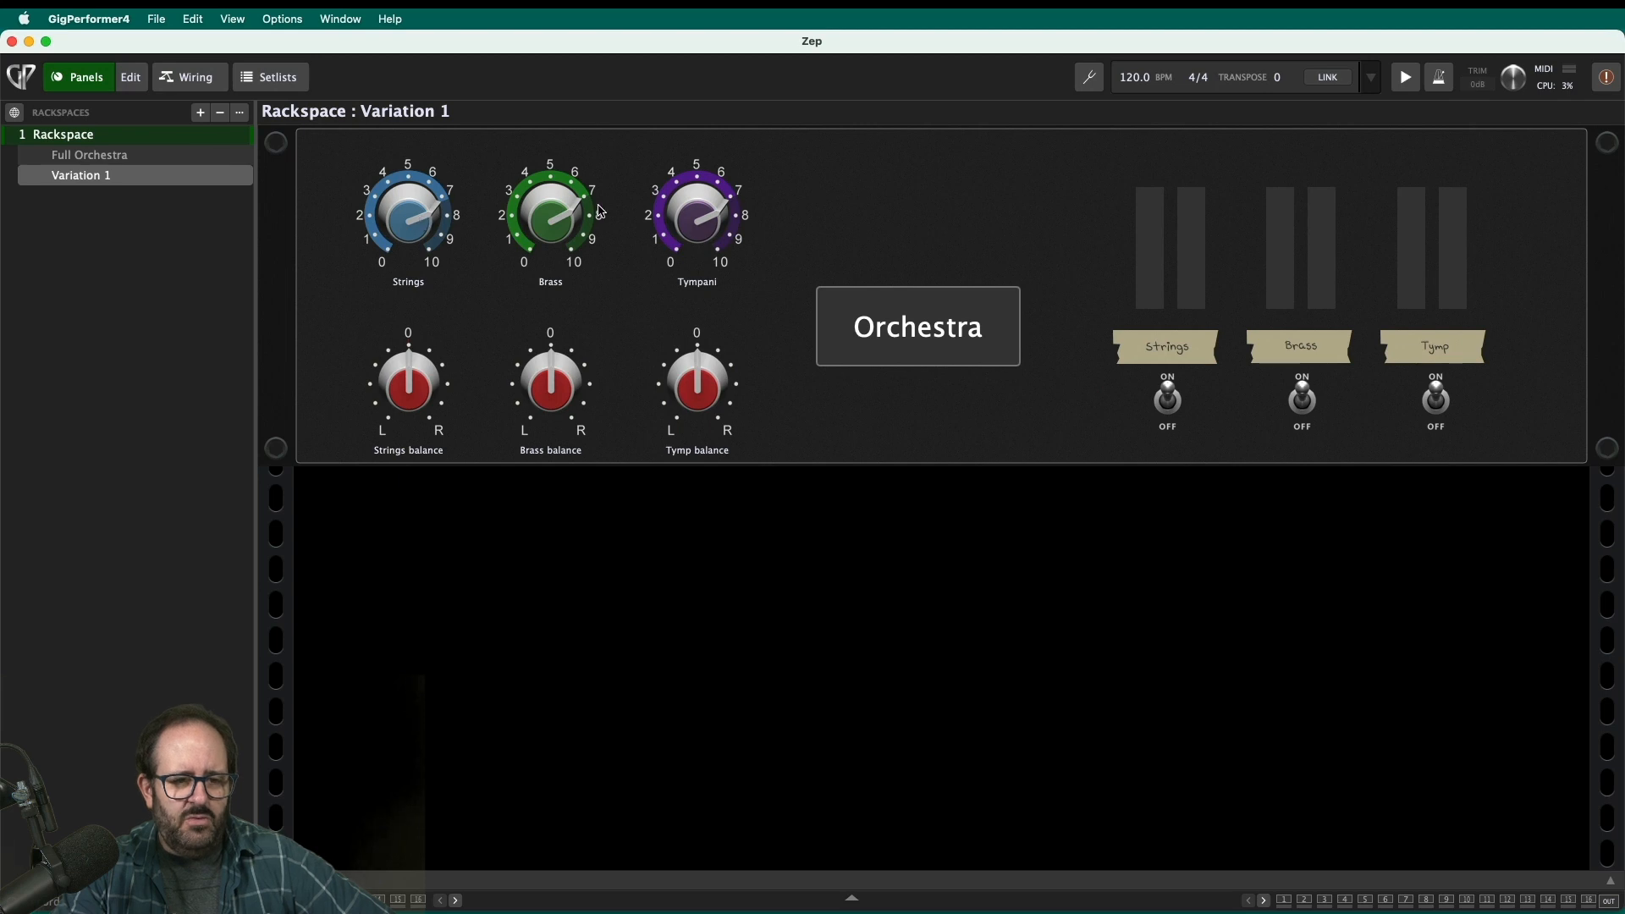
pyautogui.moveTo(392, 170)
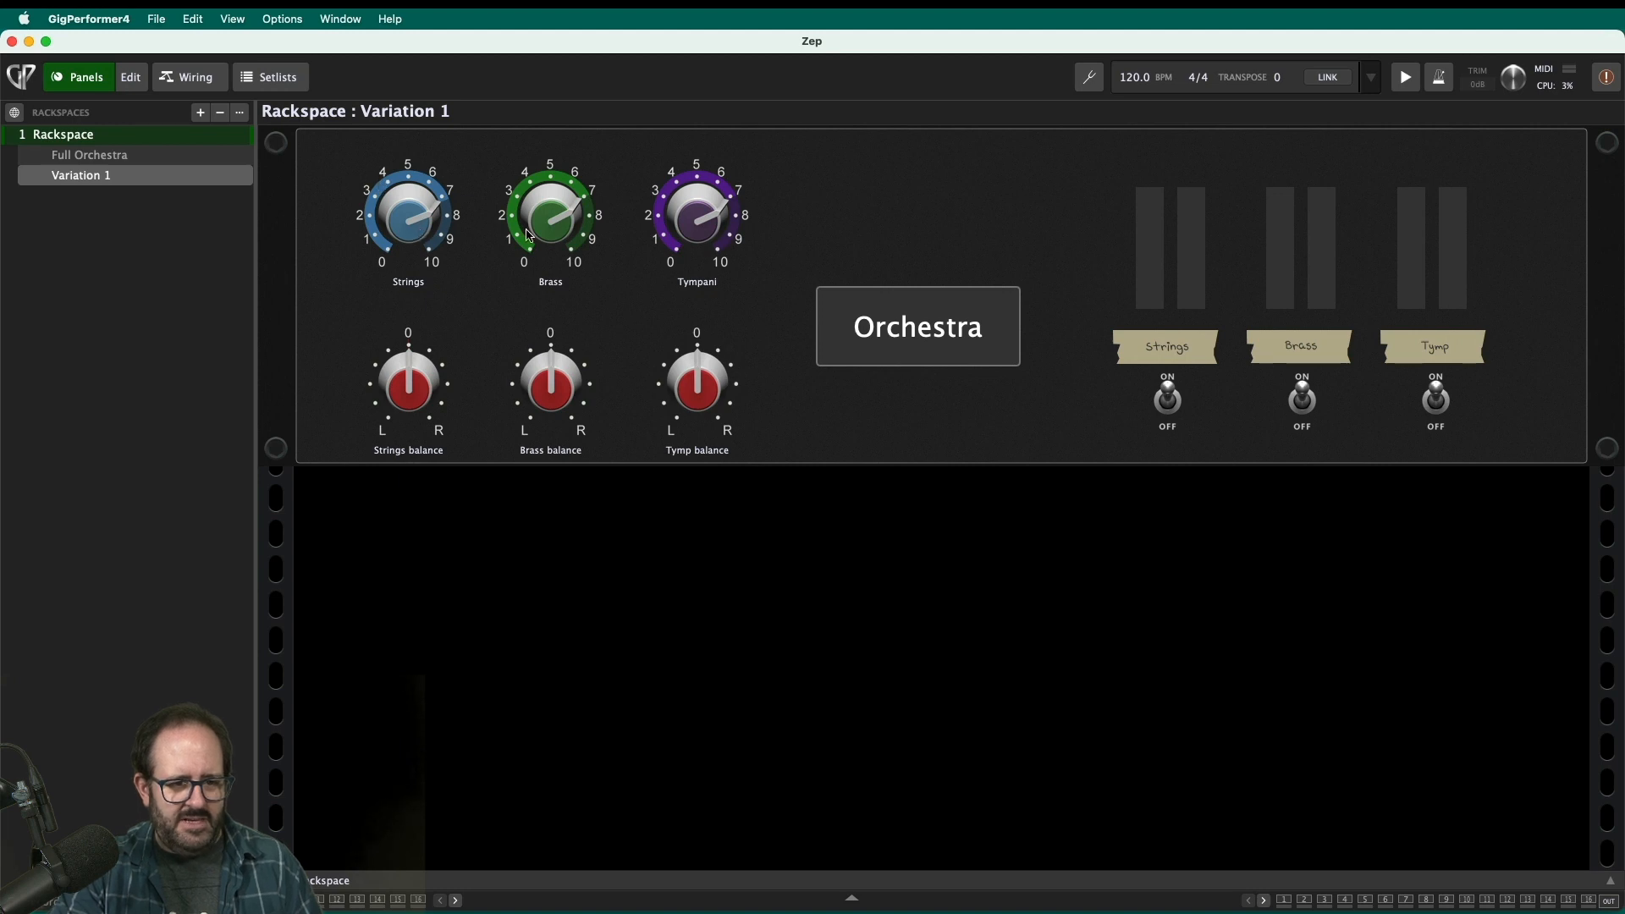
pyautogui.moveTo(549, 218); pyautogui.dragTo(555, 212)
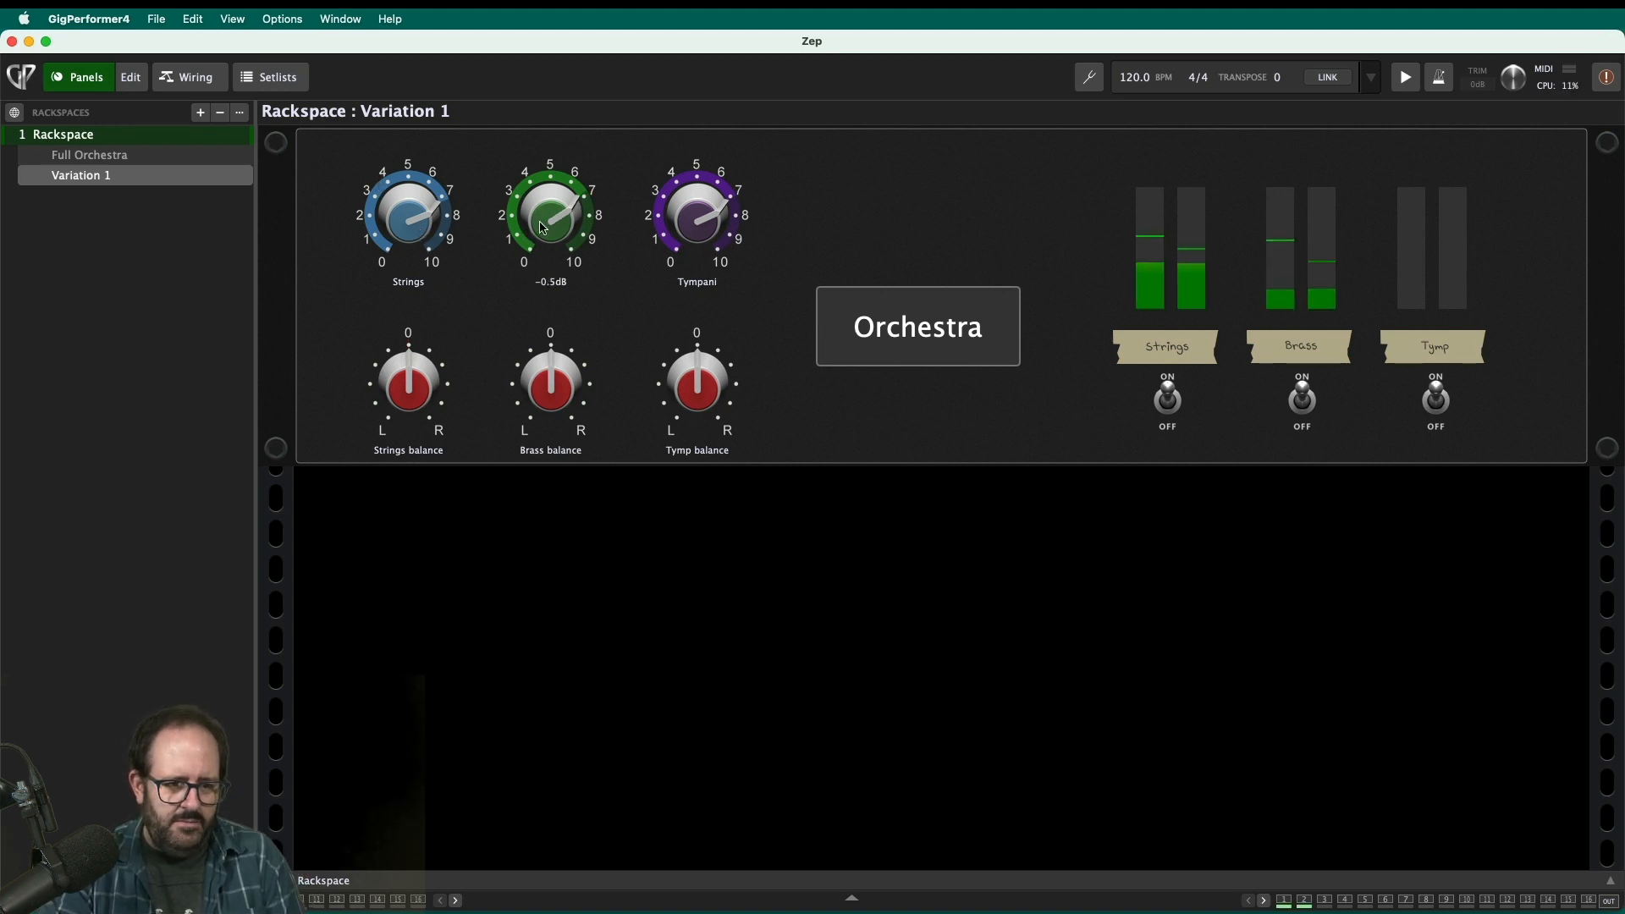
pyautogui.moveTo(548, 212); pyautogui.dragTo(548, 389)
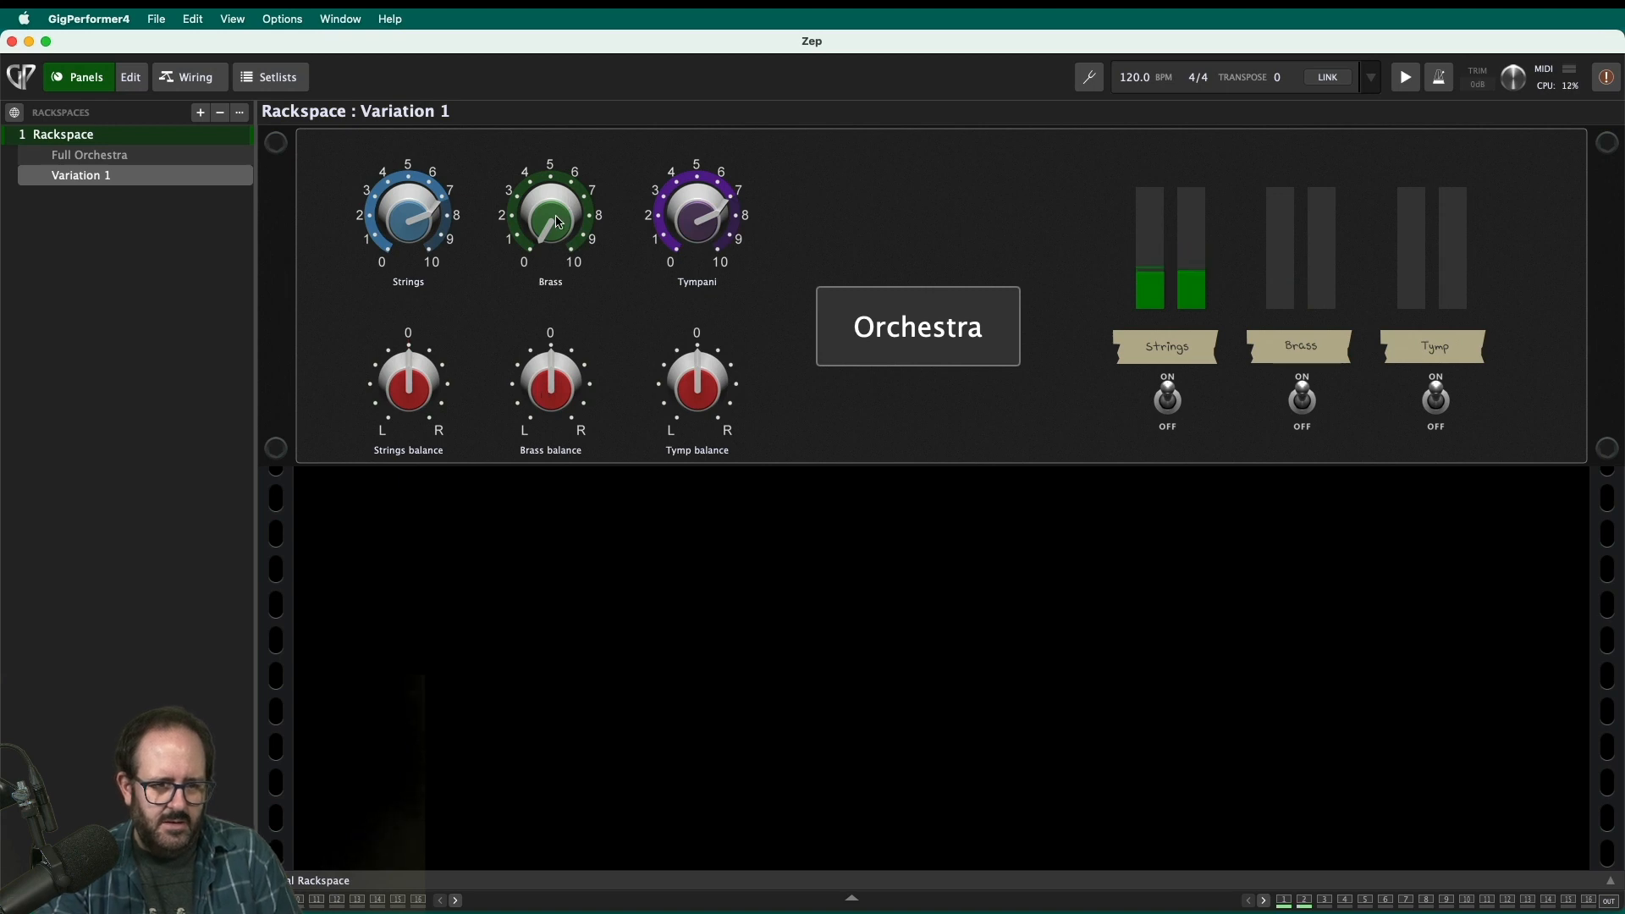
pyautogui.moveTo(549, 215); pyautogui.dragTo(560, 202)
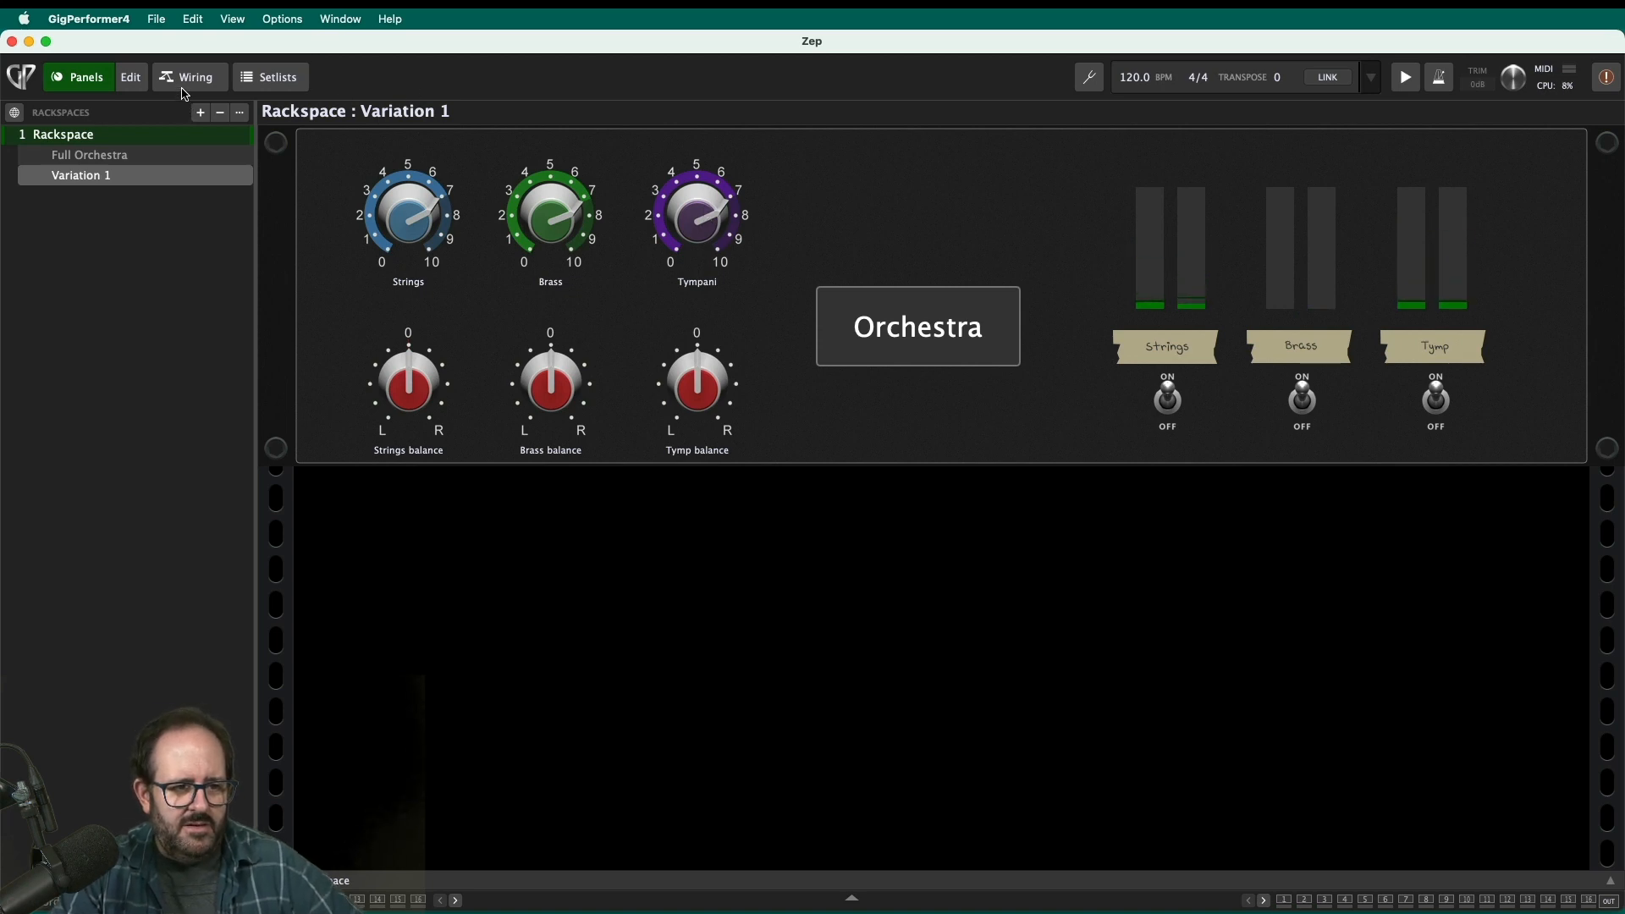
pyautogui.click(189, 77)
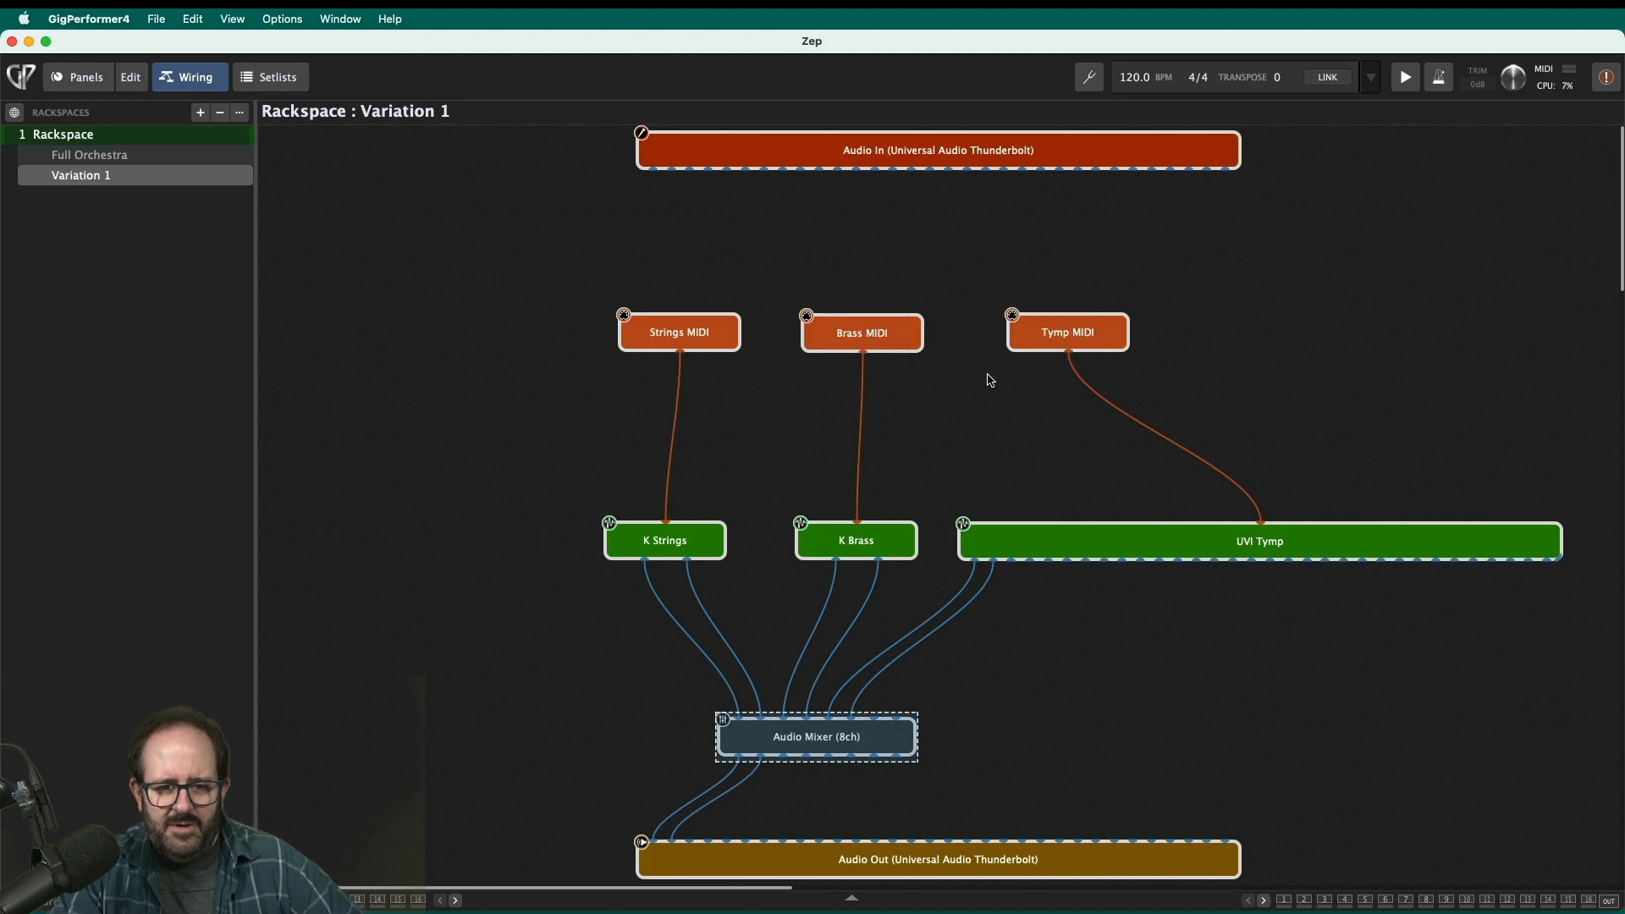
pyautogui.moveTo(1096, 381)
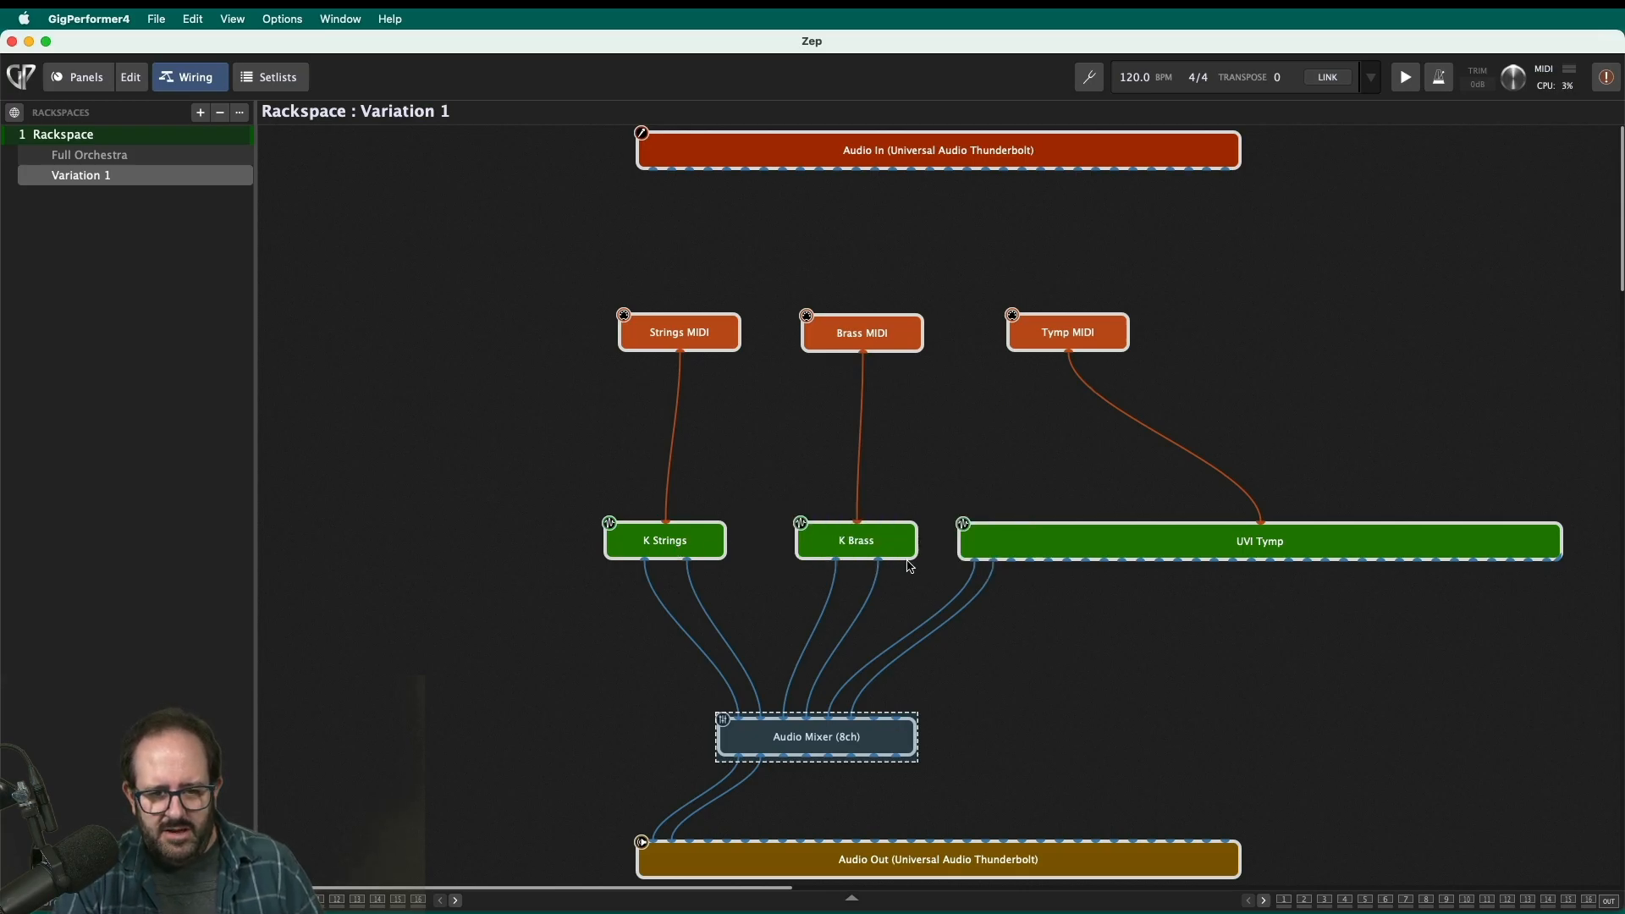
pyautogui.moveTo(1002, 474)
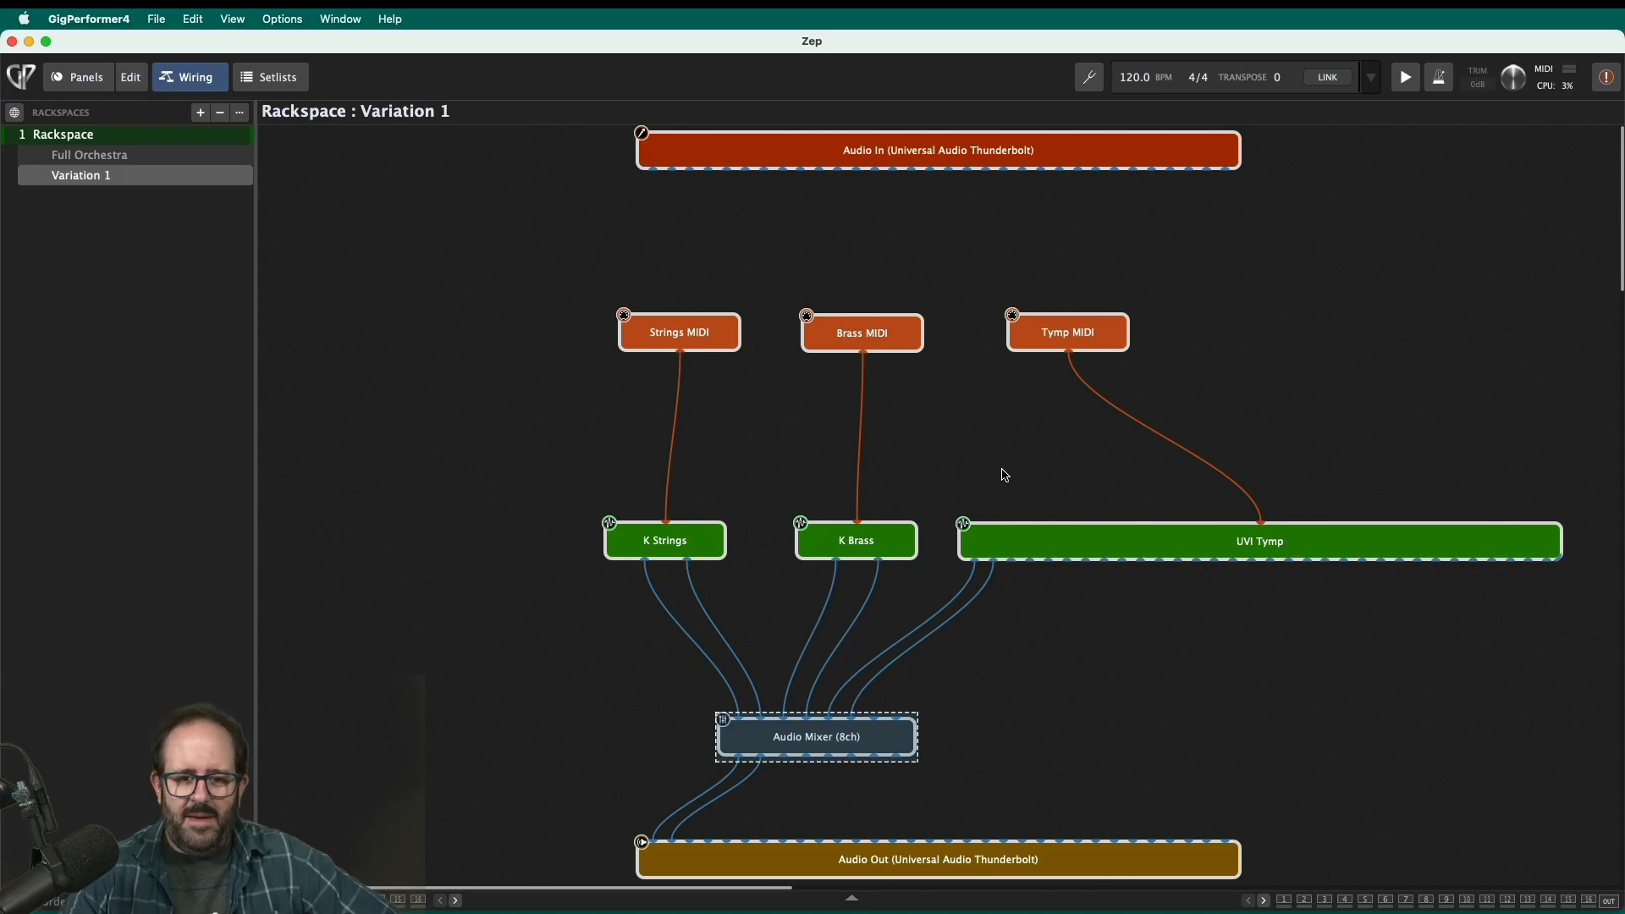
pyautogui.moveTo(1034, 375)
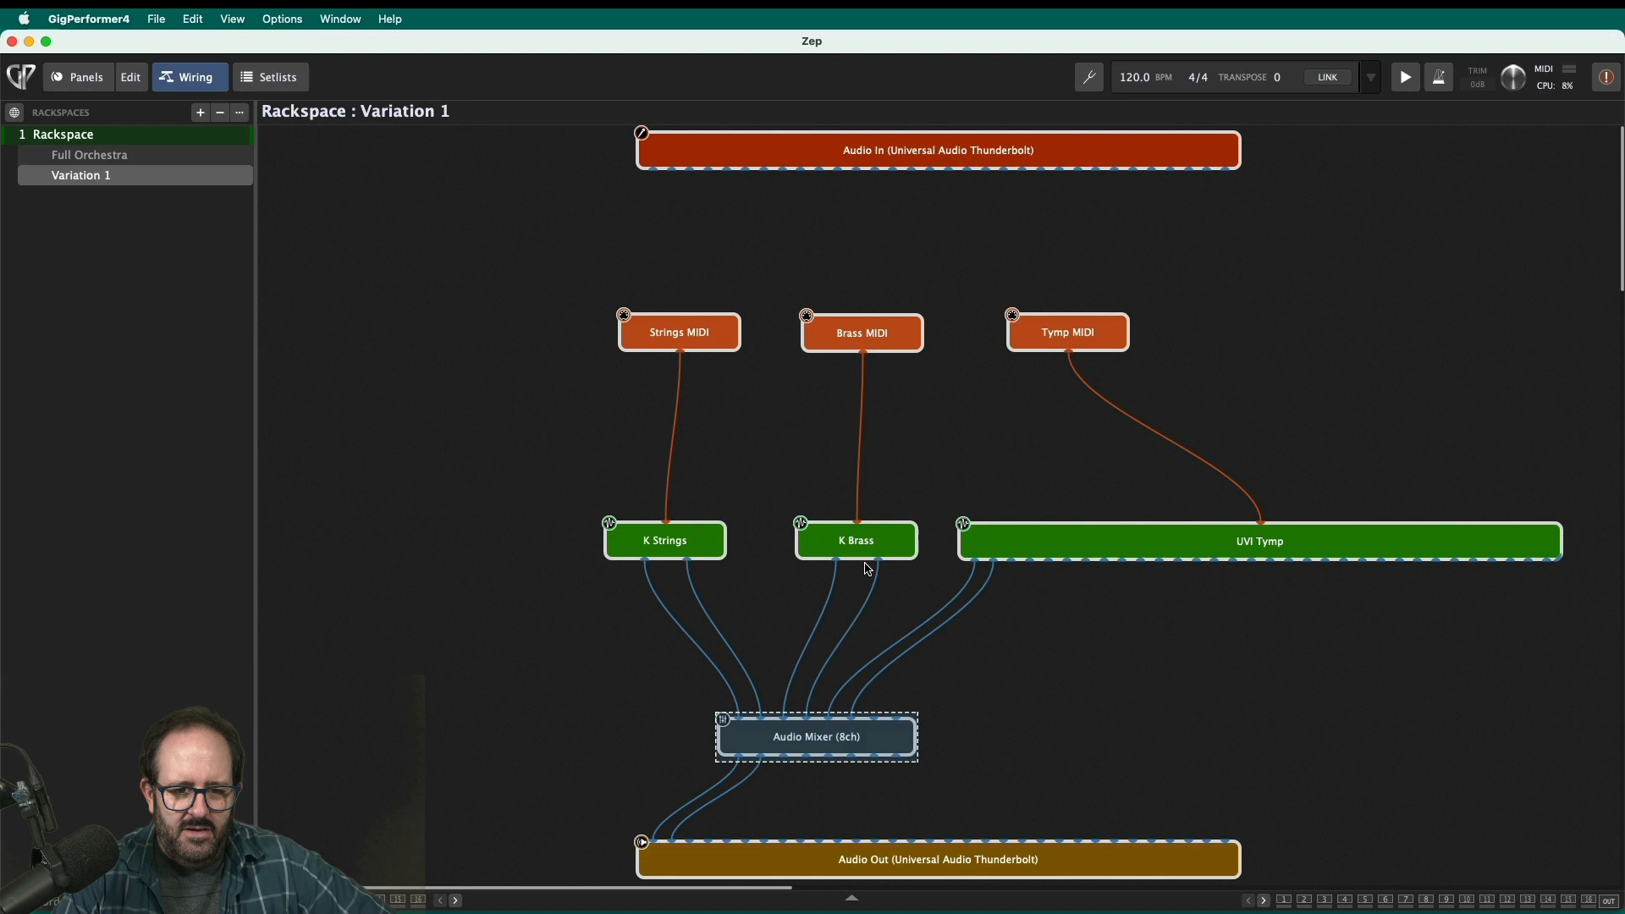
pyautogui.doubleClick(855, 540)
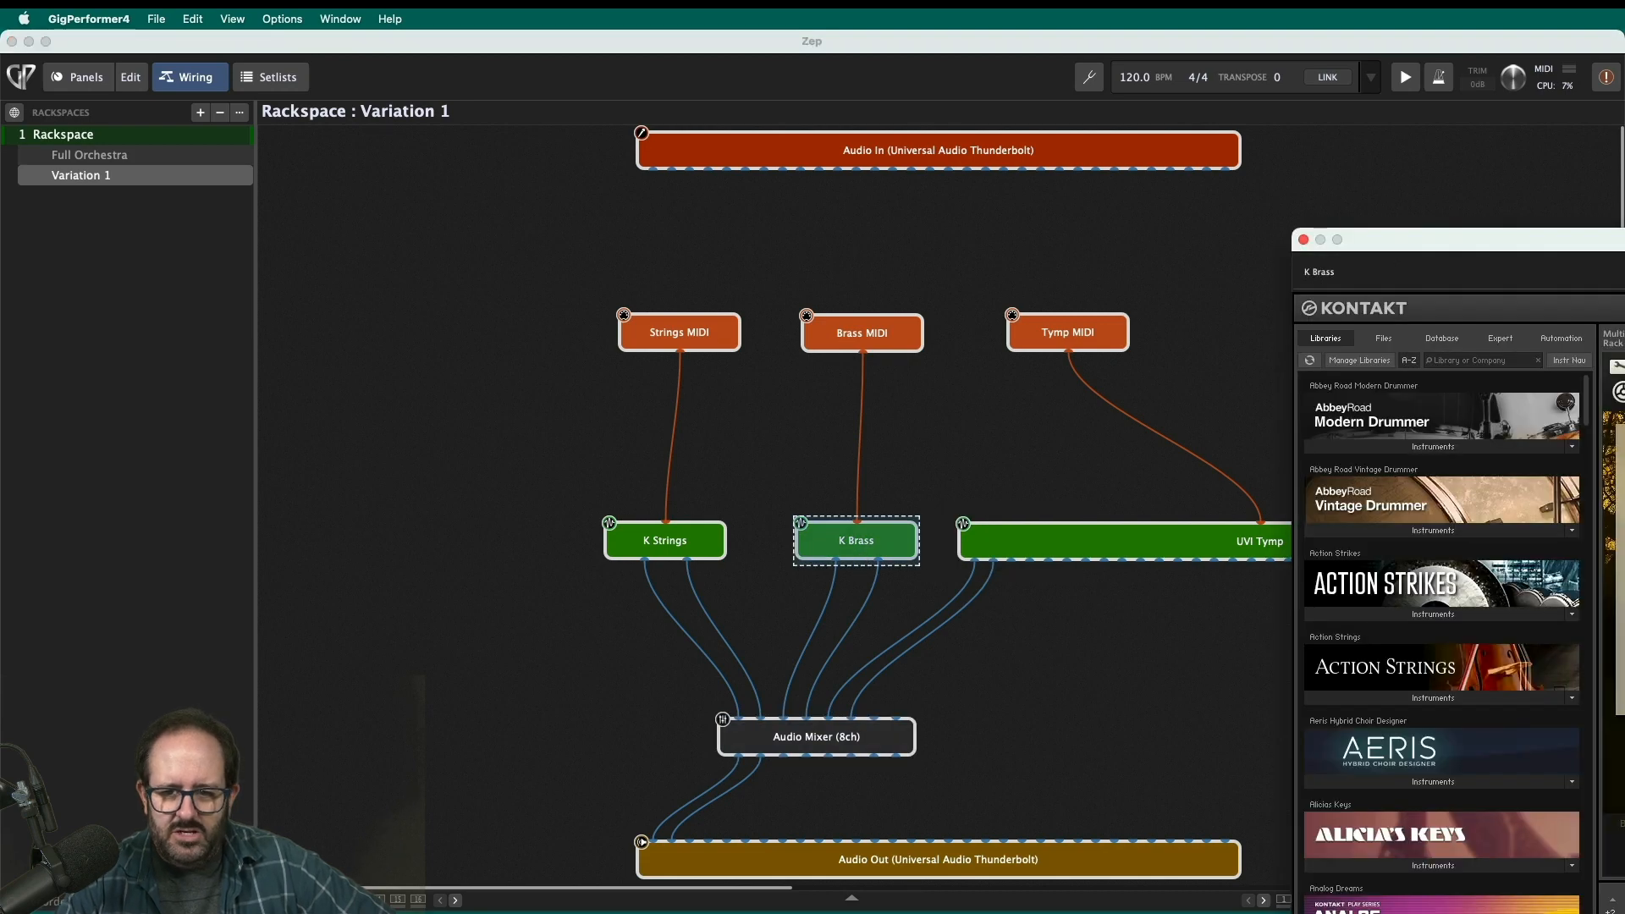
pyautogui.doubleClick(855, 540)
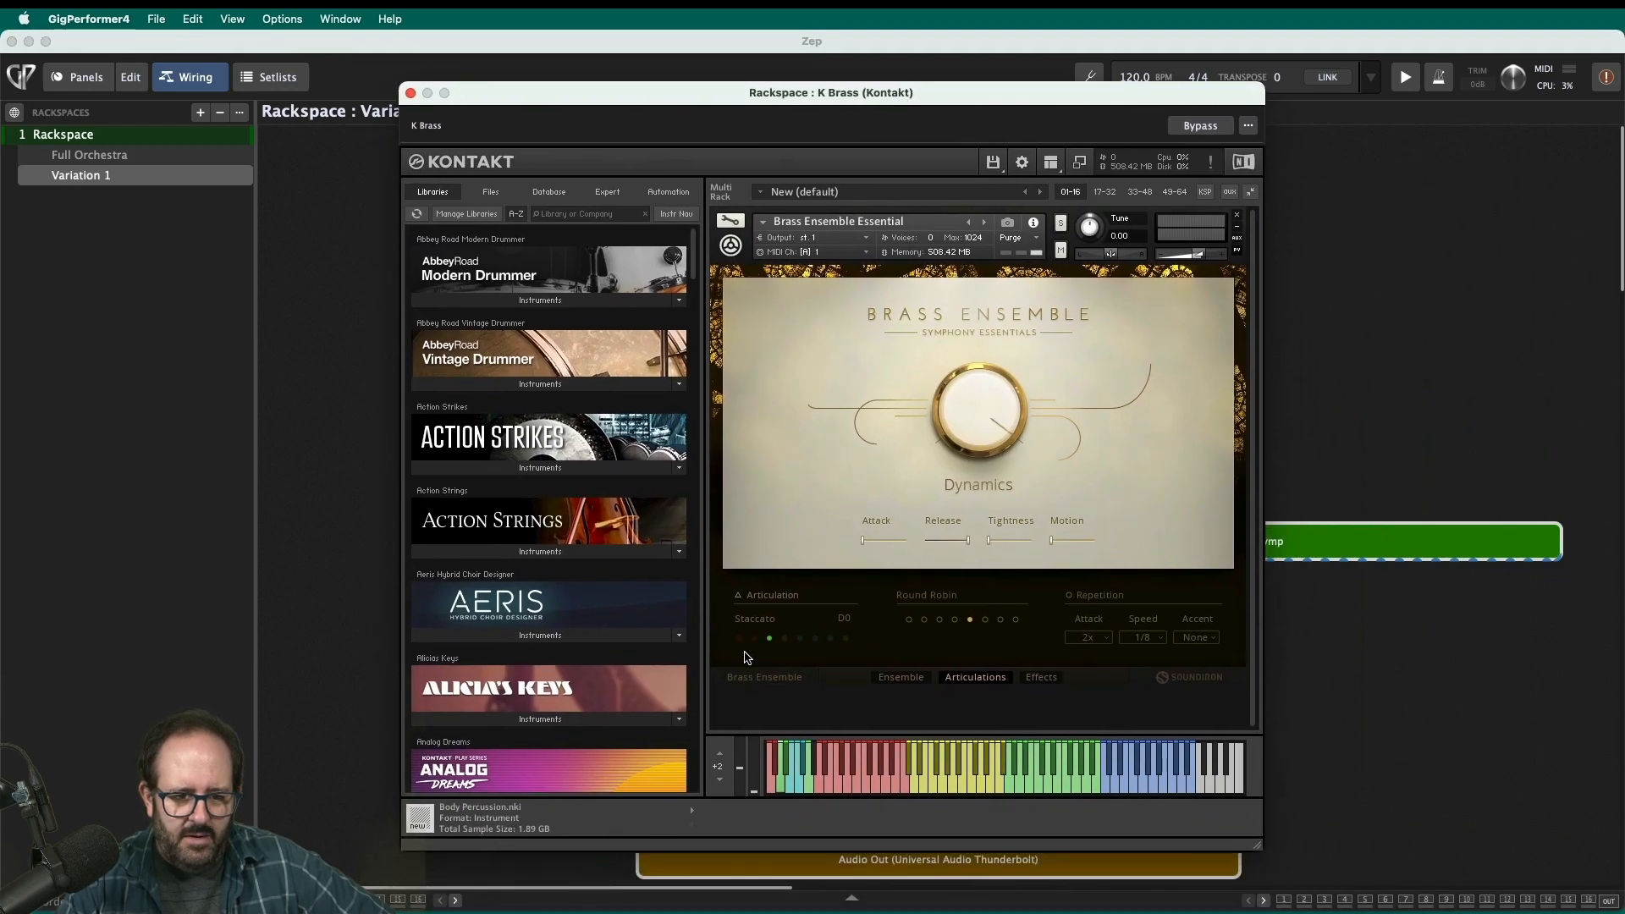
pyautogui.click(738, 638)
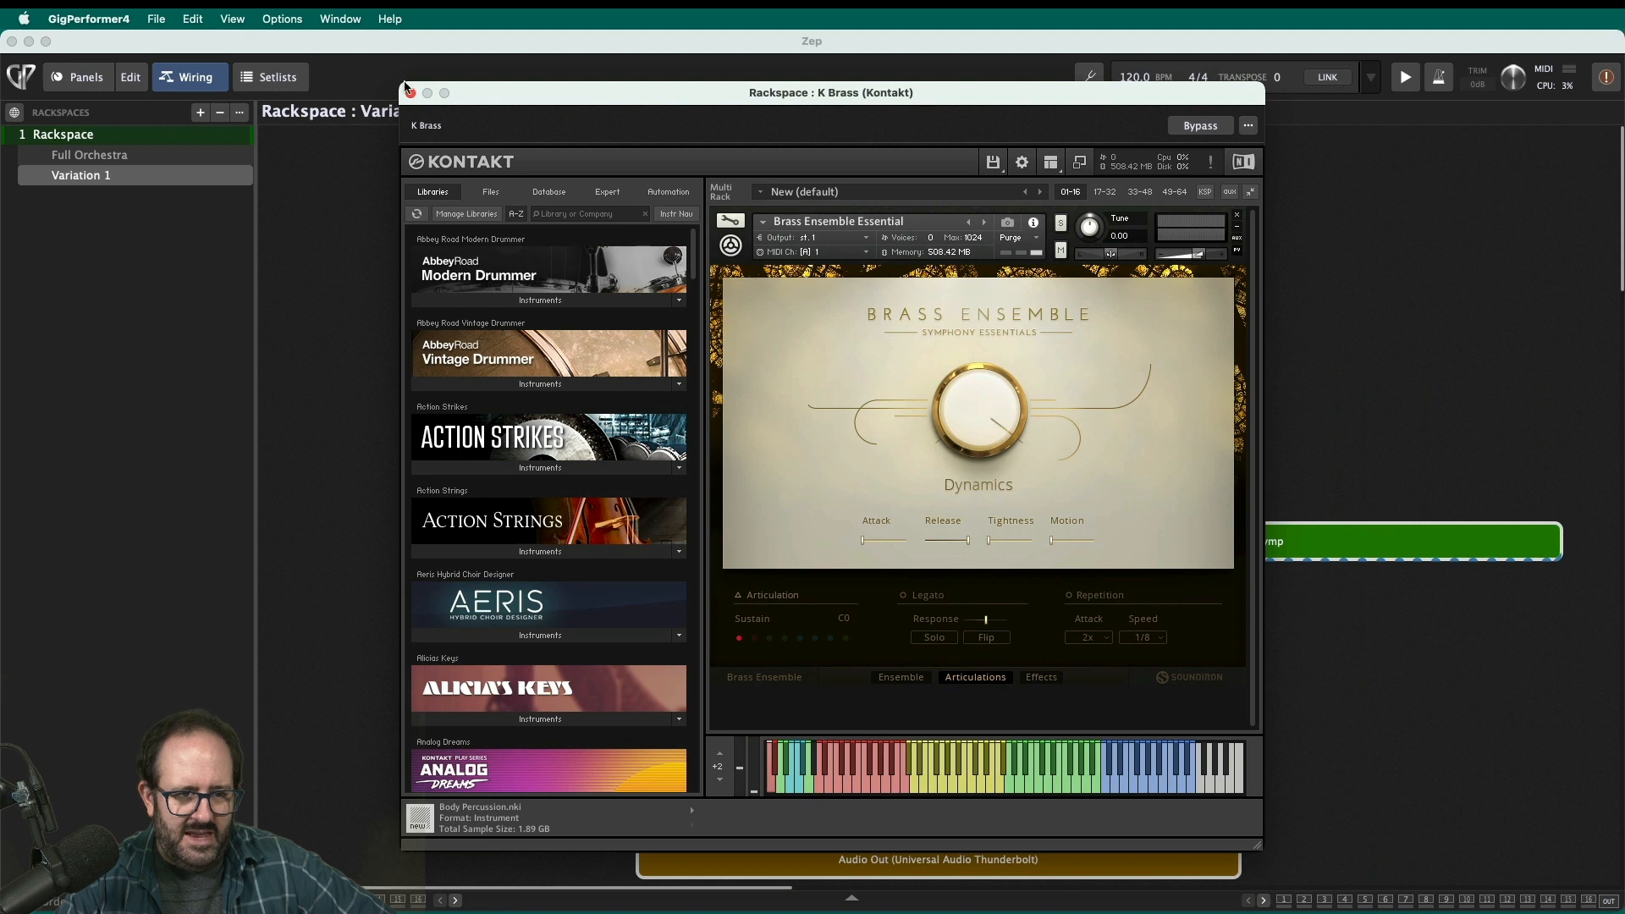
pyautogui.click(411, 92)
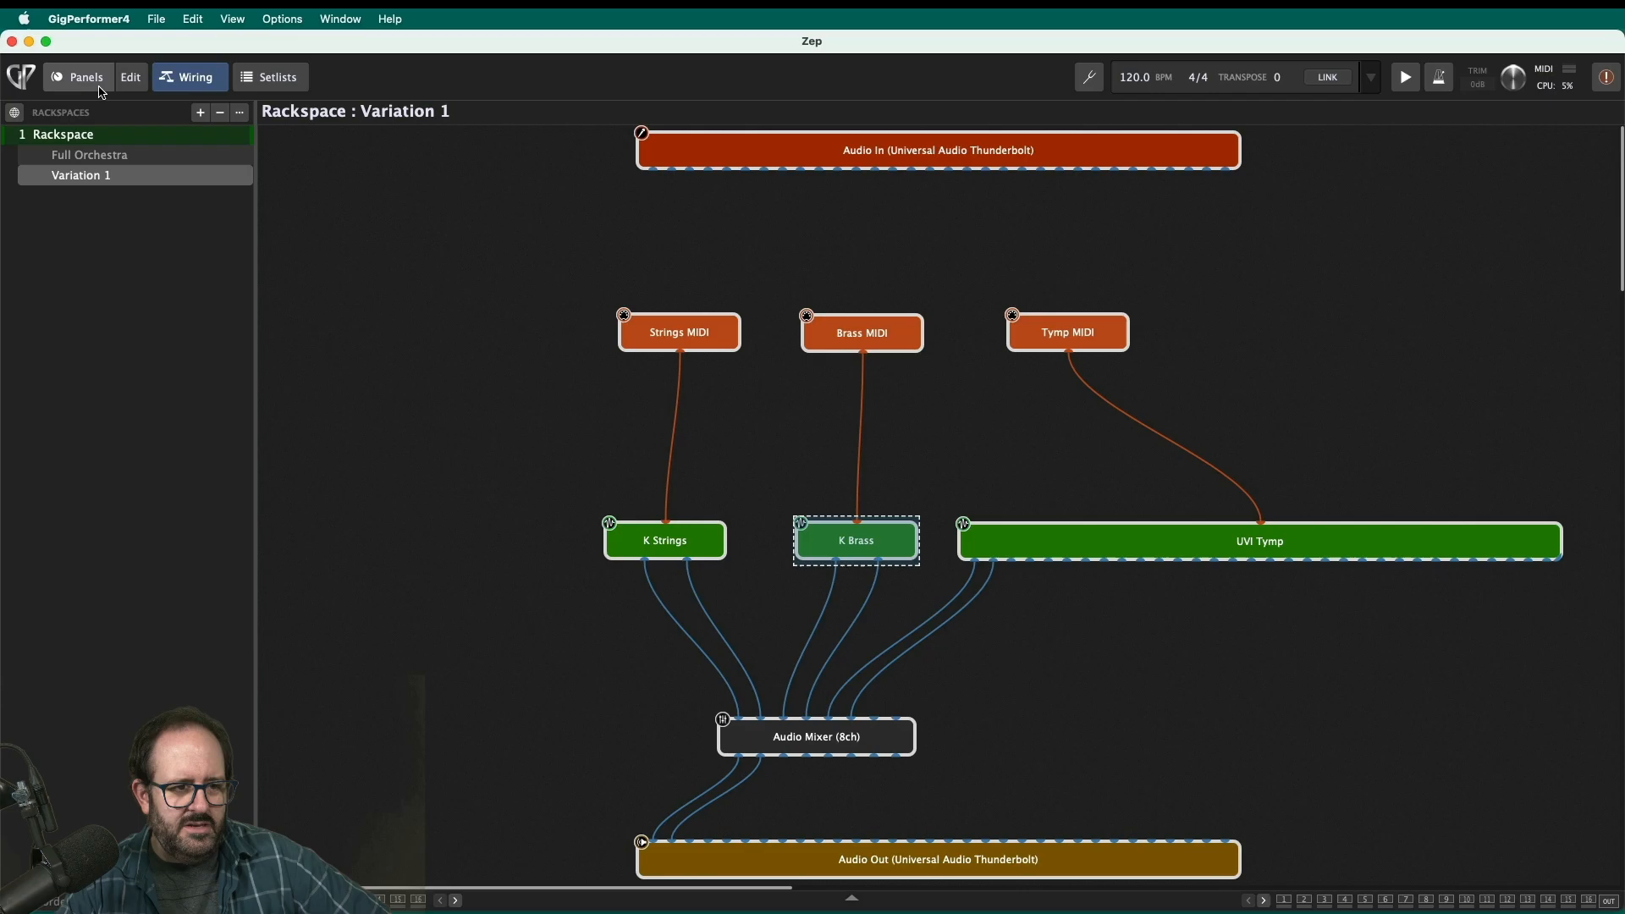
# - Return to the orchestra panel and turn the Brass balance knob toward the right
pyautogui.click(78, 77)
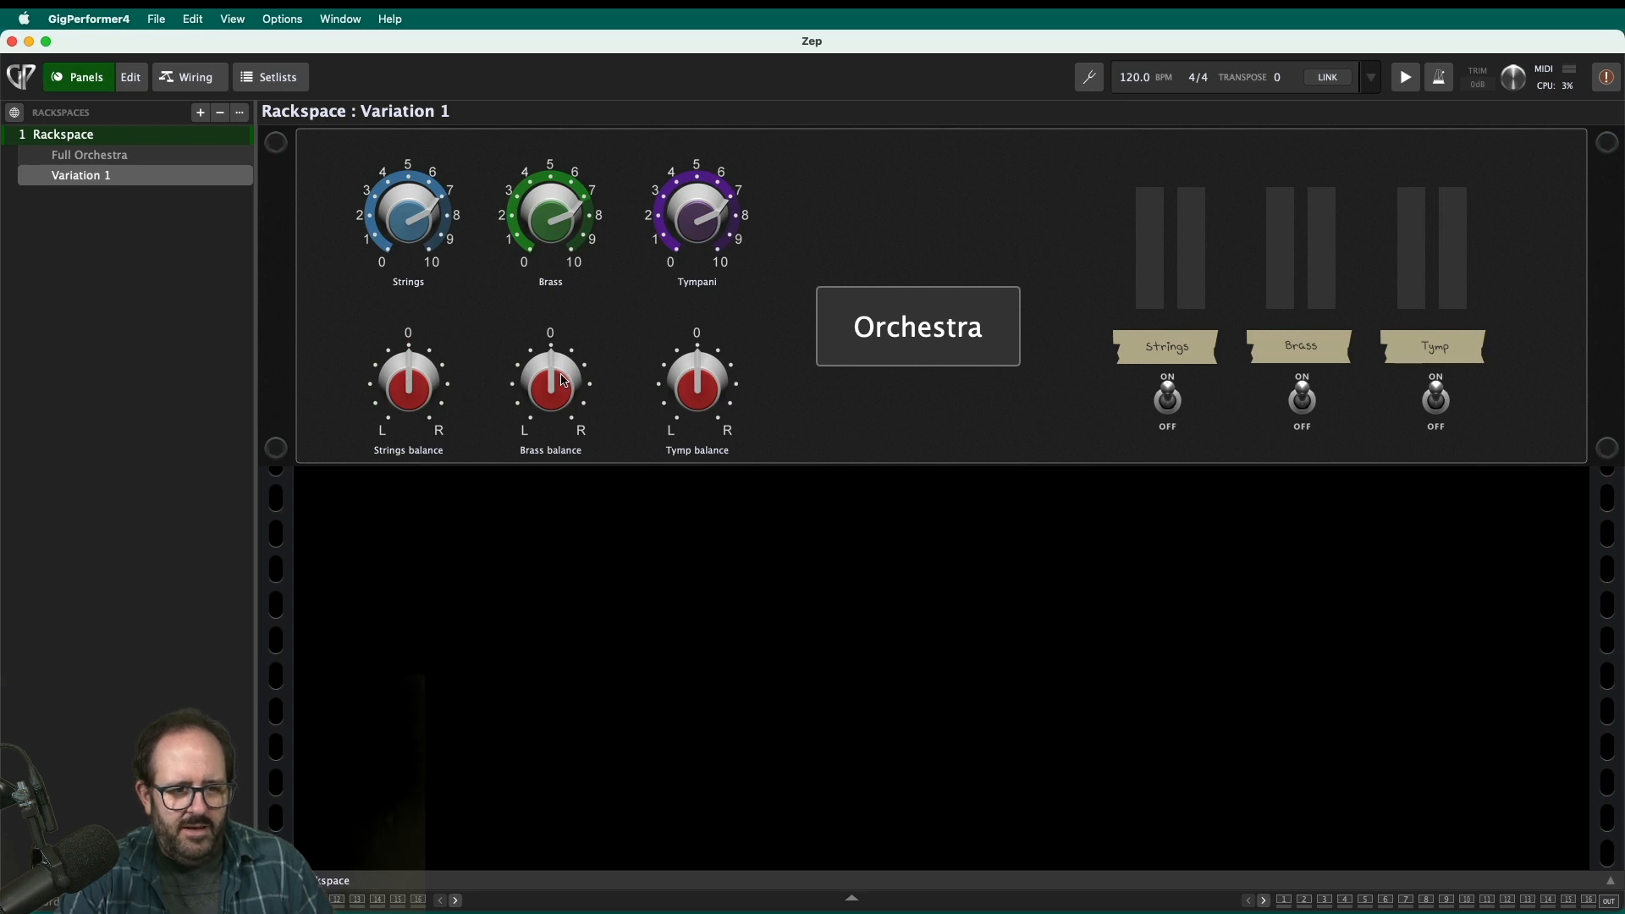
pyautogui.moveTo(550, 384); pyautogui.dragTo(568, 352)
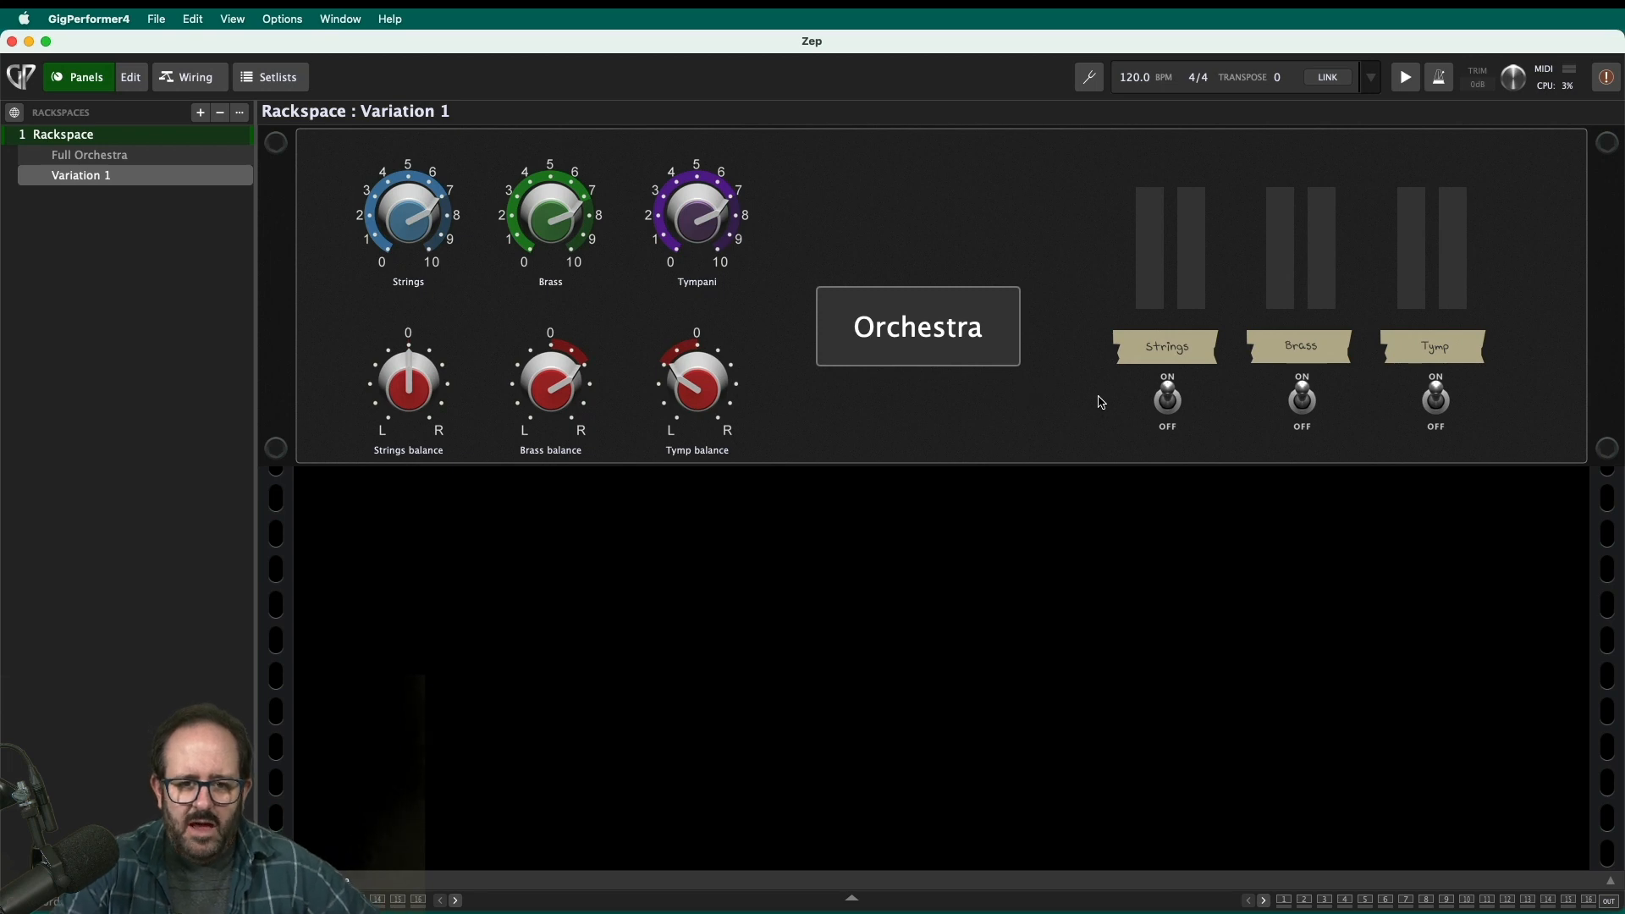
# - Switch between the Wiring and Panels views, then enter panel edit mode
pyautogui.click(188, 77)
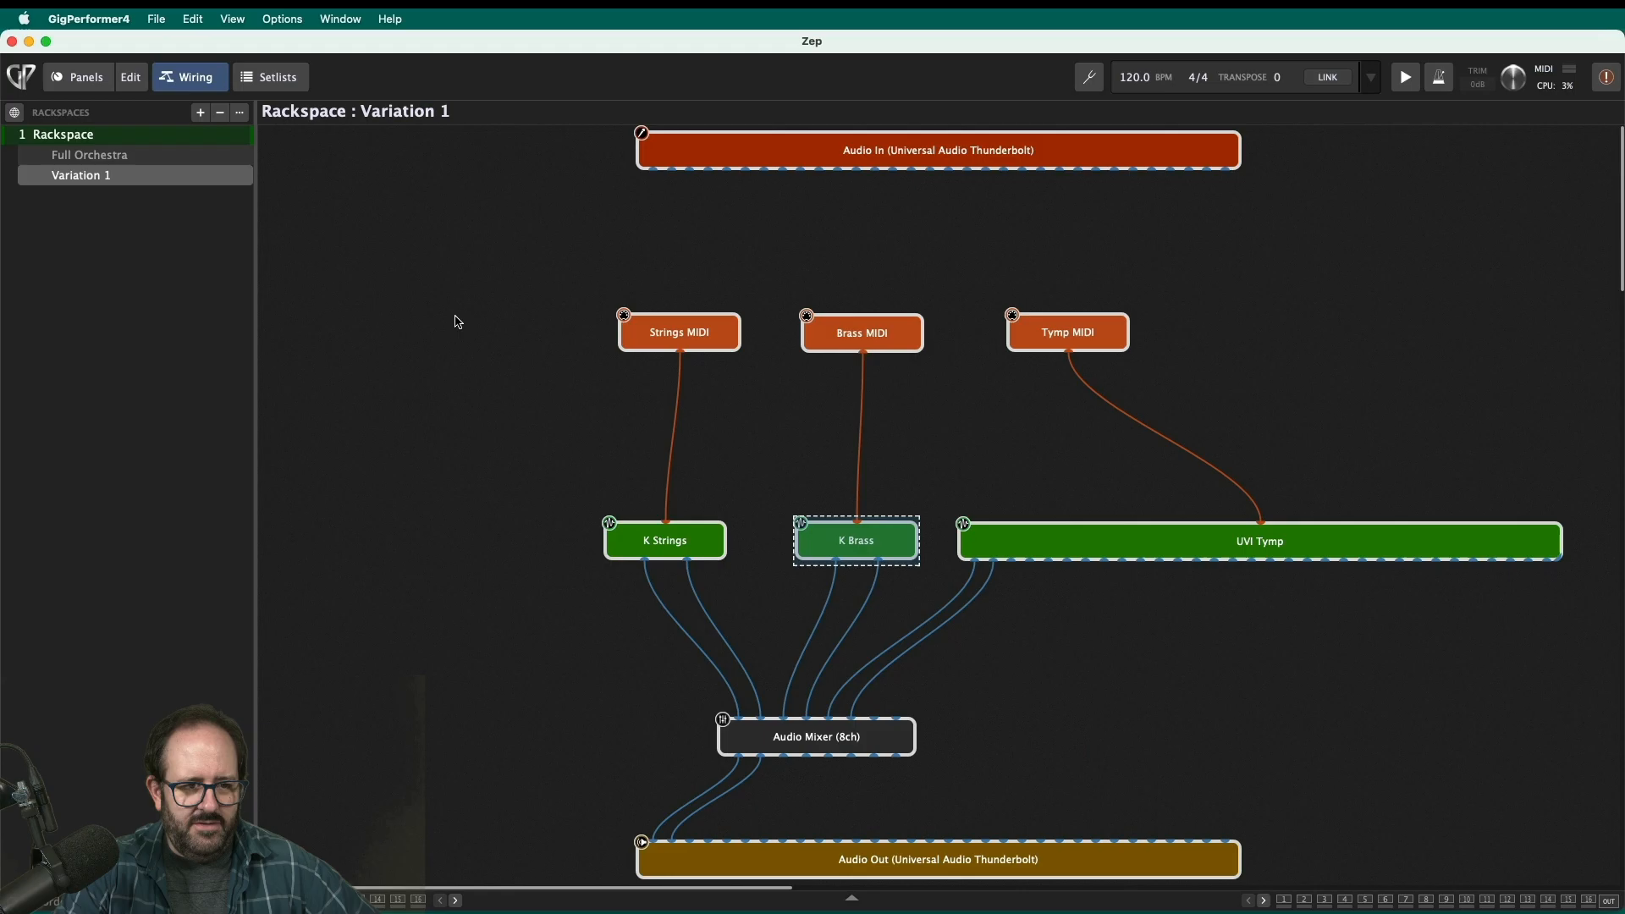
pyautogui.click(84, 77)
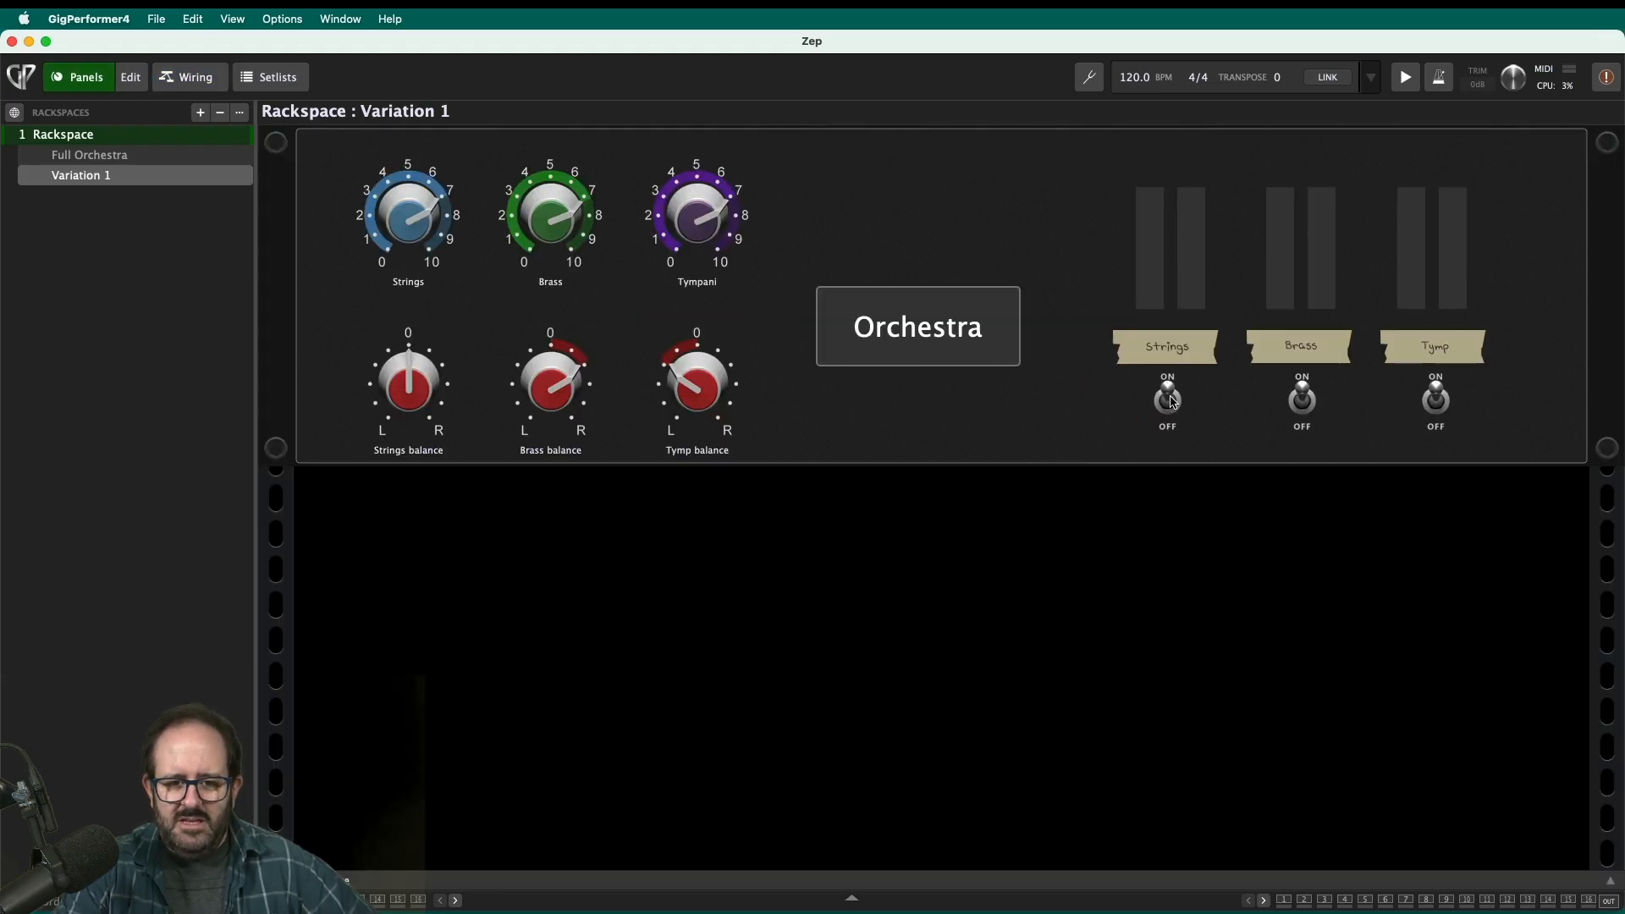
pyautogui.click(188, 77)
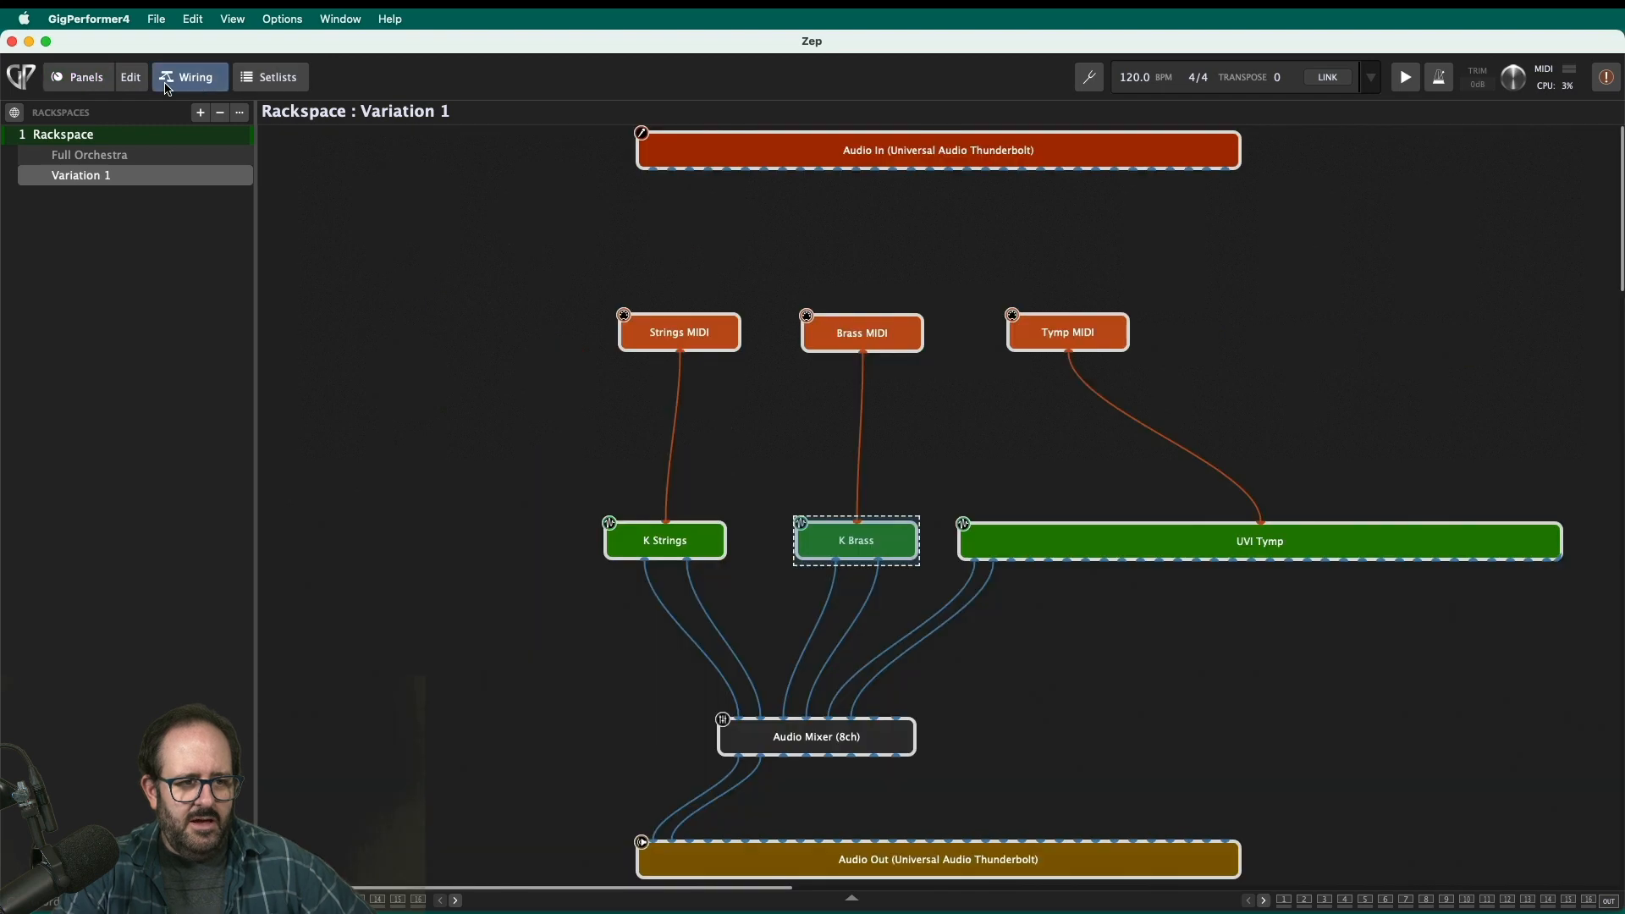
pyautogui.click(77, 77)
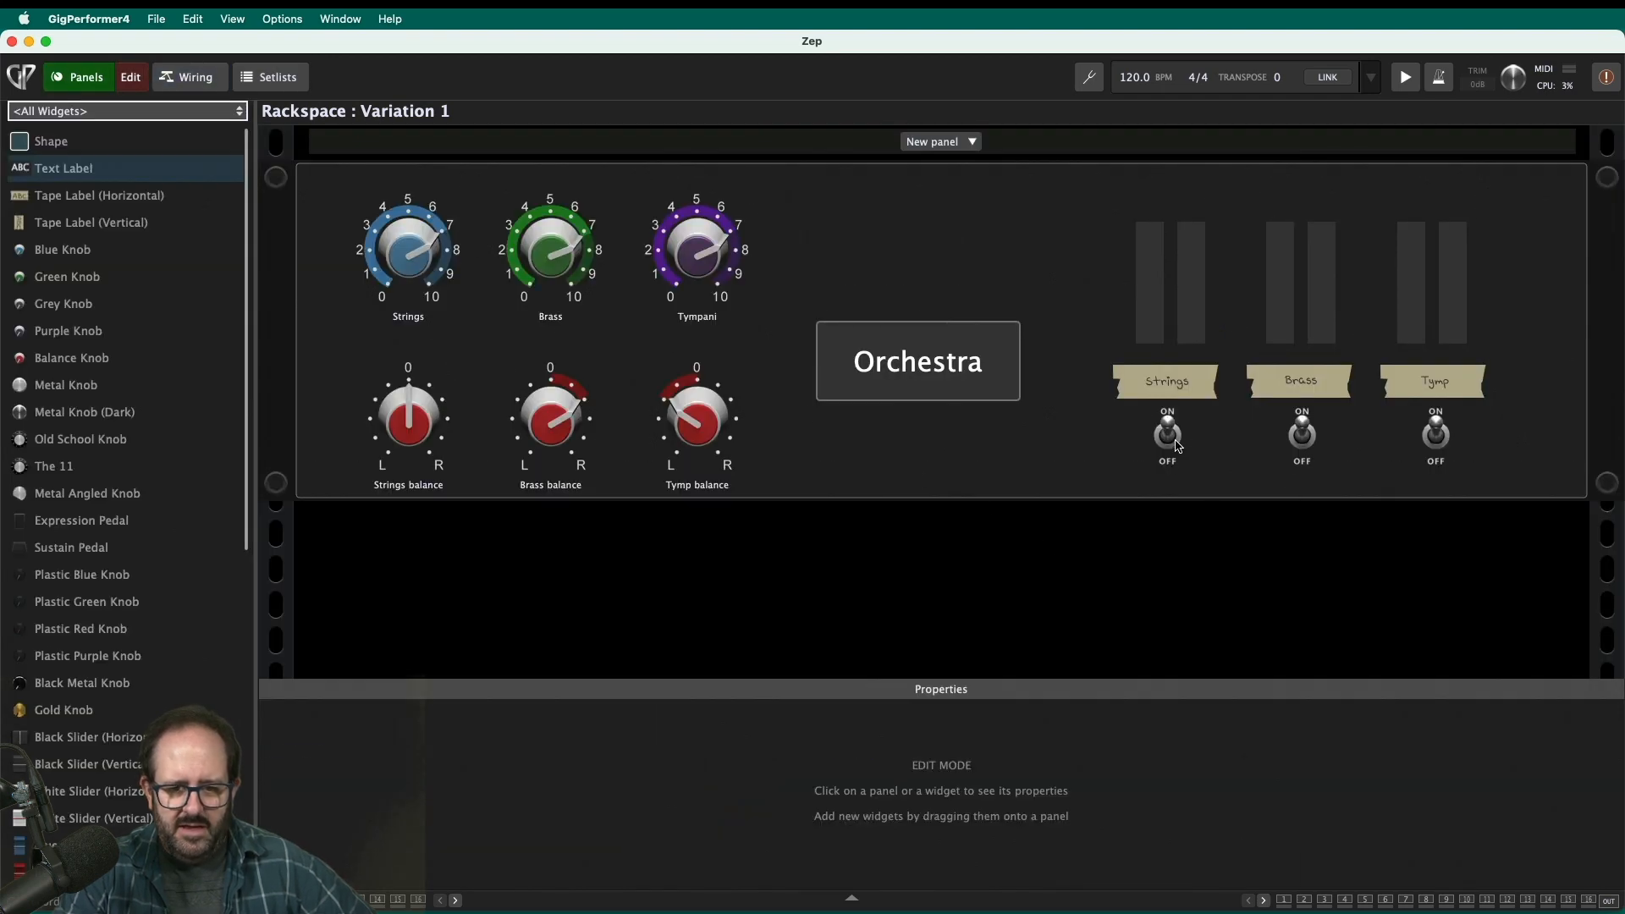
# - Select the Strings, Brass and Tymp switches to check their Audio Mixer mute mappings
pyautogui.click(1167, 430)
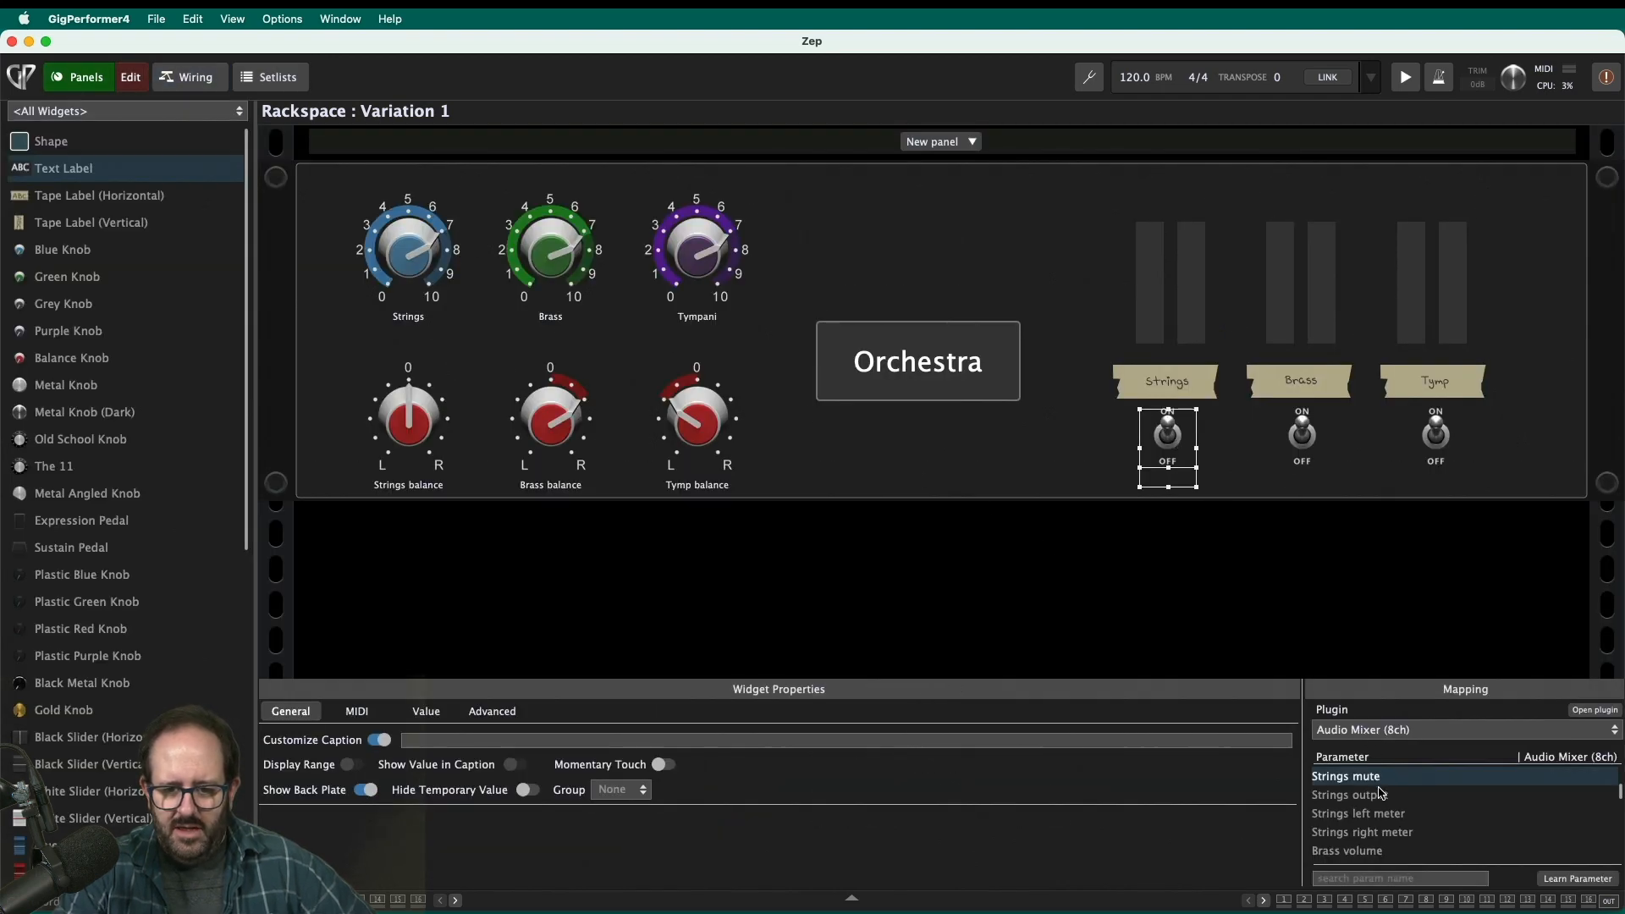
pyautogui.click(1301, 435)
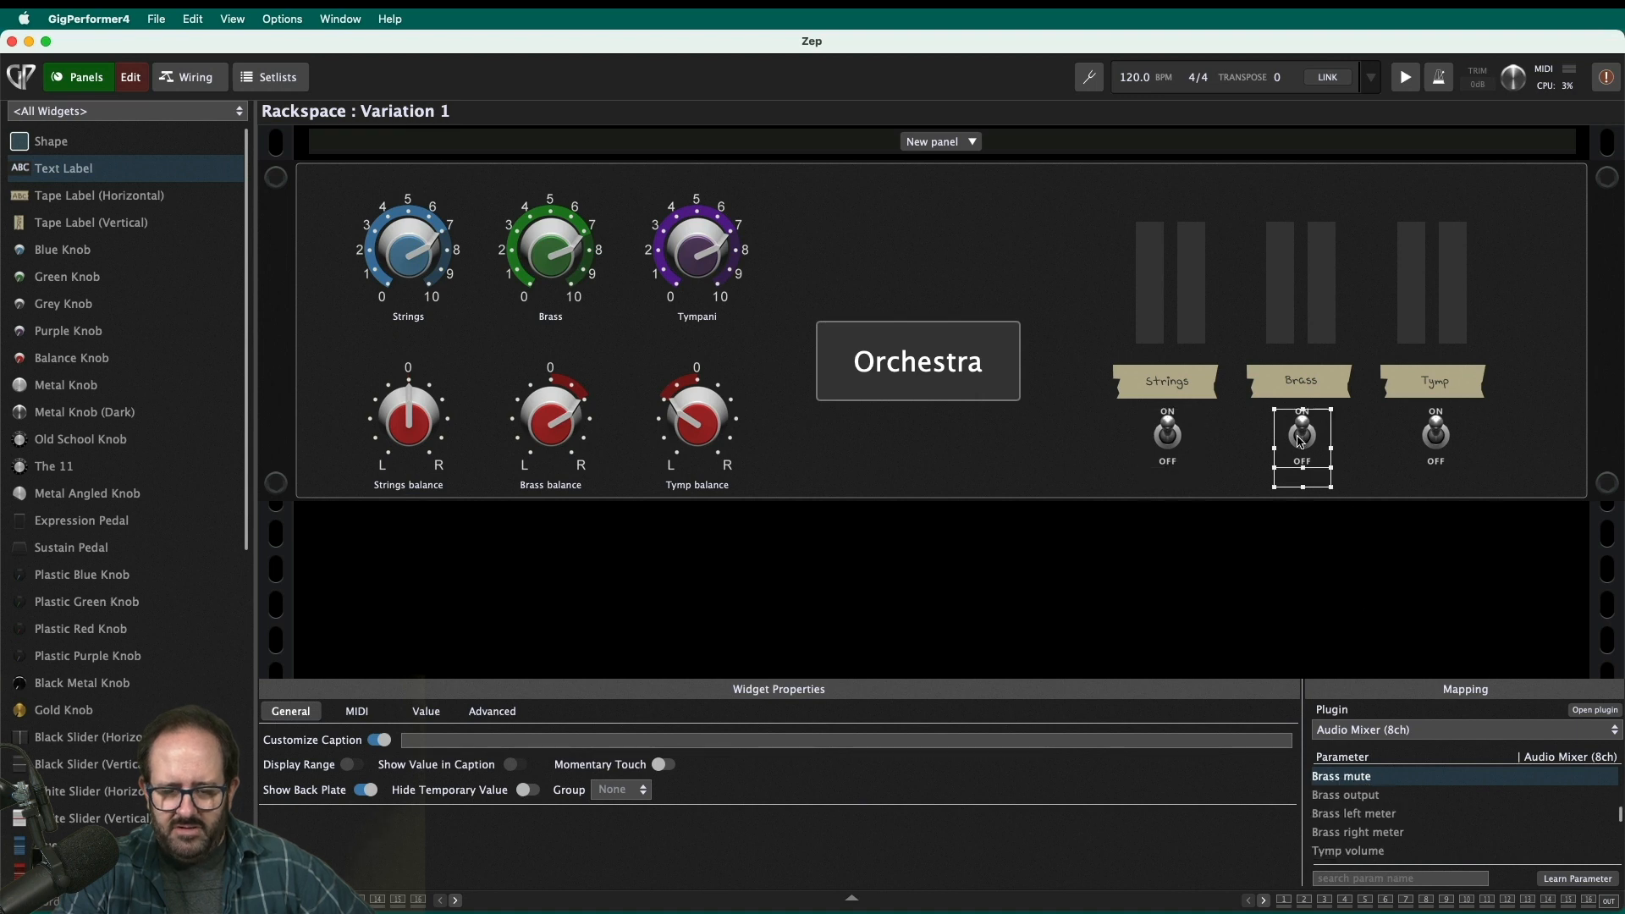
pyautogui.click(1435, 430)
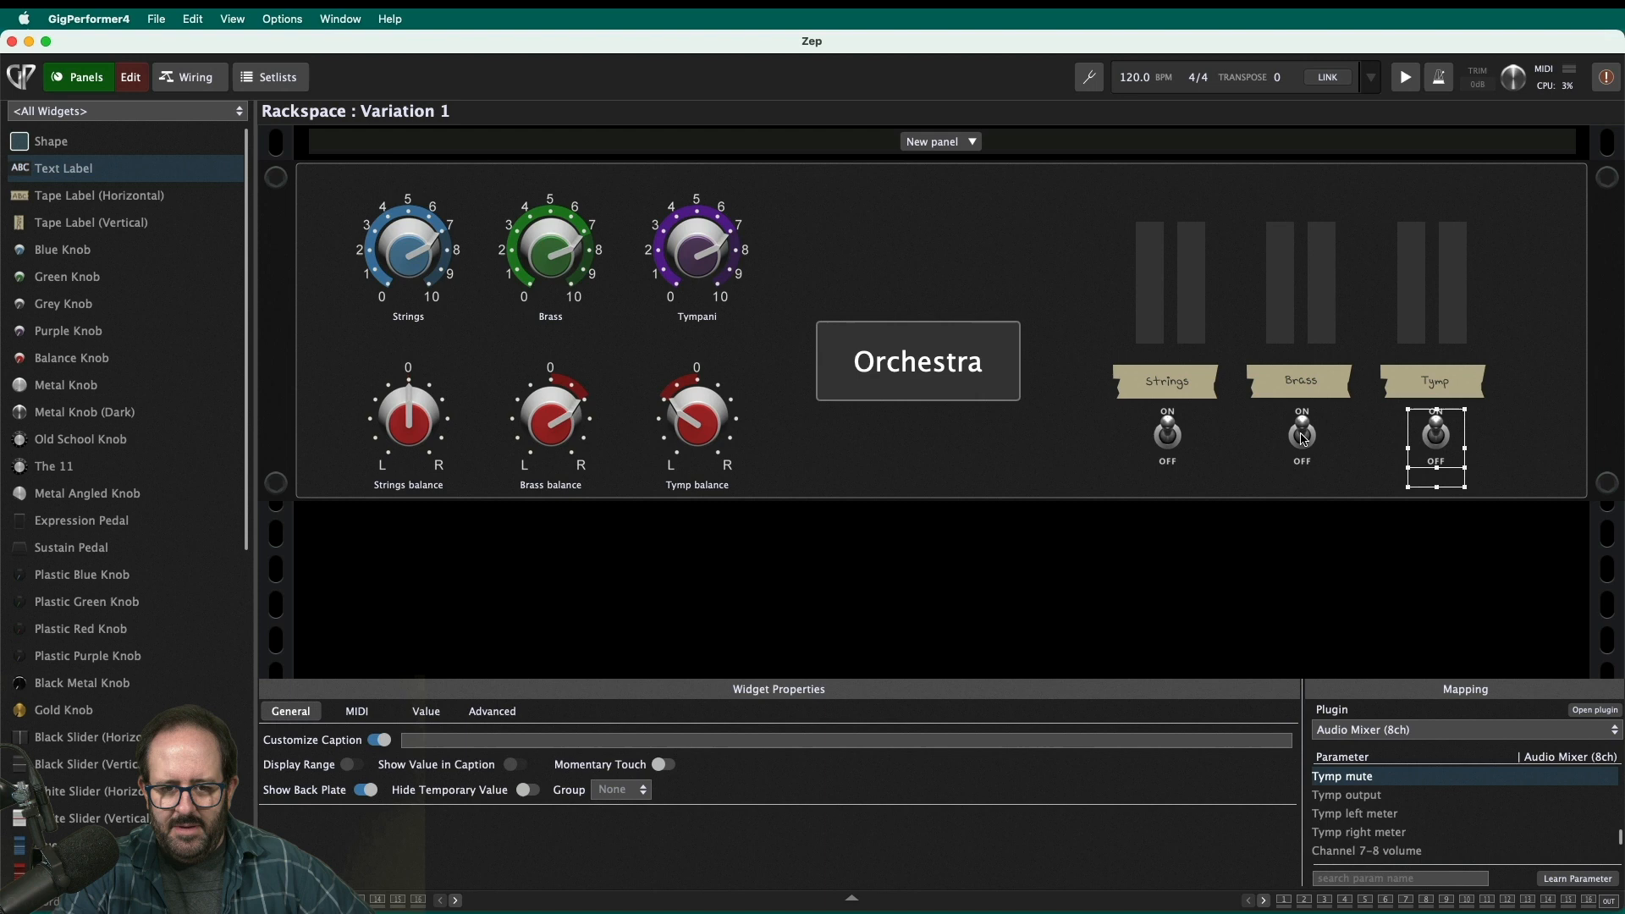
pyautogui.click(1302, 430)
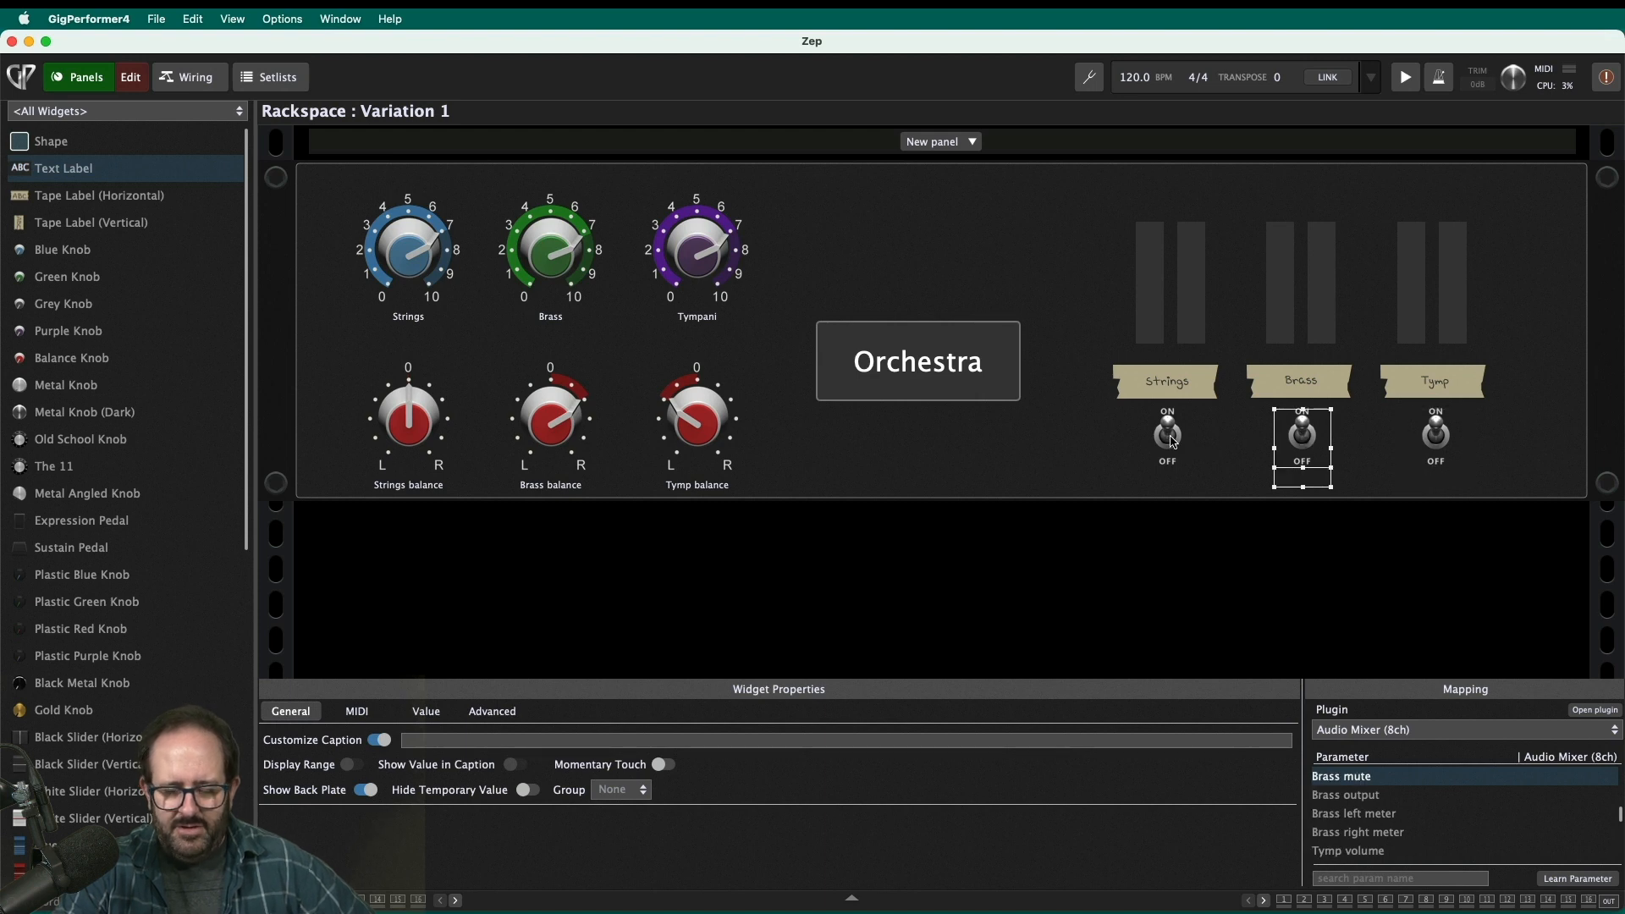
pyautogui.click(1168, 433)
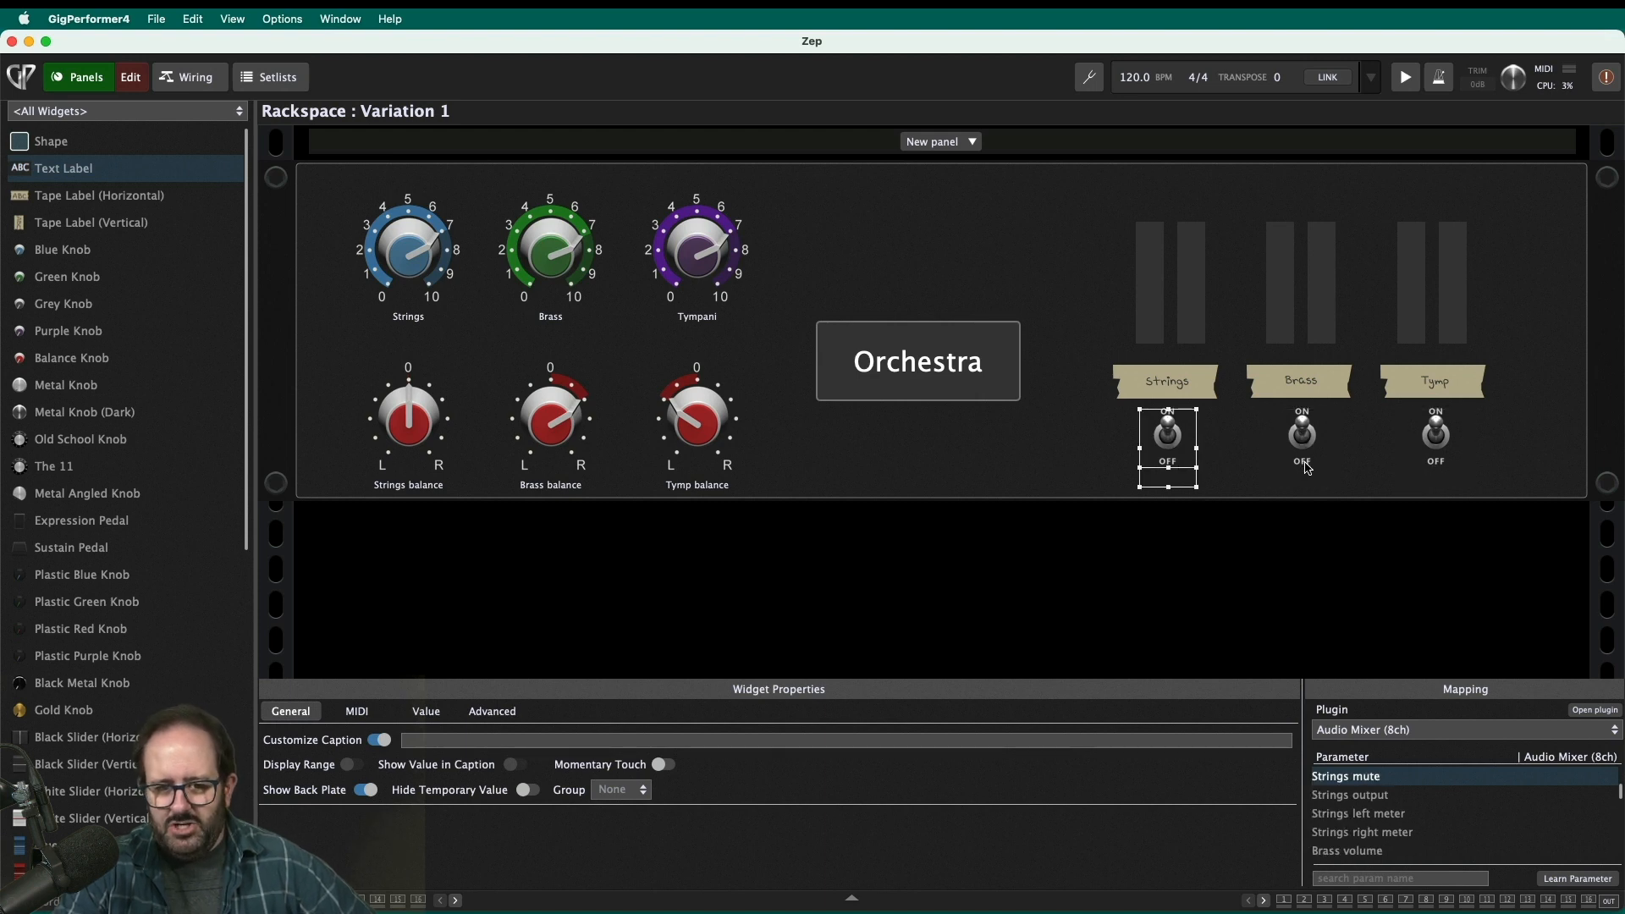
pyautogui.click(1435, 433)
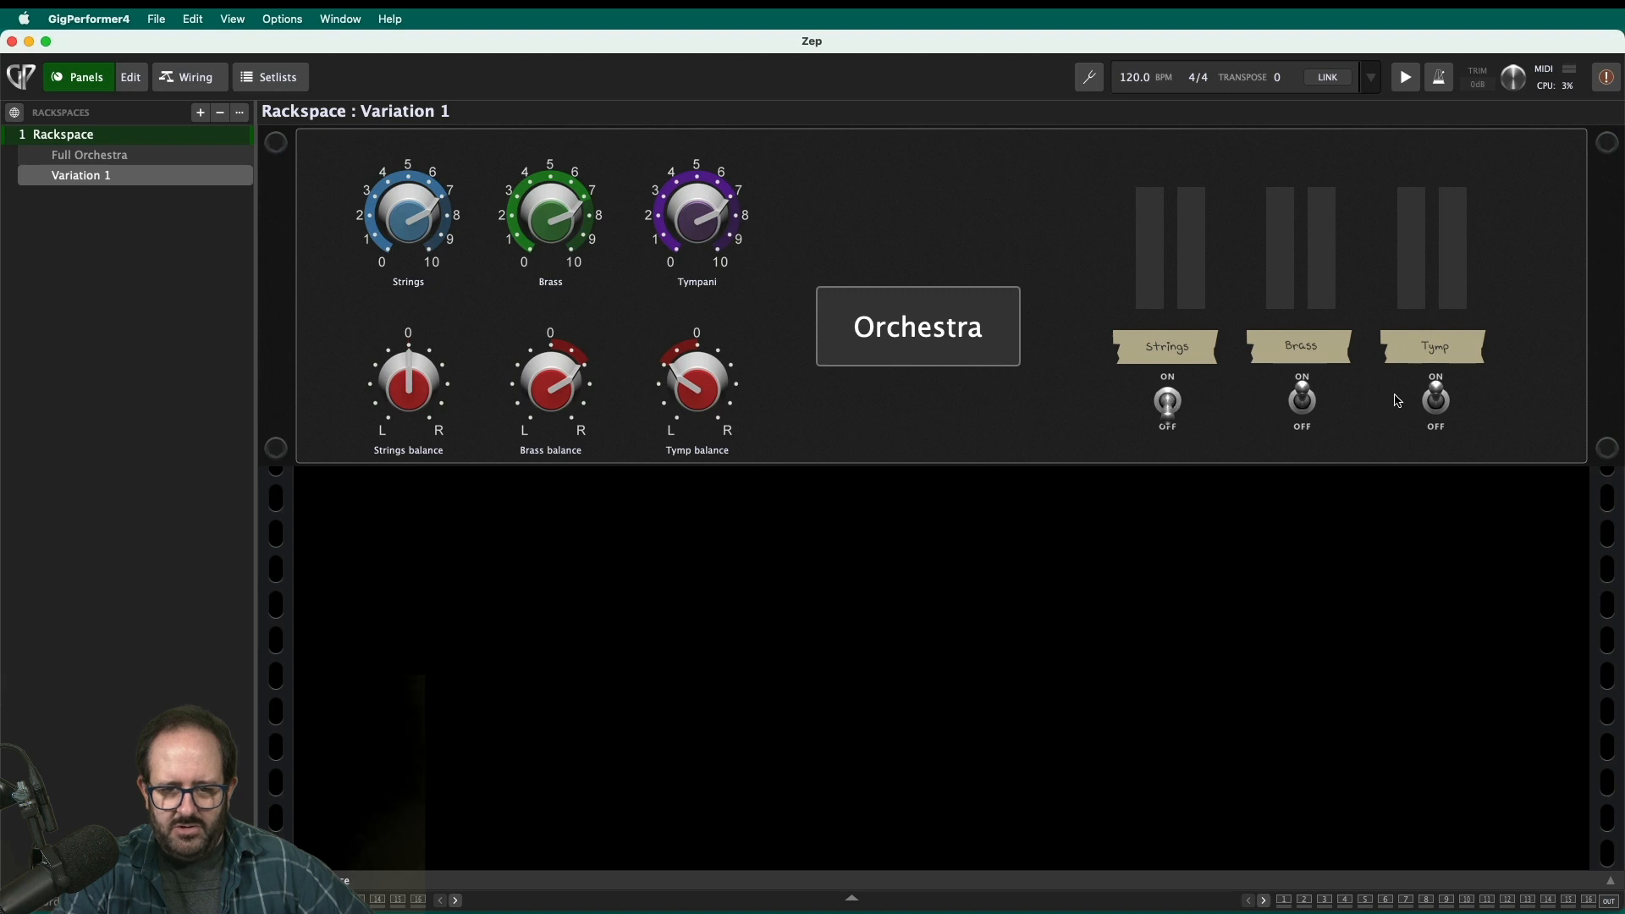
# - Flip the Tymp mute switch repeatedly during playback, leaving the channel unmuted
pyautogui.click(1435, 403)
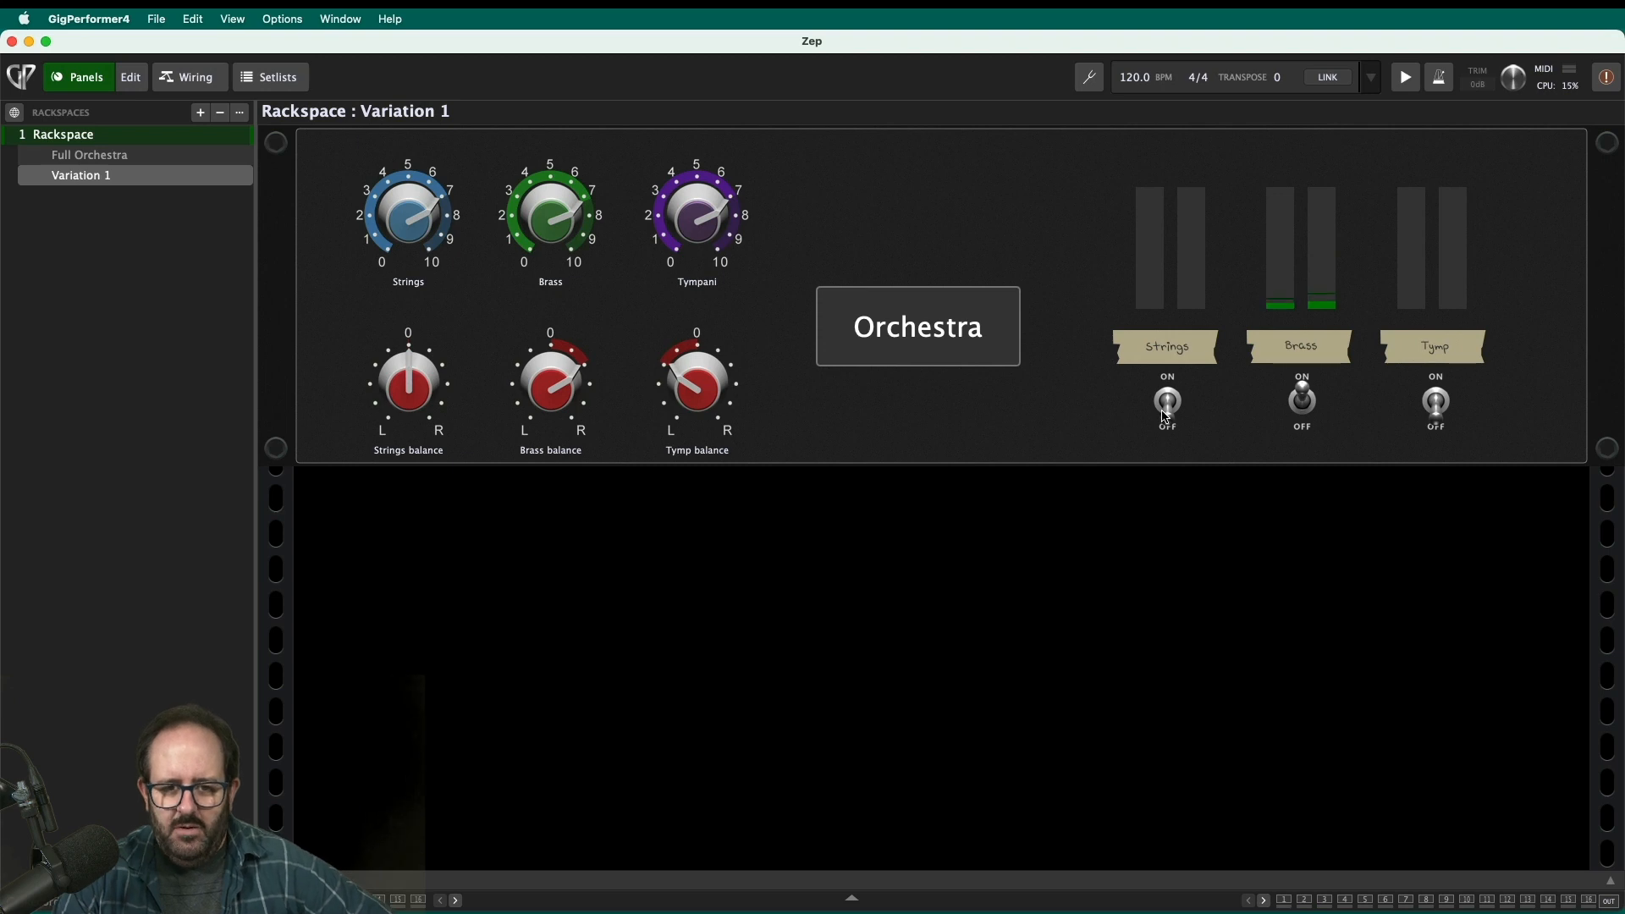
pyautogui.click(1435, 402)
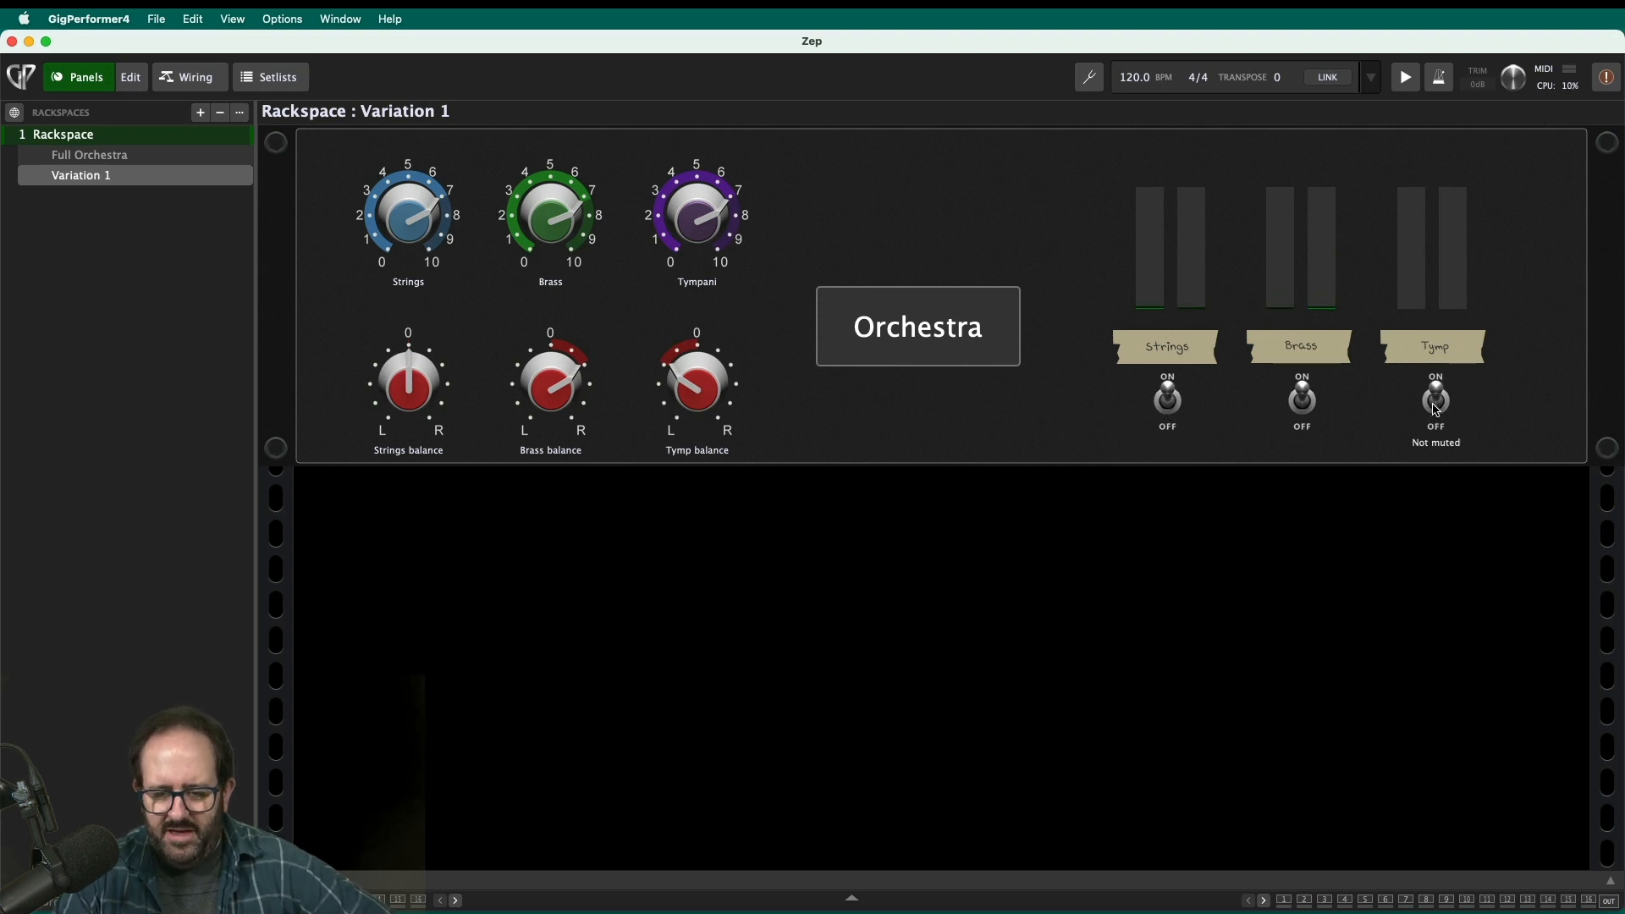
pyautogui.click(1435, 402)
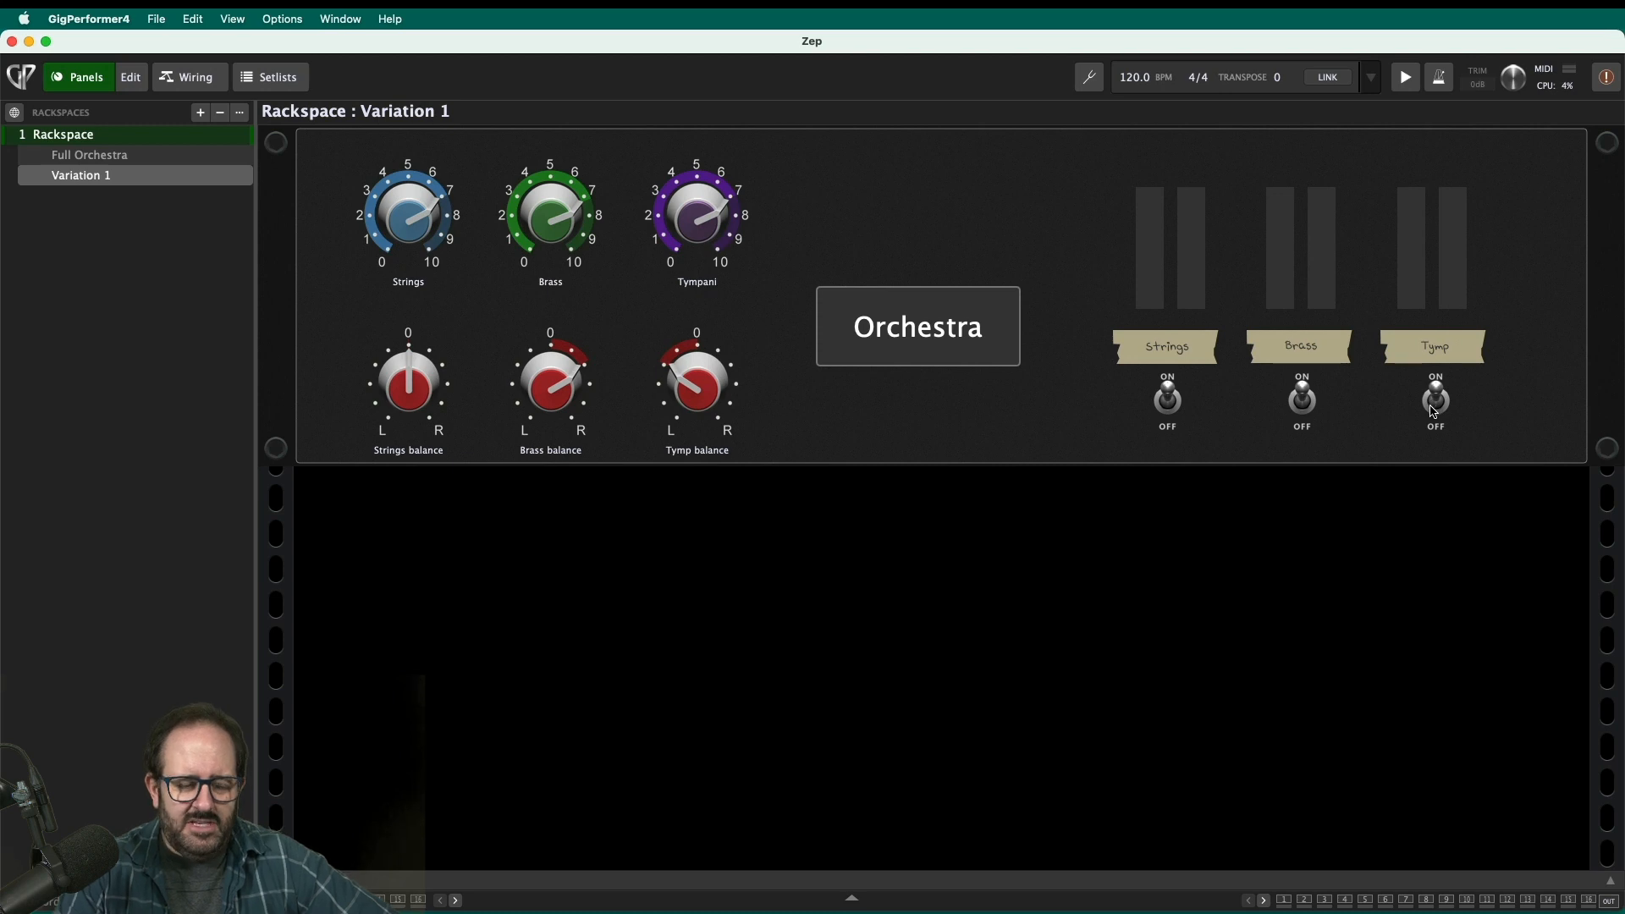
pyautogui.moveTo(1087, 485)
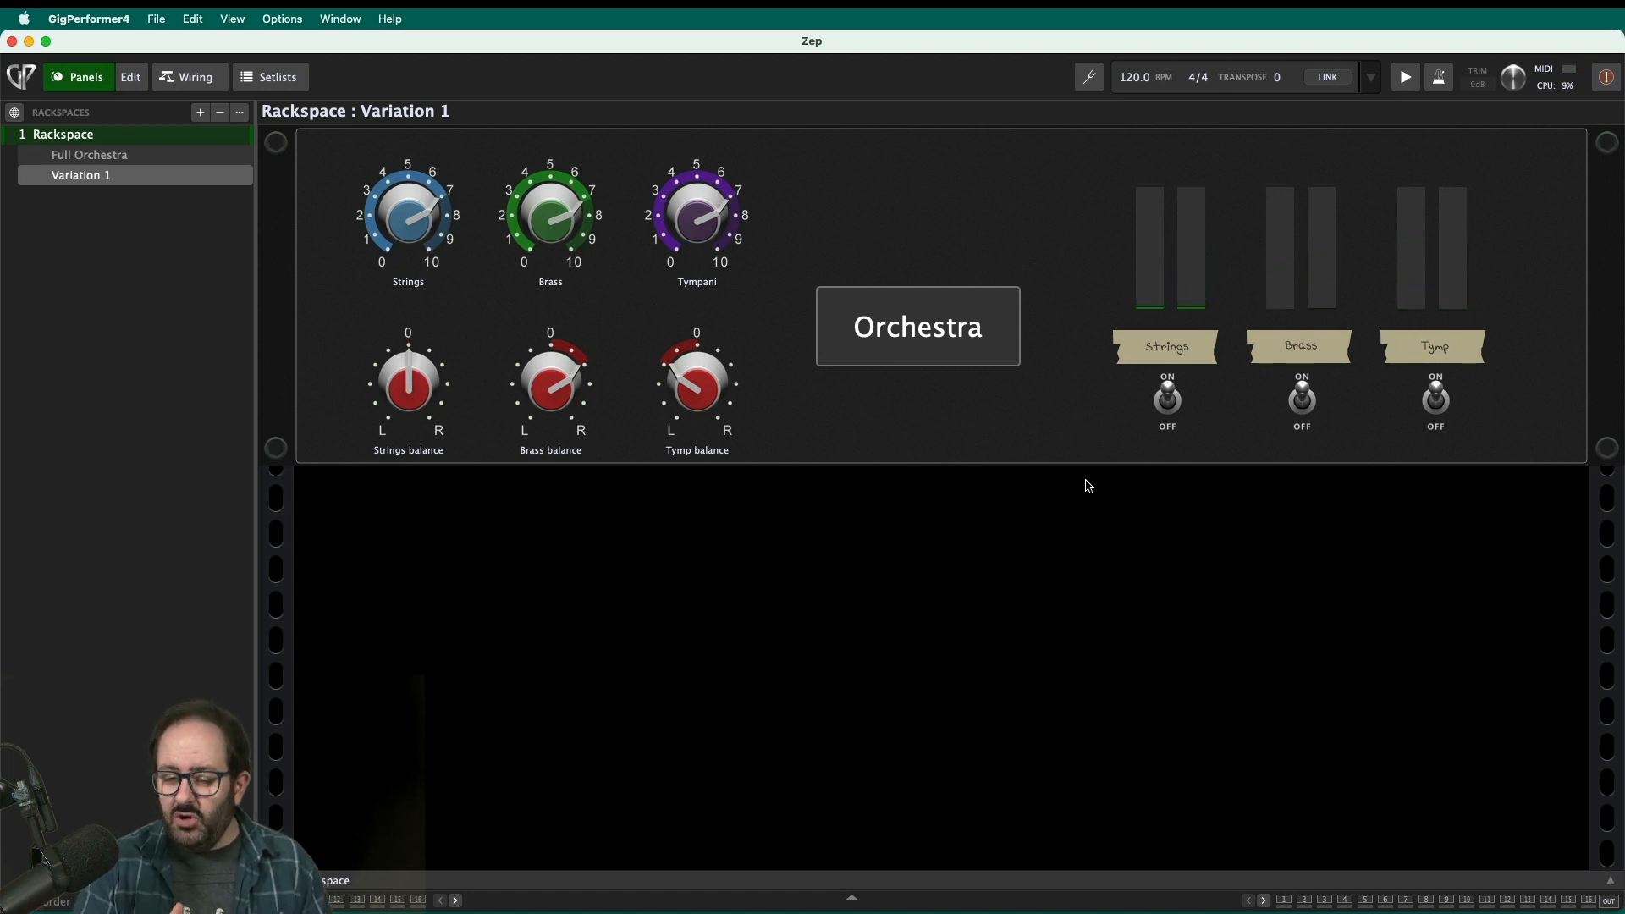
pyautogui.moveTo(980, 402)
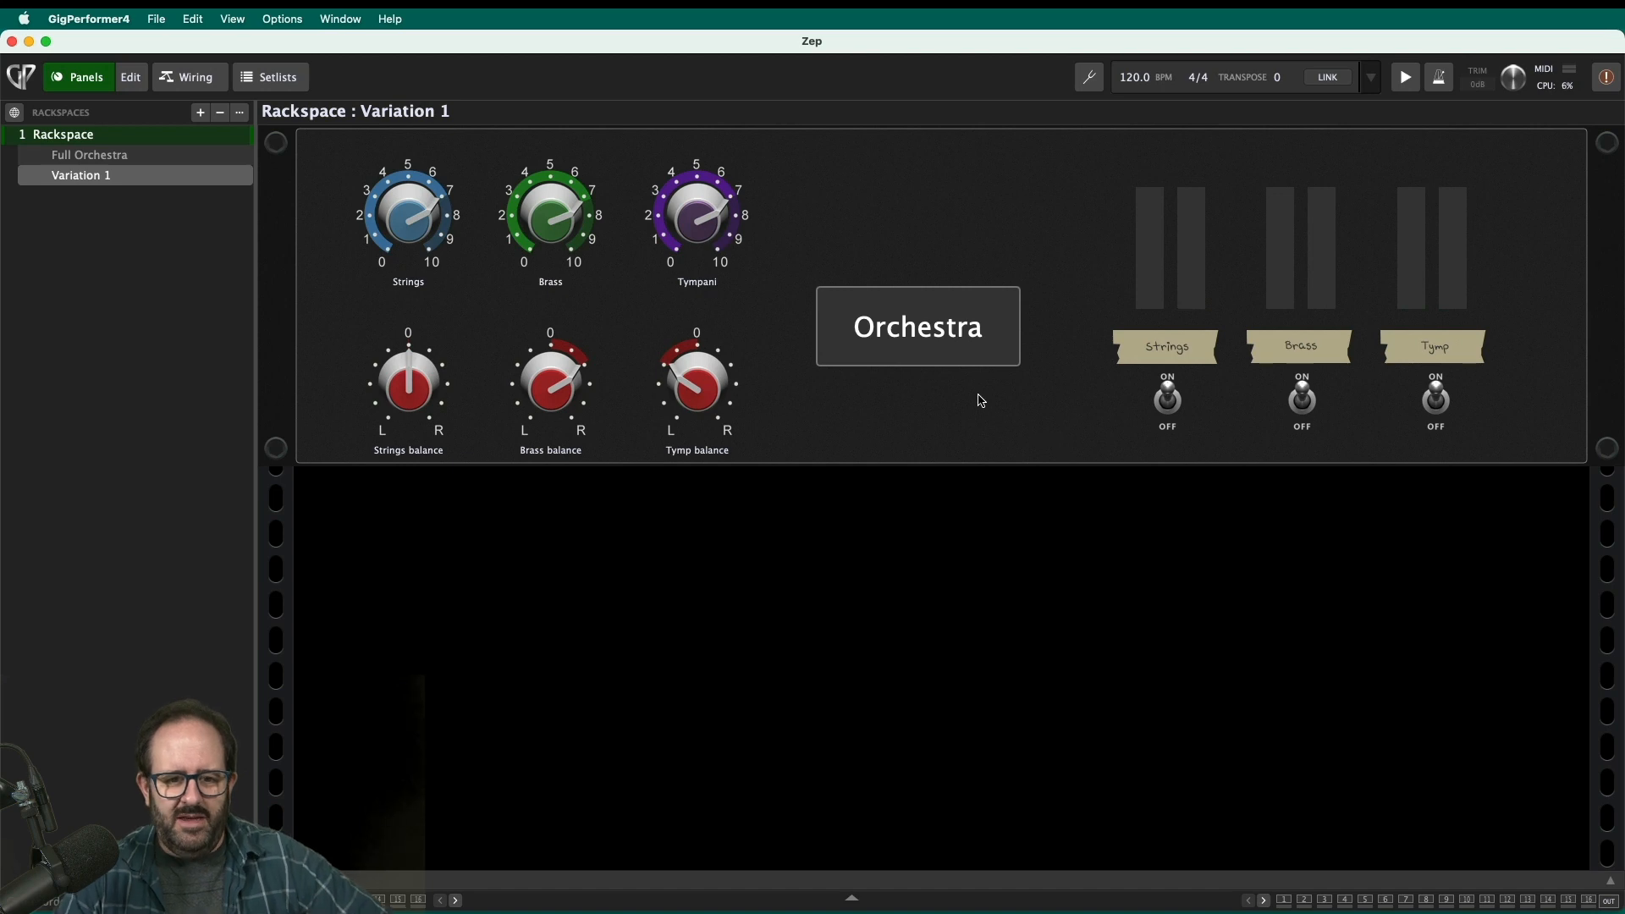
# - Delete Variation 1, leaving Full Orchestra as the rackspace's only variation
pyautogui.click(89, 154)
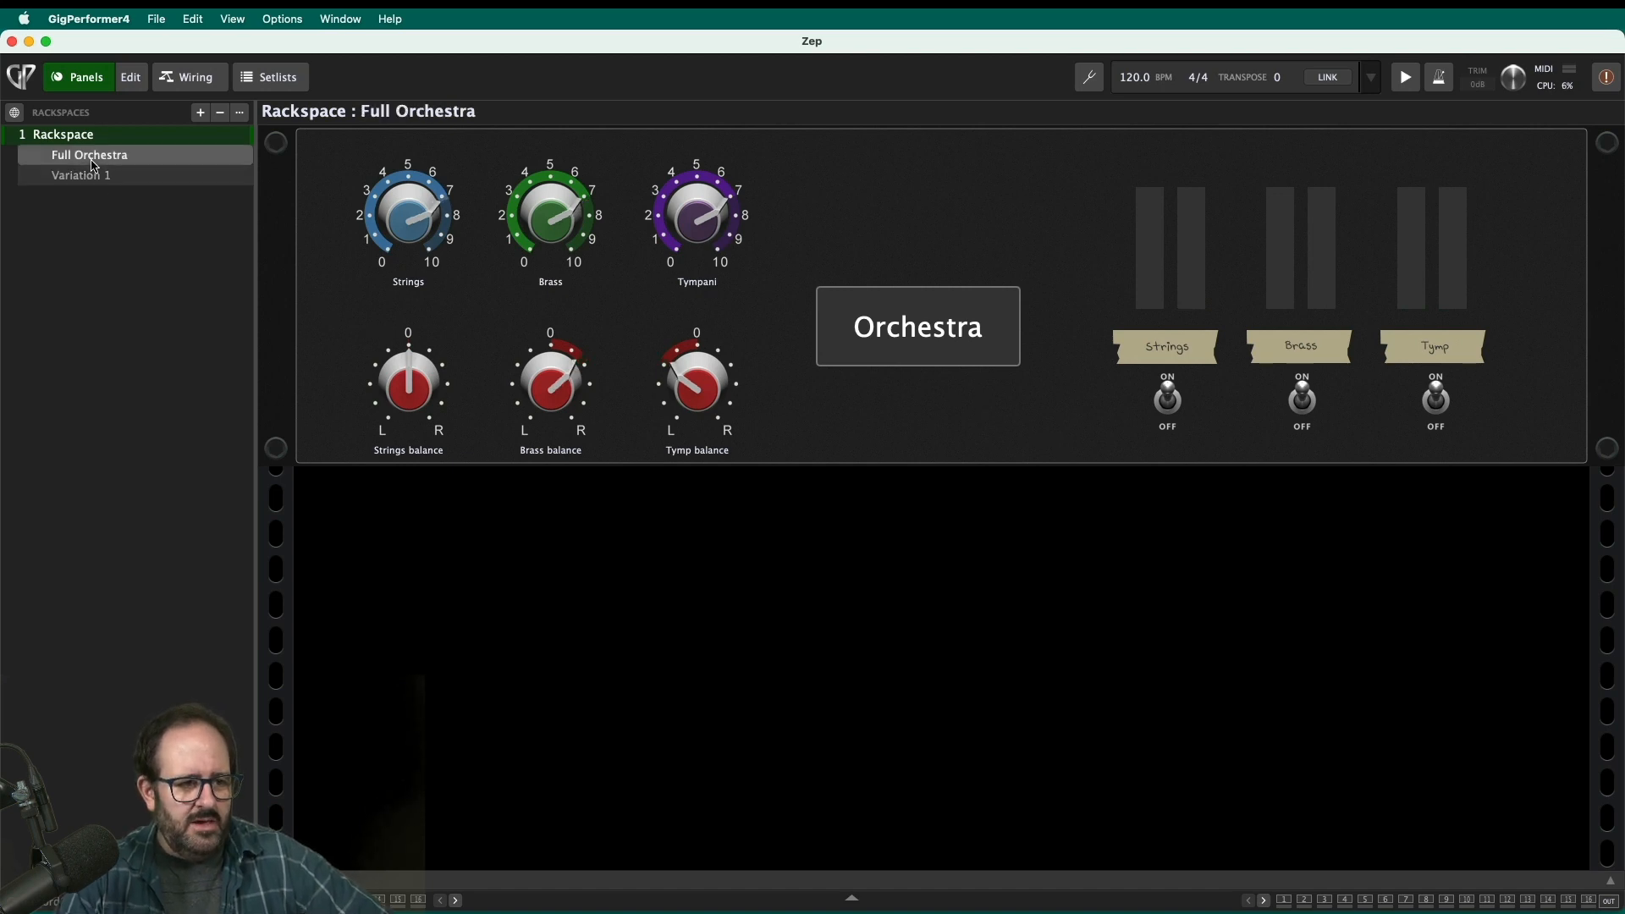
pyautogui.click(81, 174)
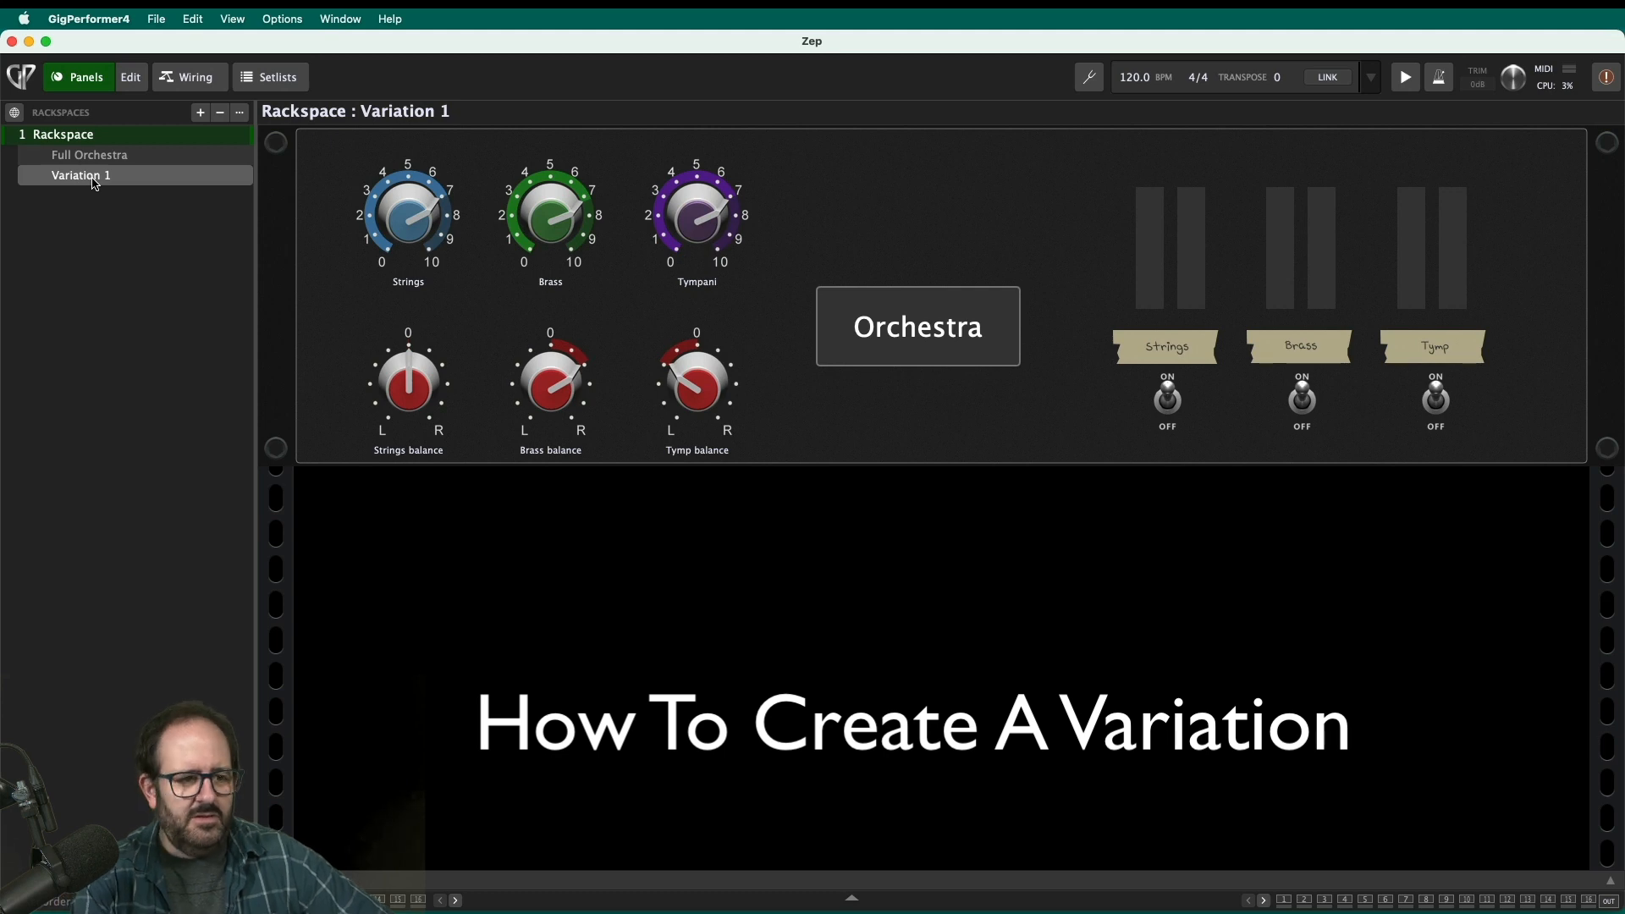
pyautogui.click(89, 154)
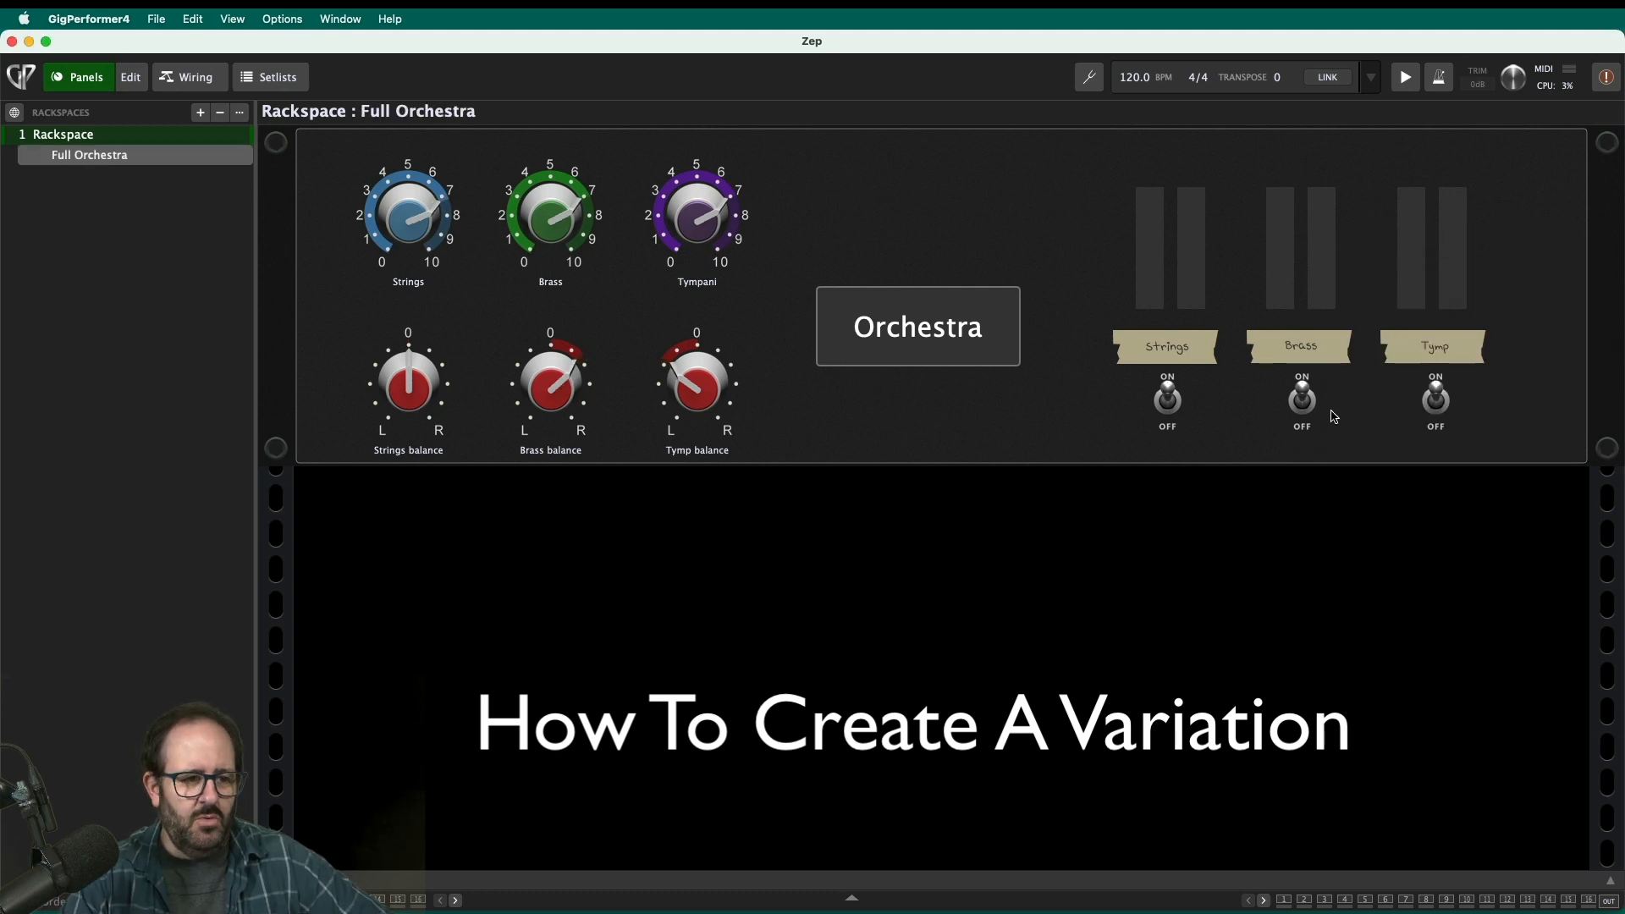
pyautogui.rightClick(88, 154)
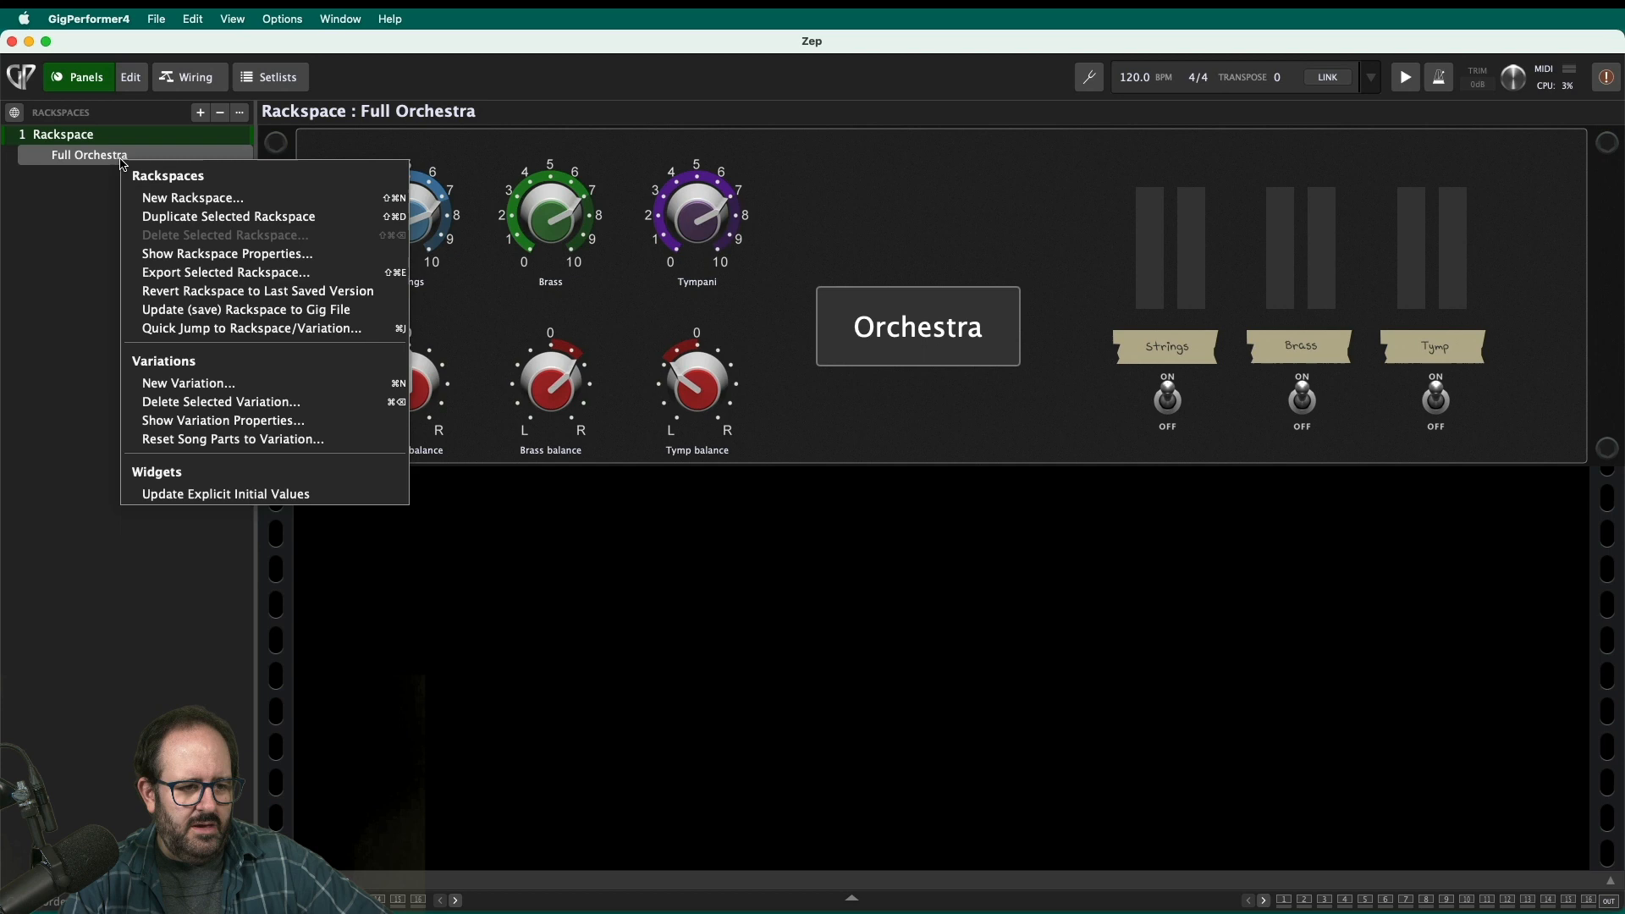
pyautogui.moveTo(188, 382)
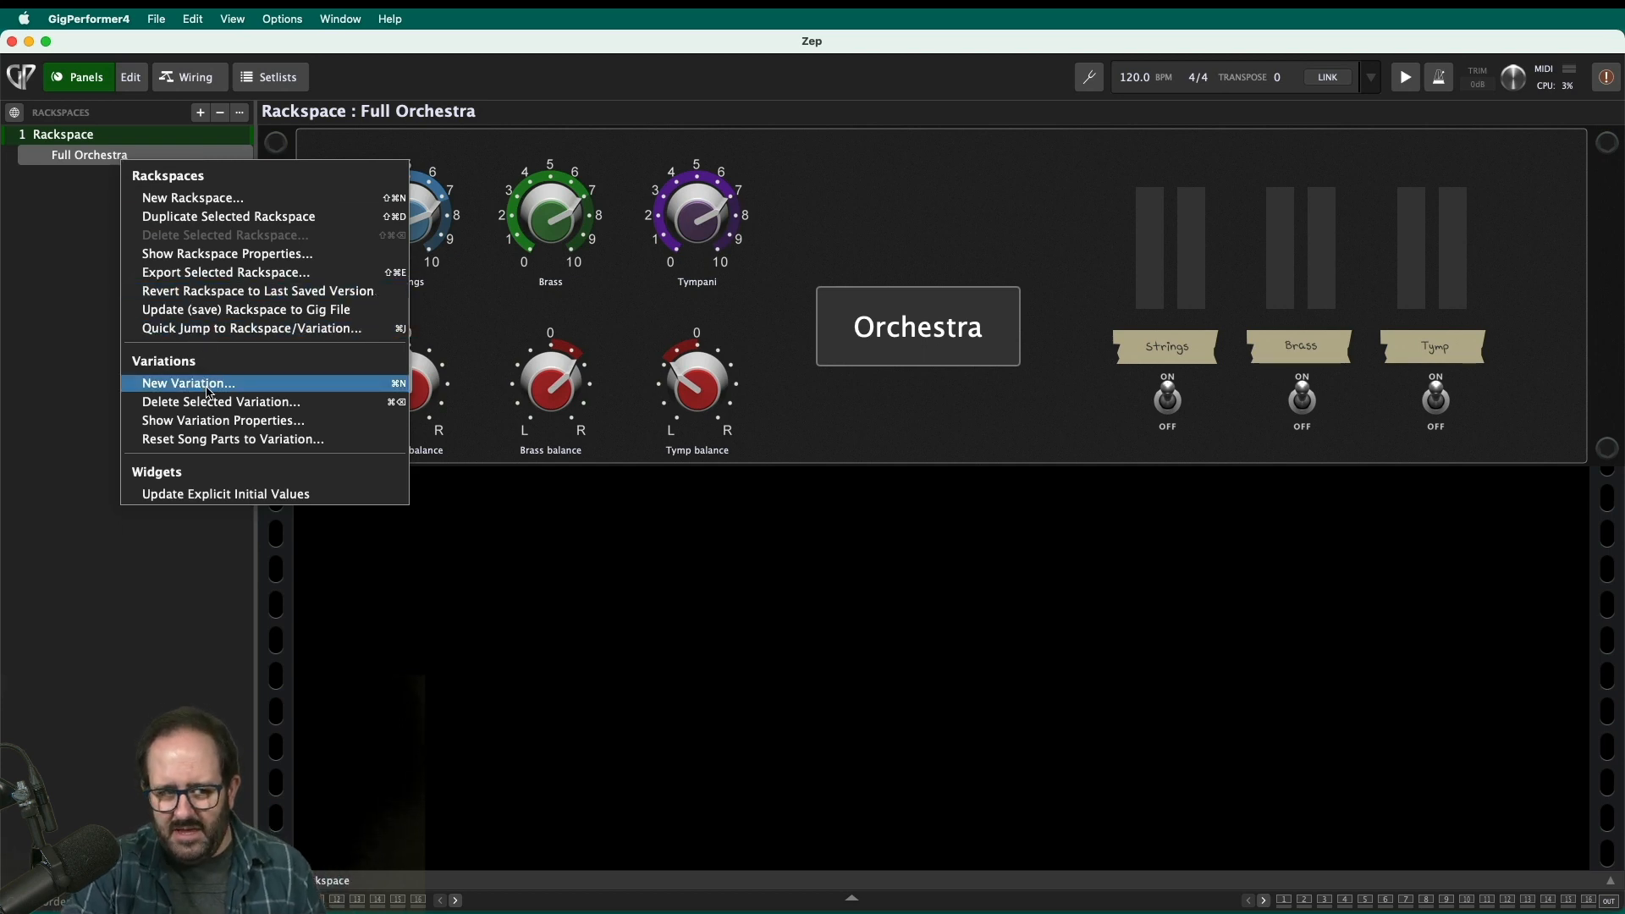
# - Create a new variation and name it 'Brass Solo'
pyautogui.click(188, 383)
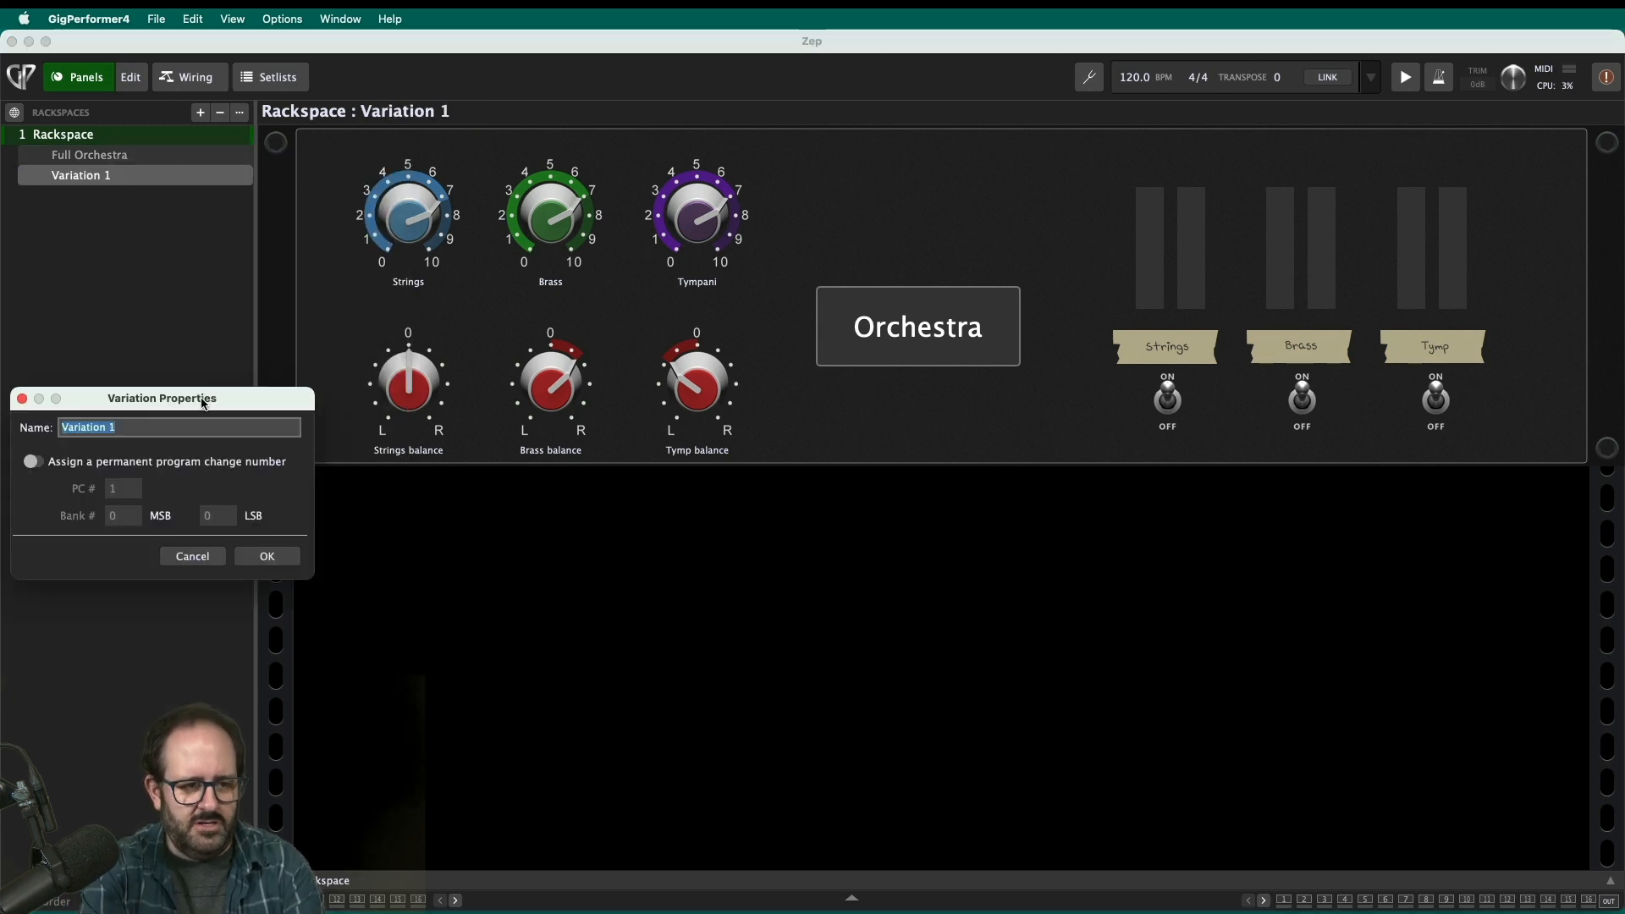
pyautogui.write('Brass Solo')
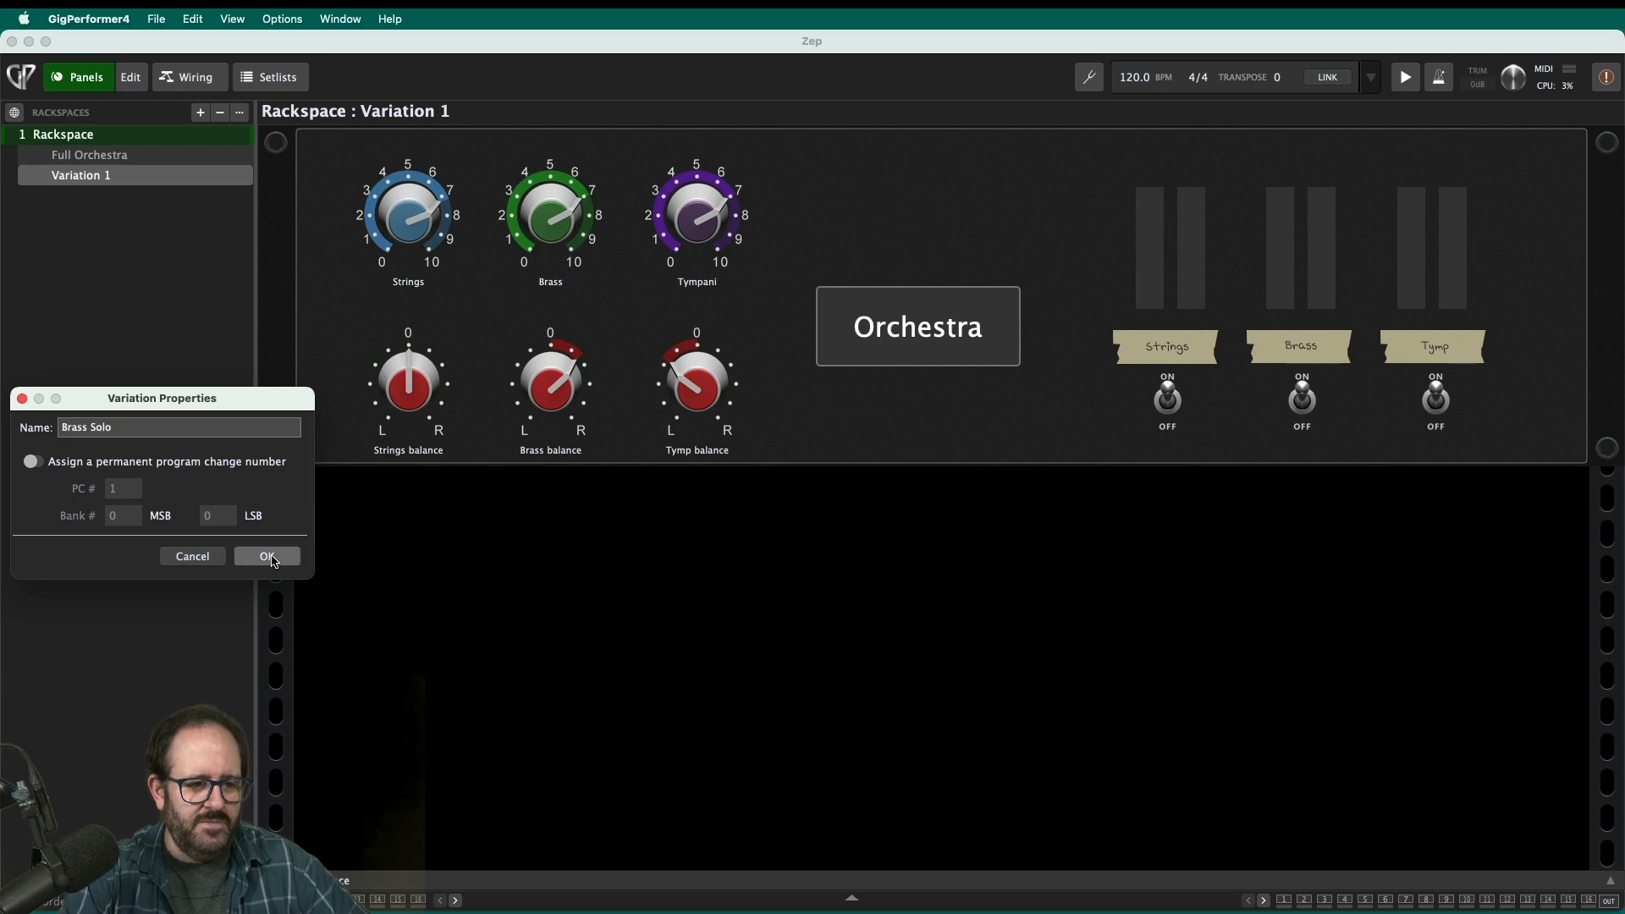
pyautogui.click(267, 557)
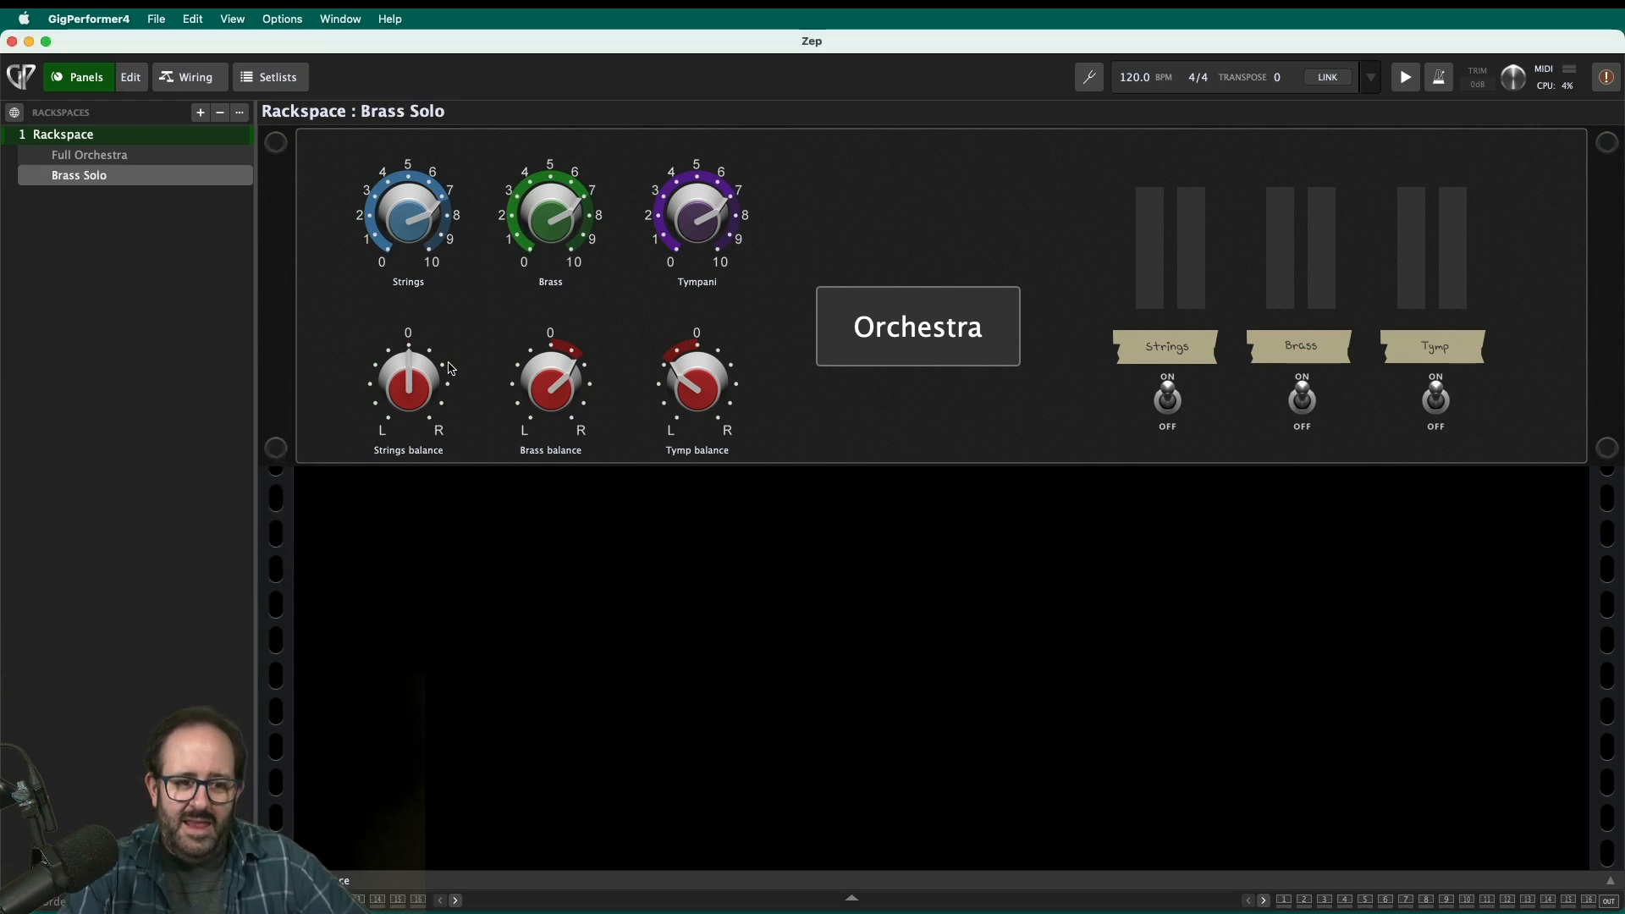
pyautogui.moveTo(587, 401)
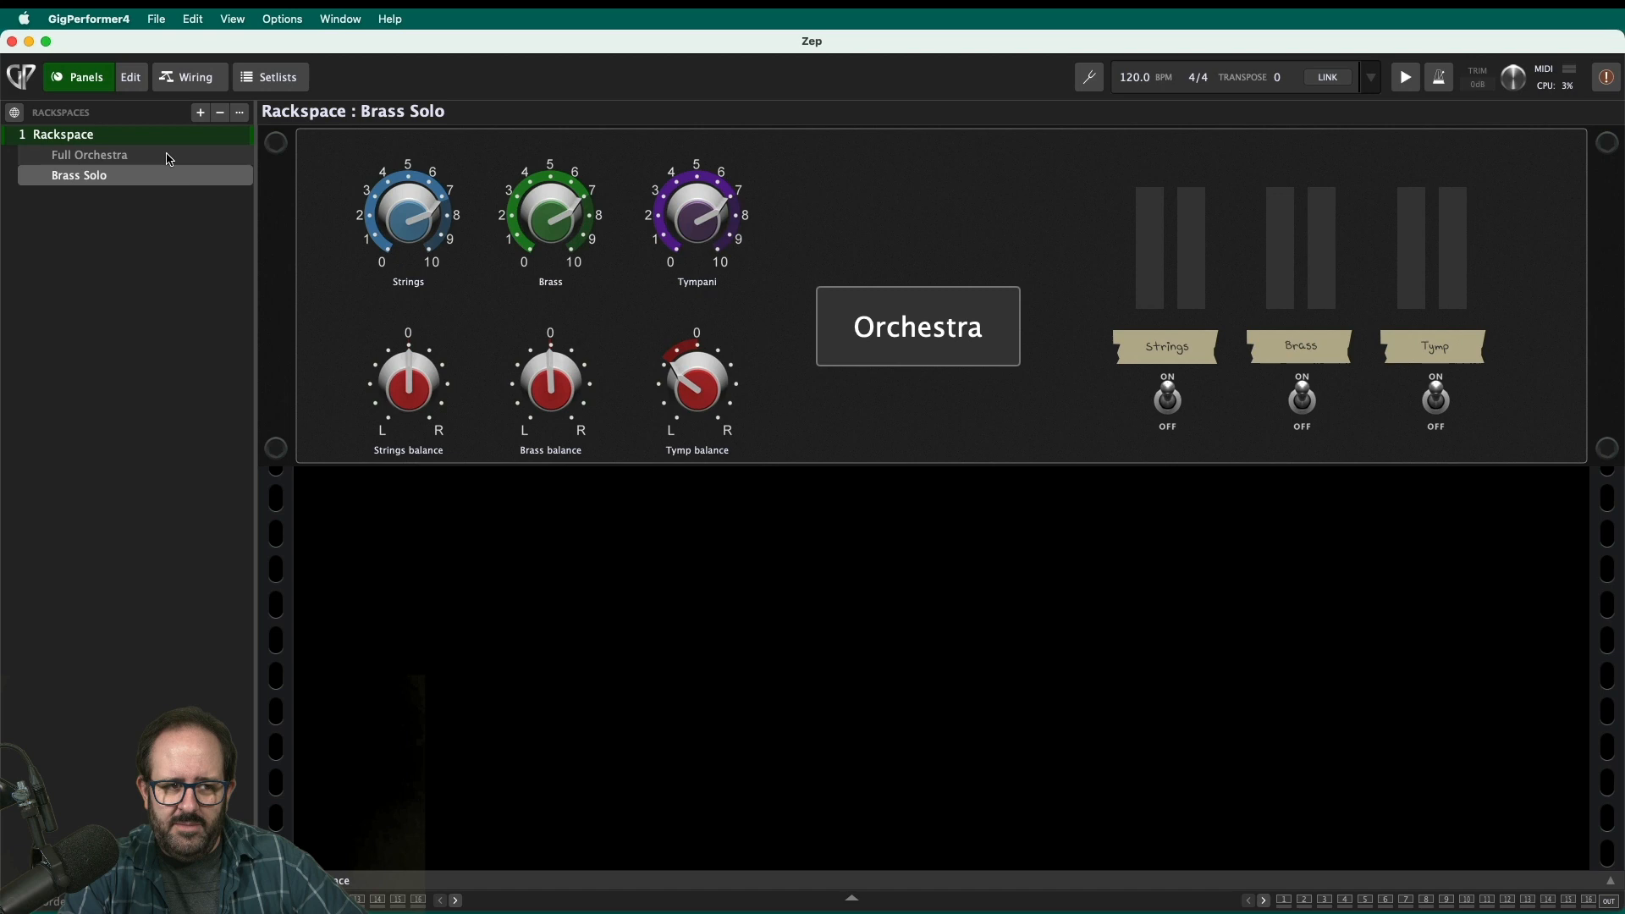
# - In Brass Solo, mute the timpani and set strings volume to midpoint, then return to Full Orchestra
pyautogui.click(89, 154)
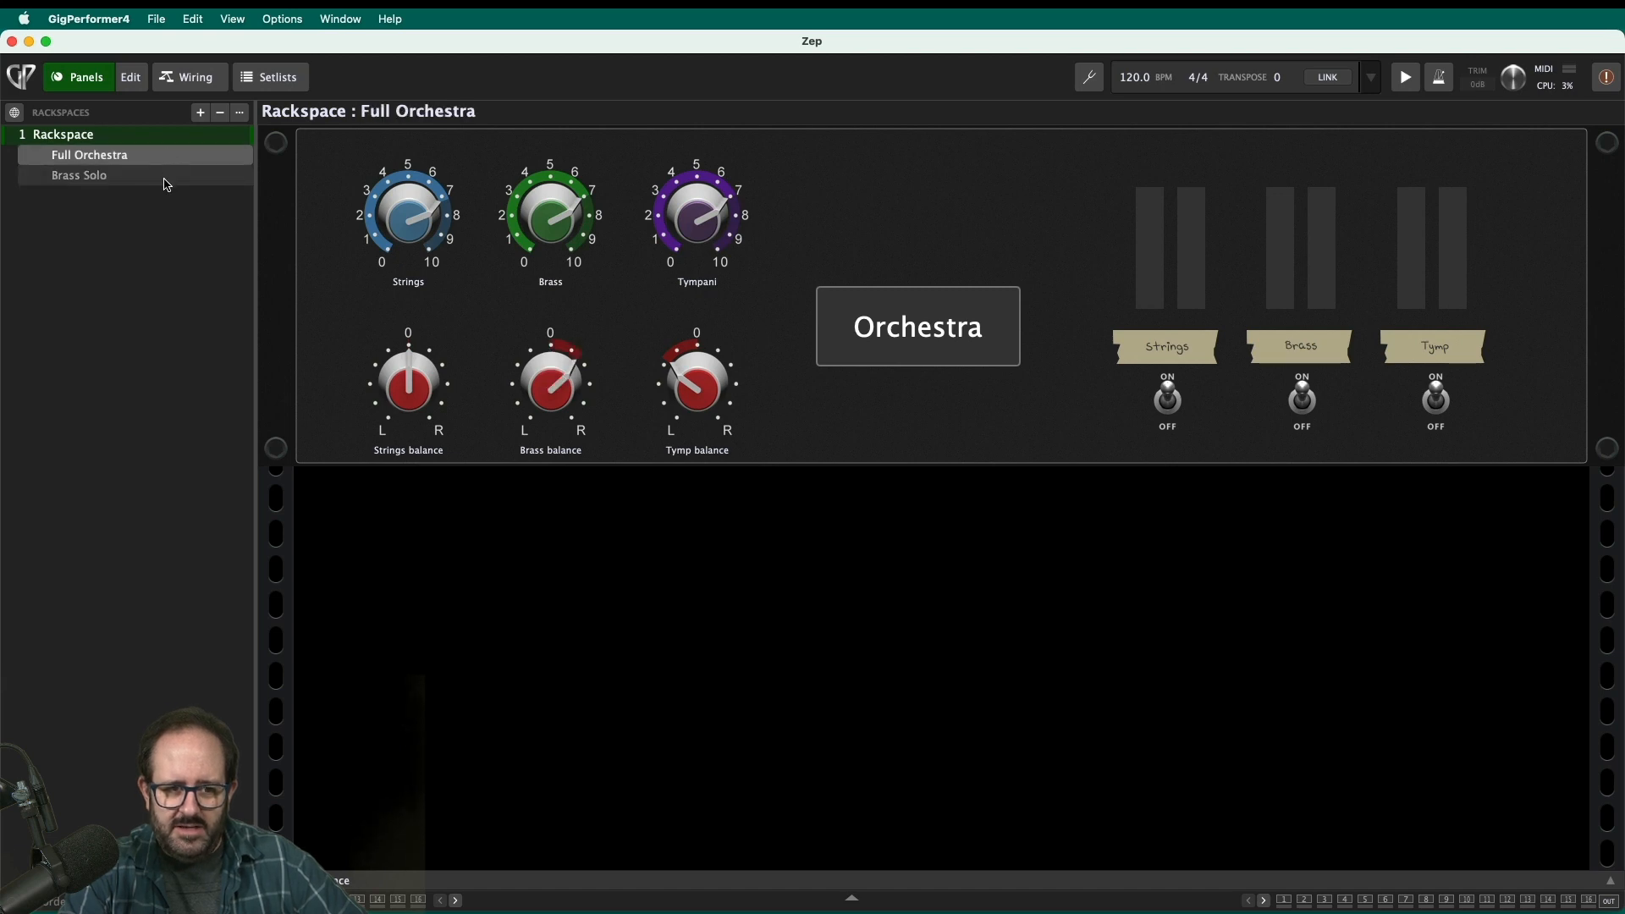
pyautogui.click(78, 175)
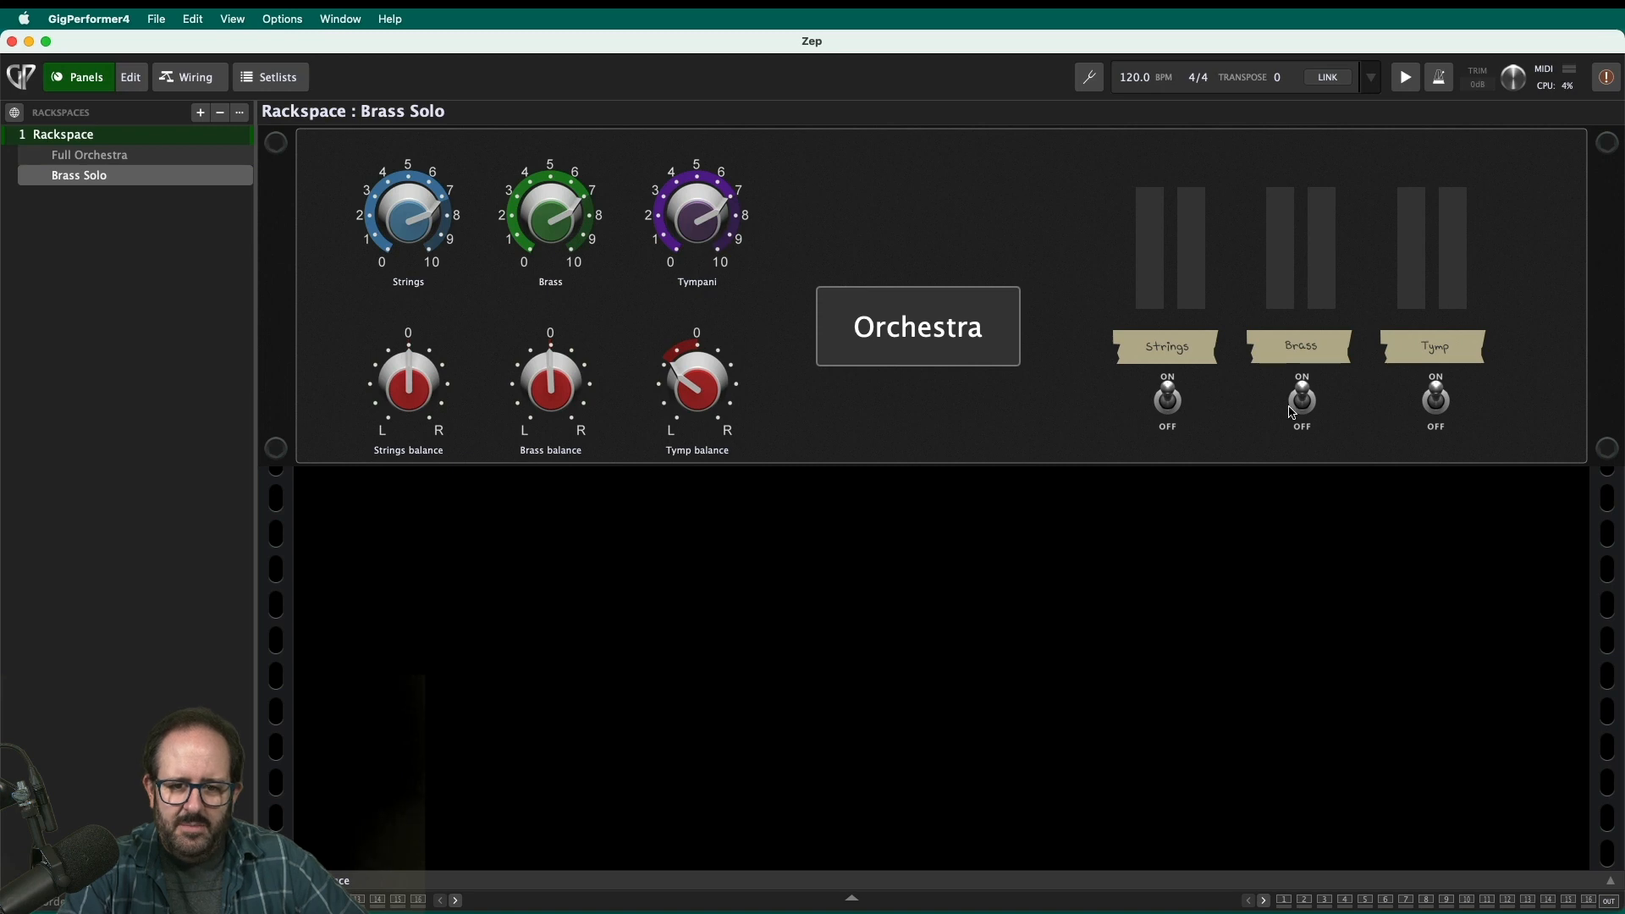
pyautogui.click(1435, 398)
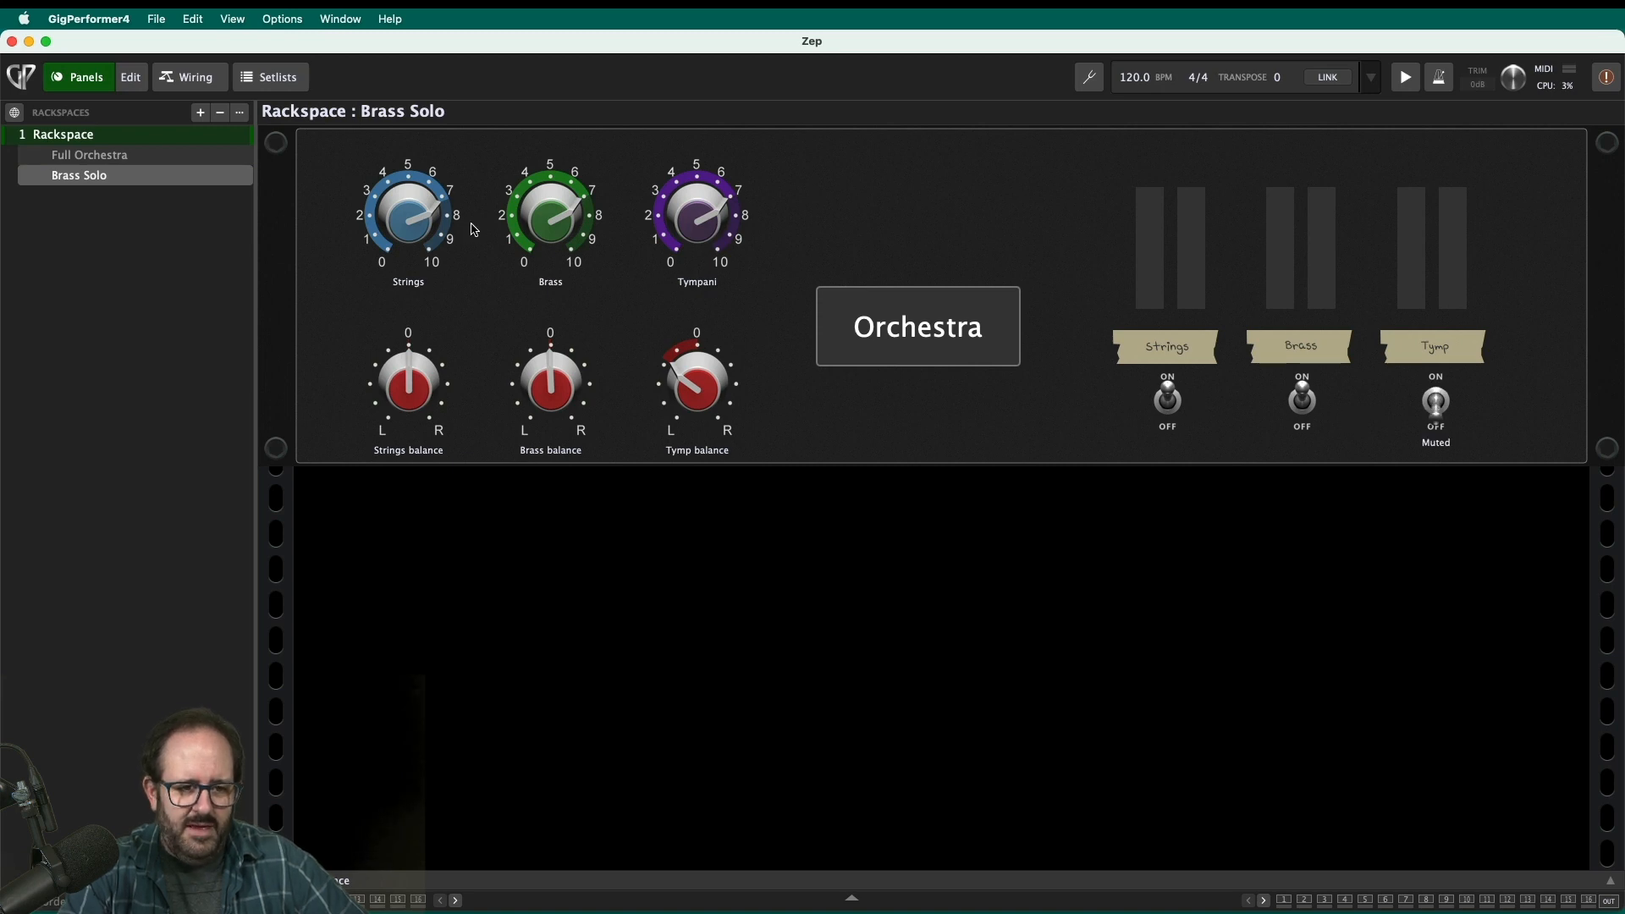
pyautogui.moveTo(407, 212); pyautogui.dragTo(420, 239)
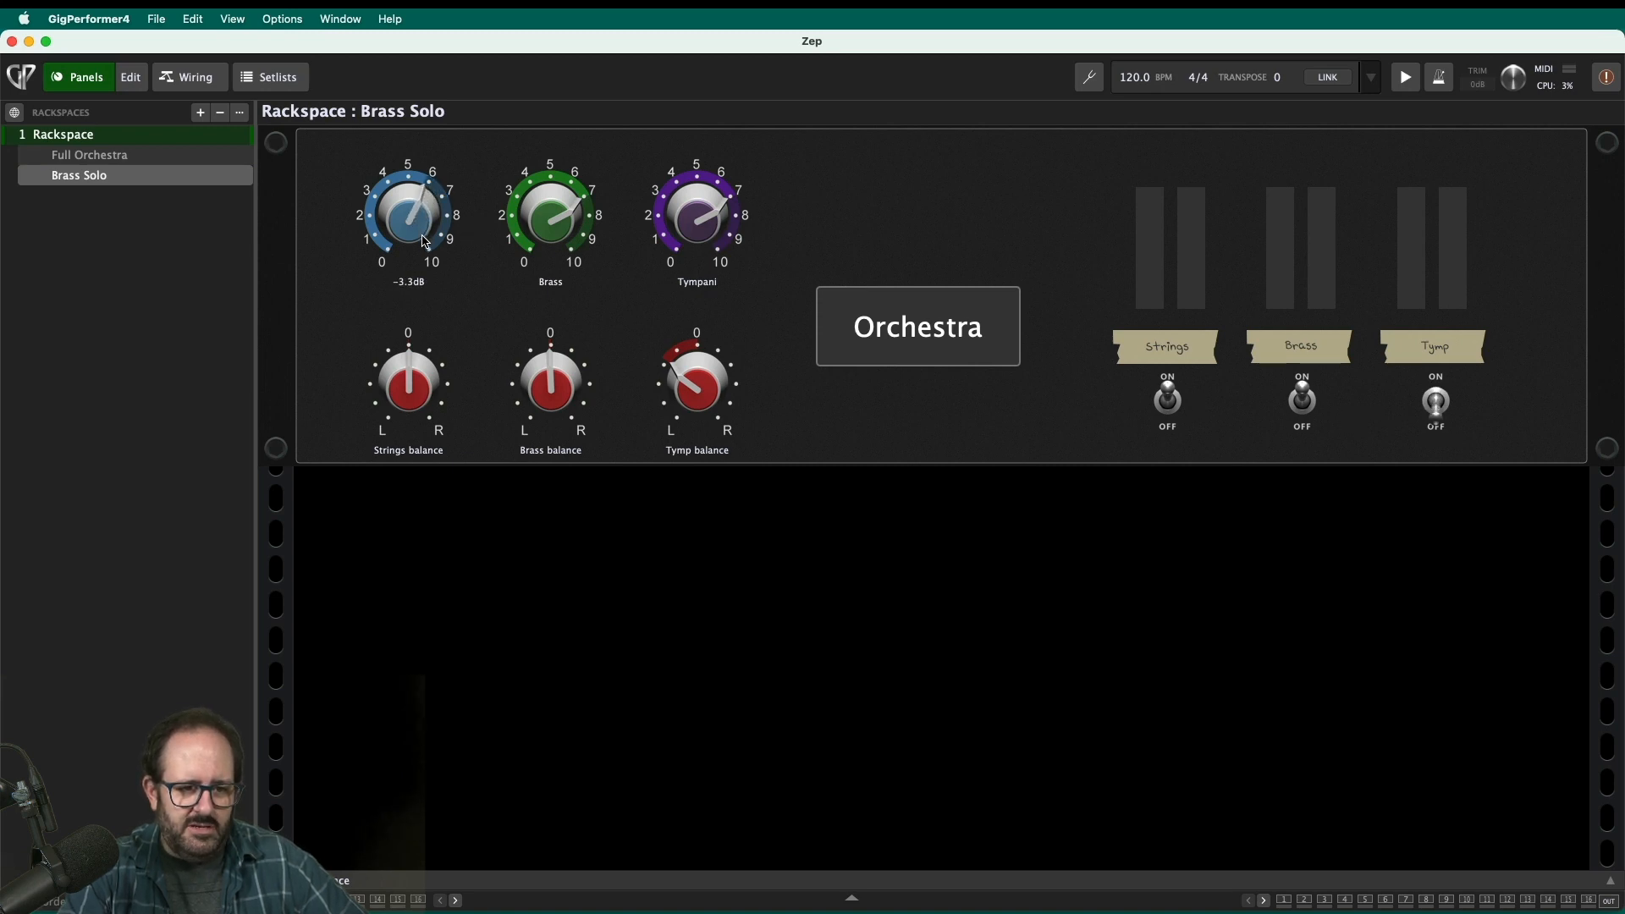
pyautogui.moveTo(408, 212); pyautogui.dragTo(425, 259)
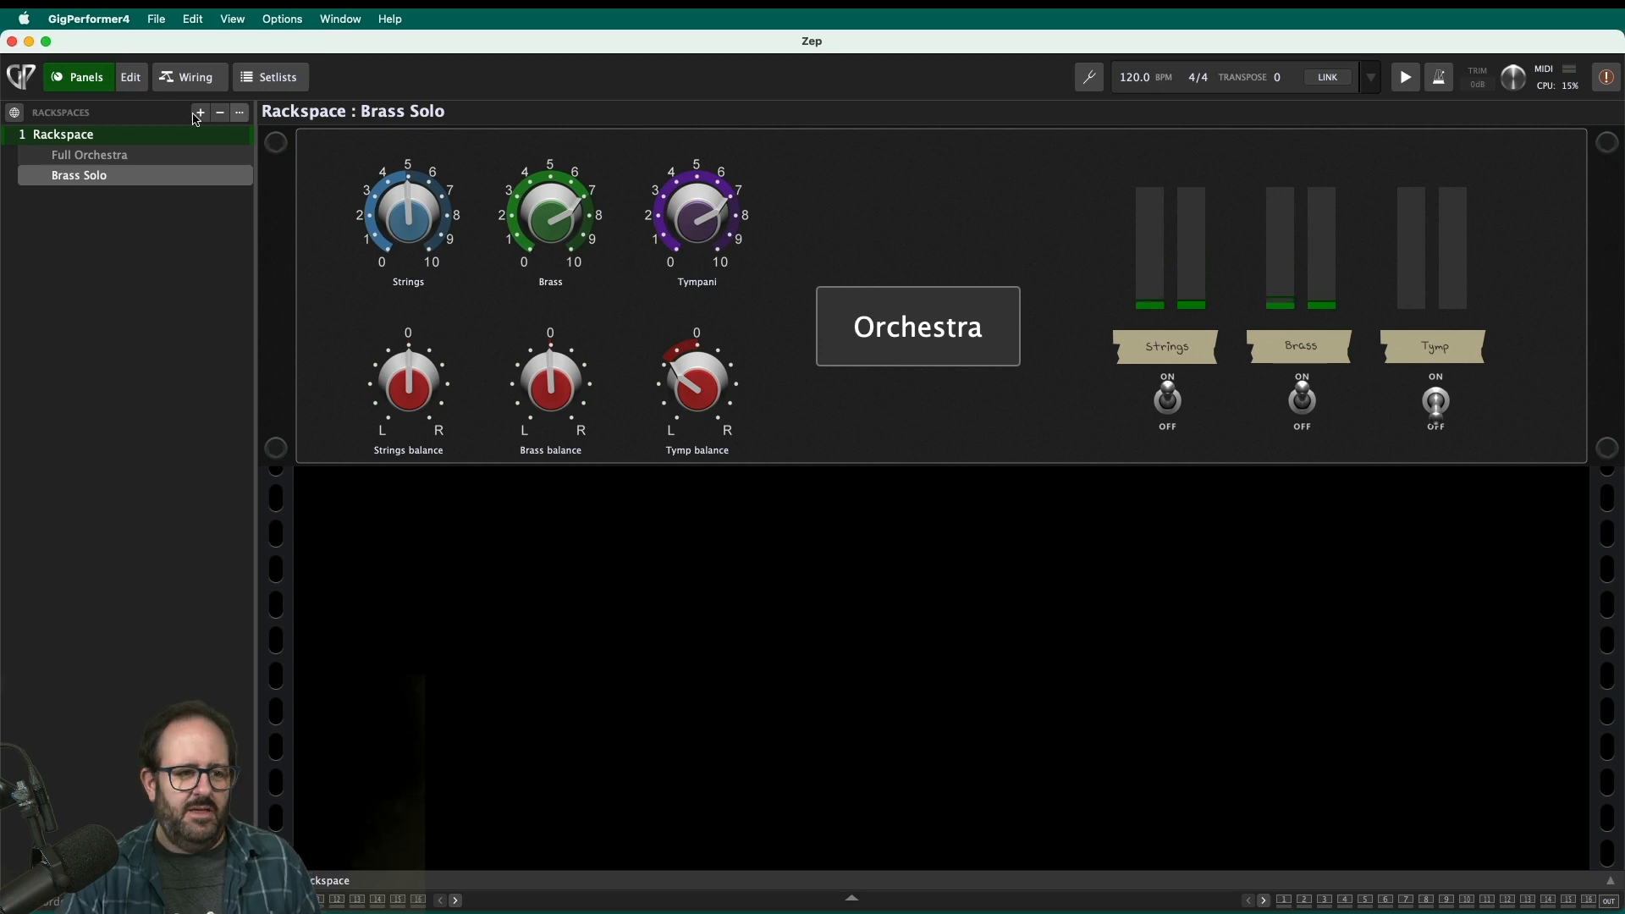
pyautogui.click(89, 154)
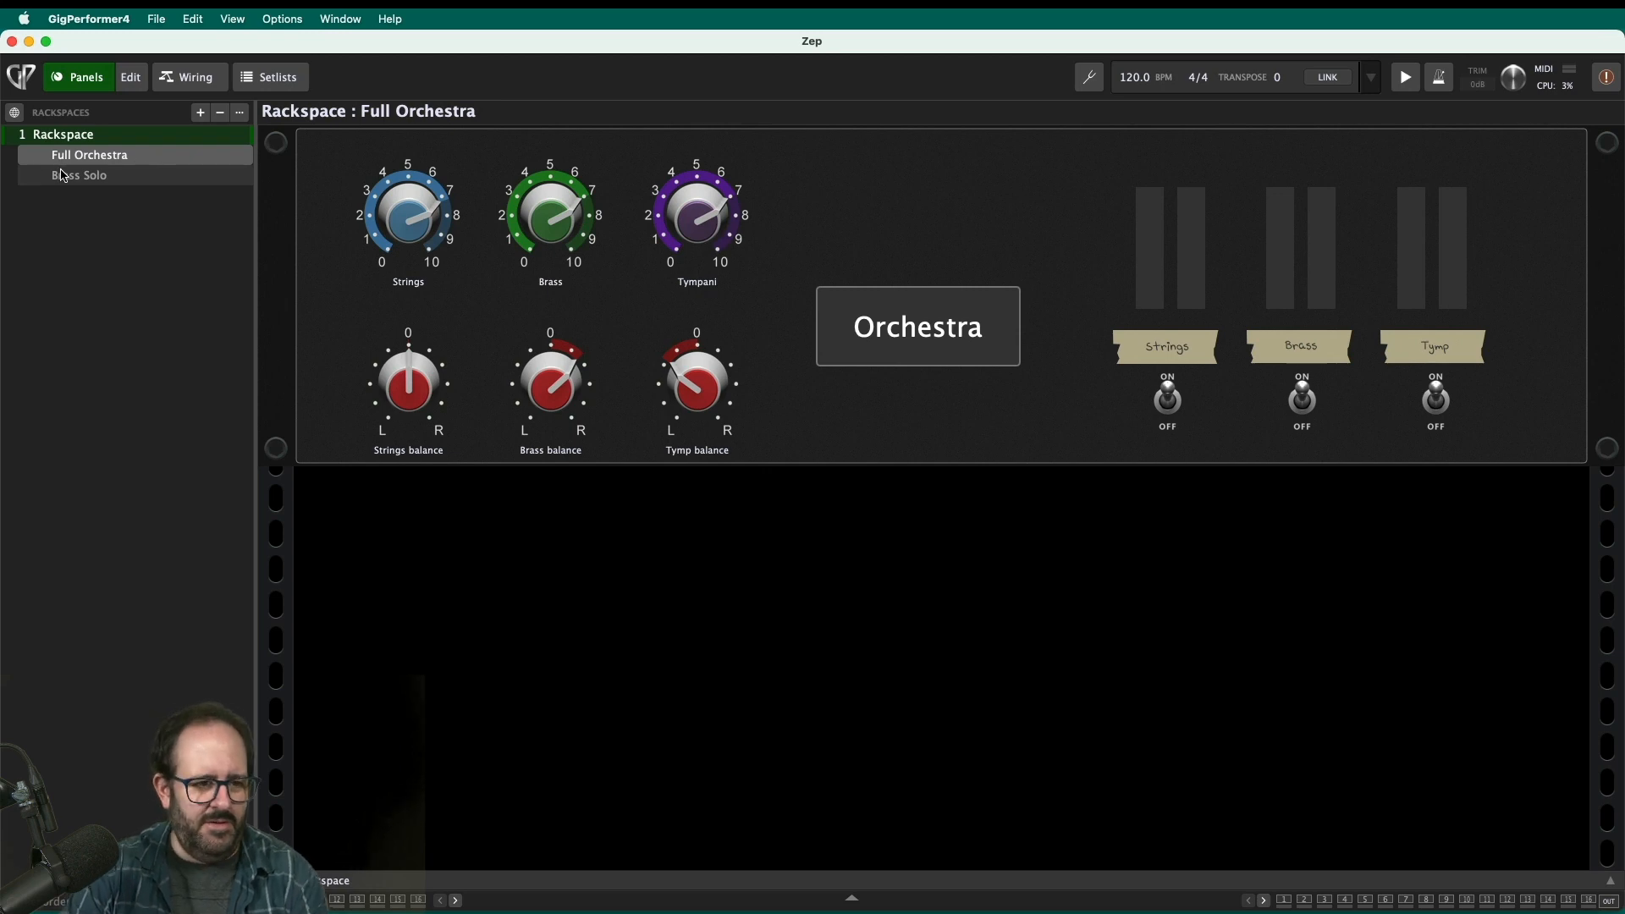
# - Create a new variation from Brass Solo named 'String Solo'
pyautogui.click(79, 174)
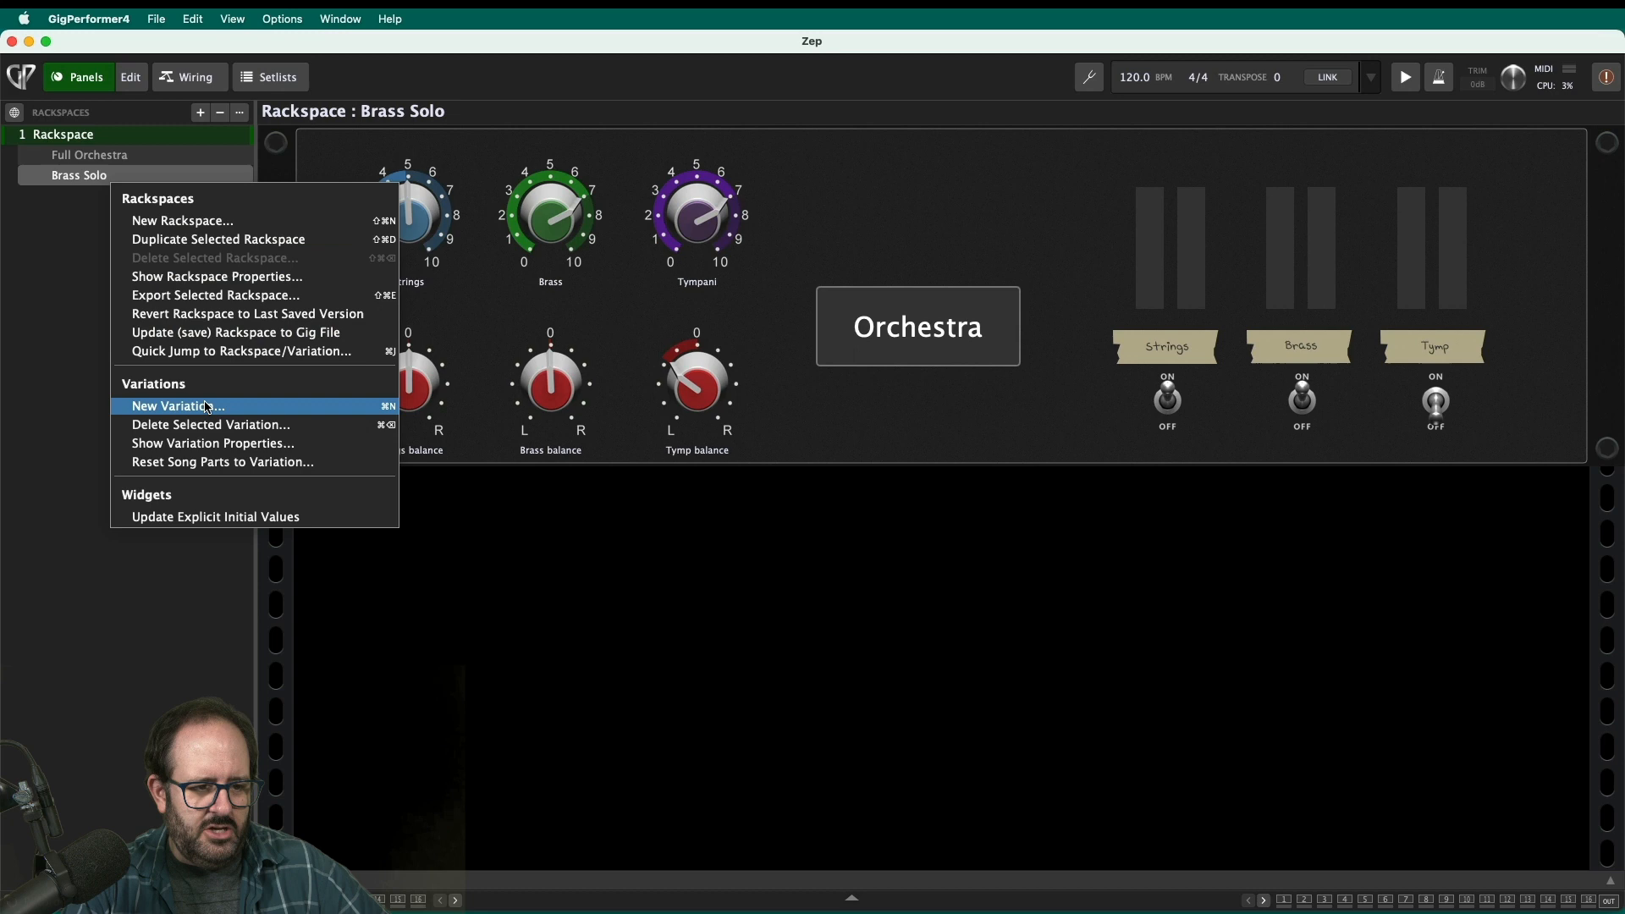
pyautogui.click(176, 406)
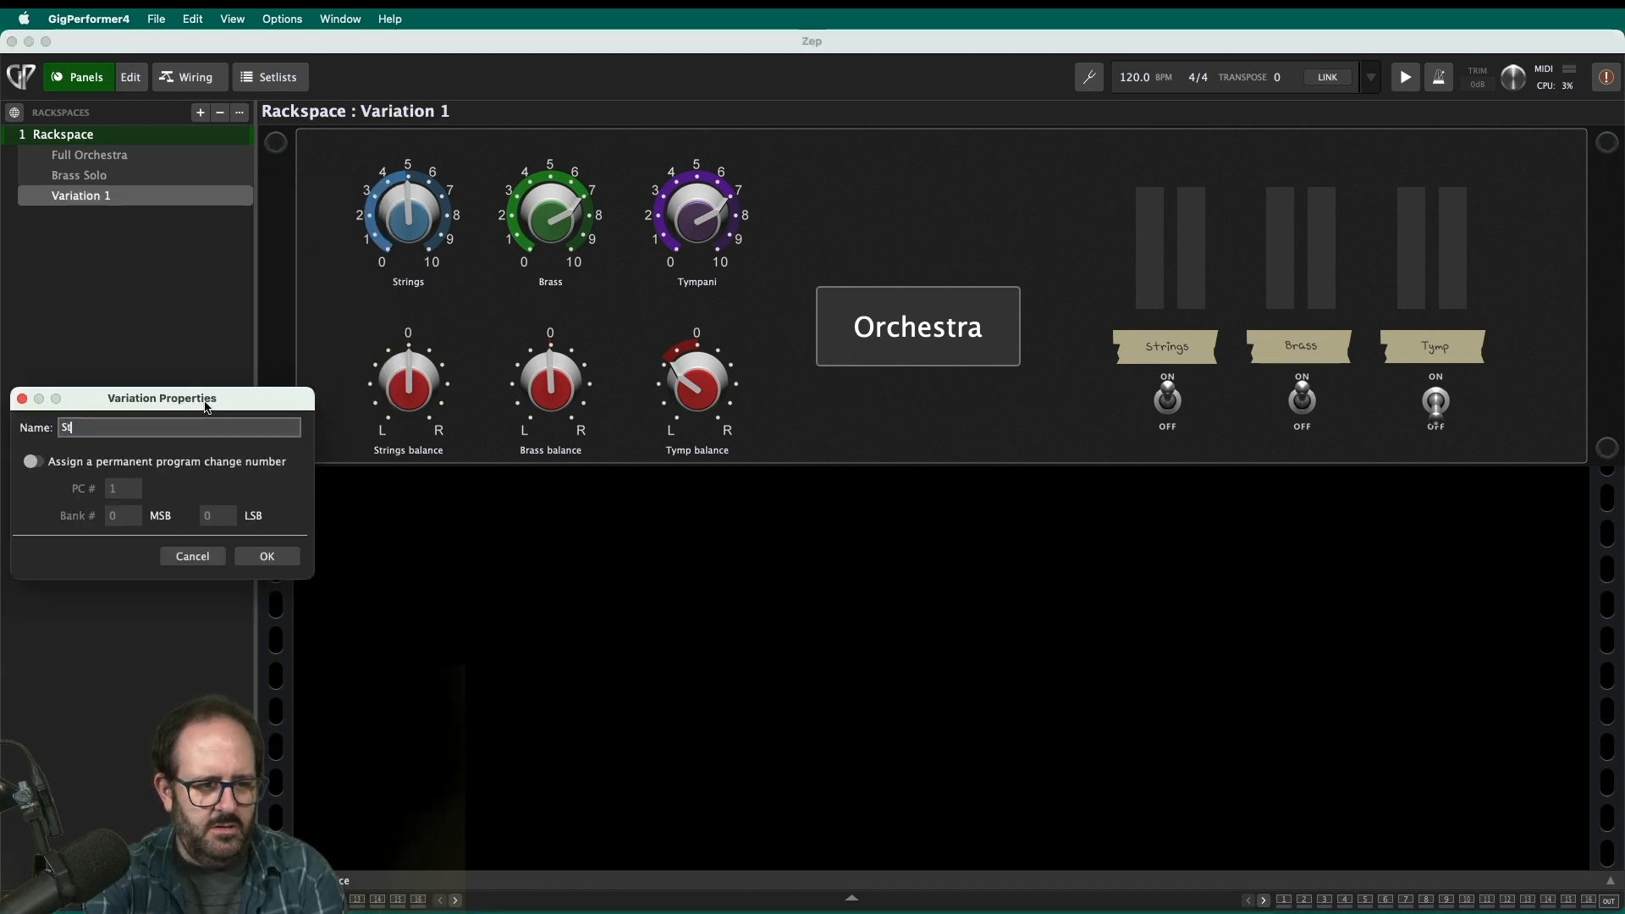
pyautogui.click(267, 557)
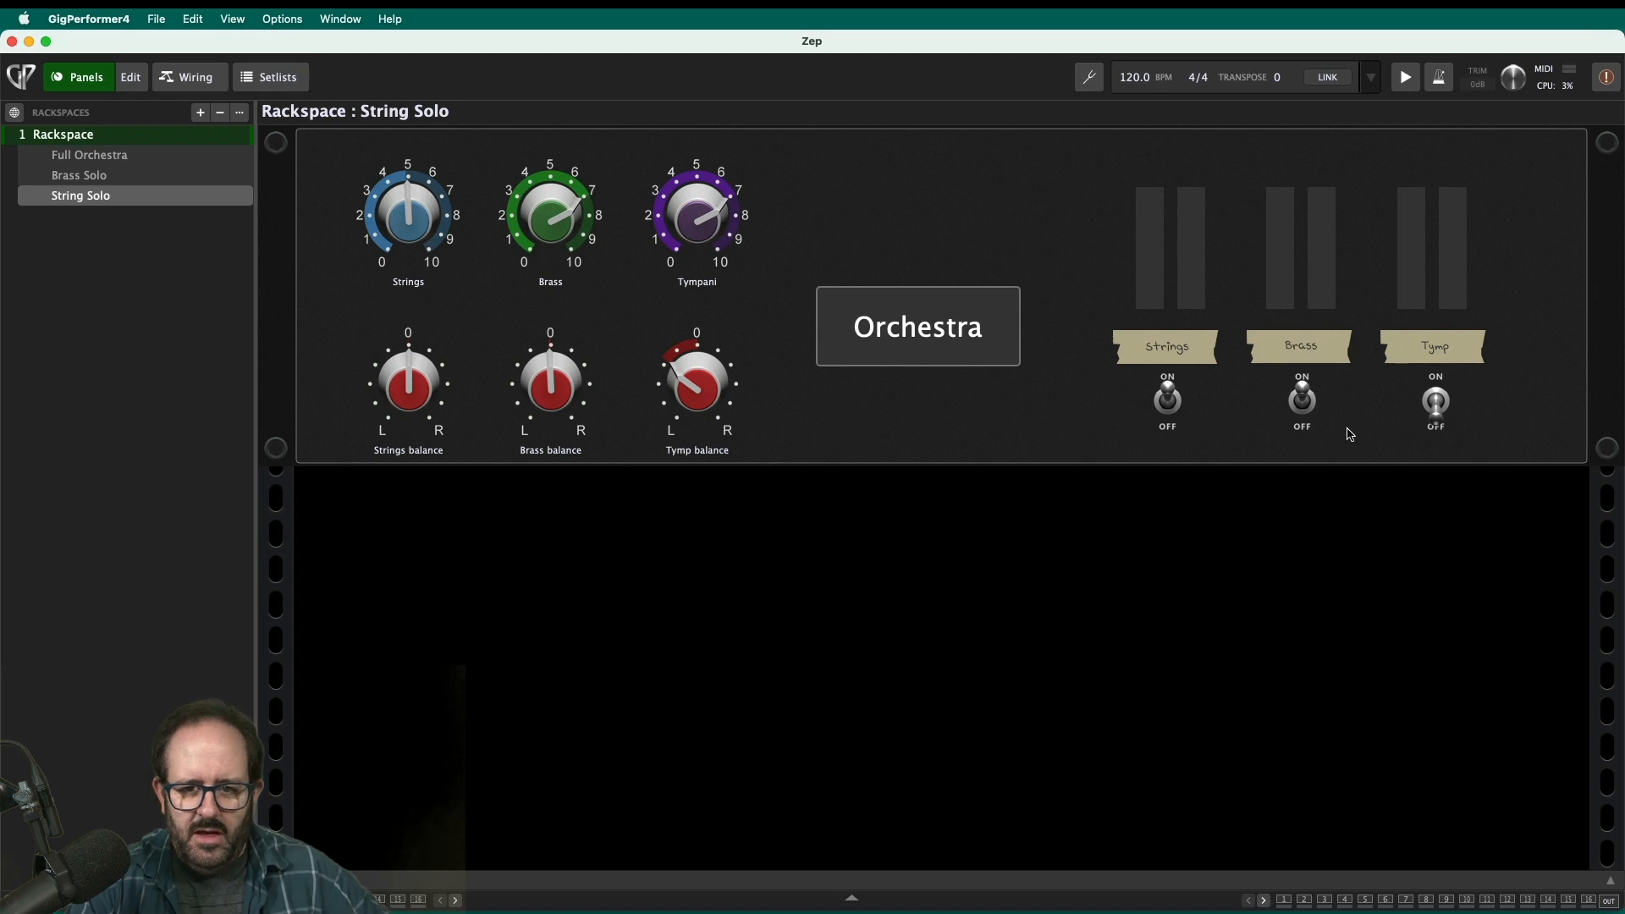
# - Mute the brass and raise the strings volume in String Solo, then select Full Orchestra
pyautogui.click(1301, 403)
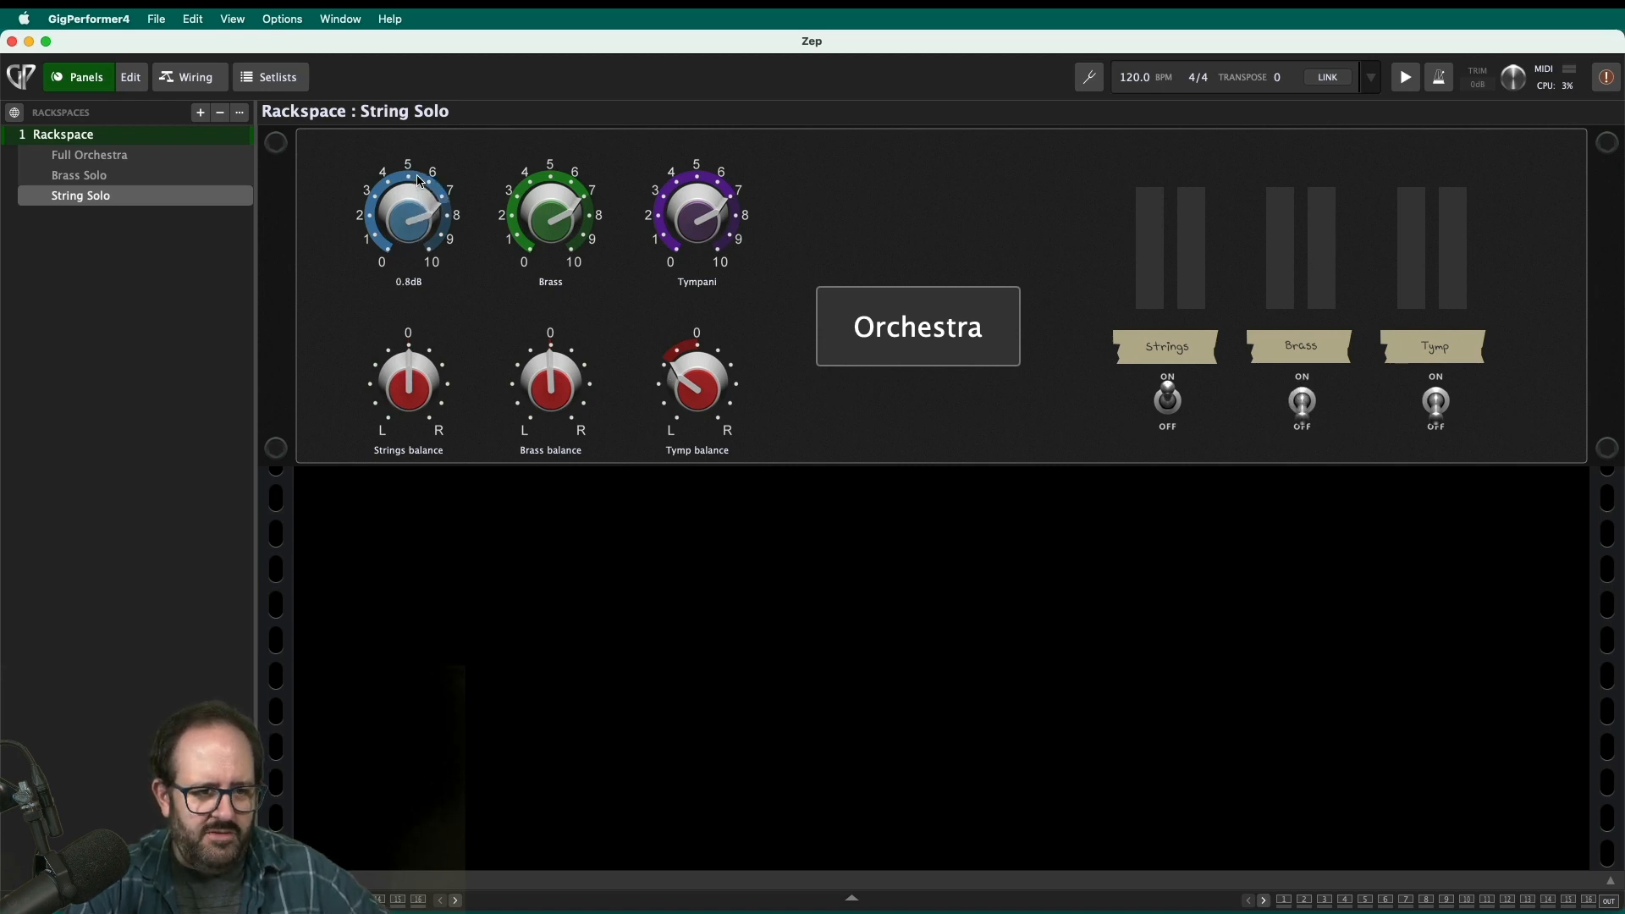
pyautogui.moveTo(407, 213); pyautogui.dragTo(415, 171)
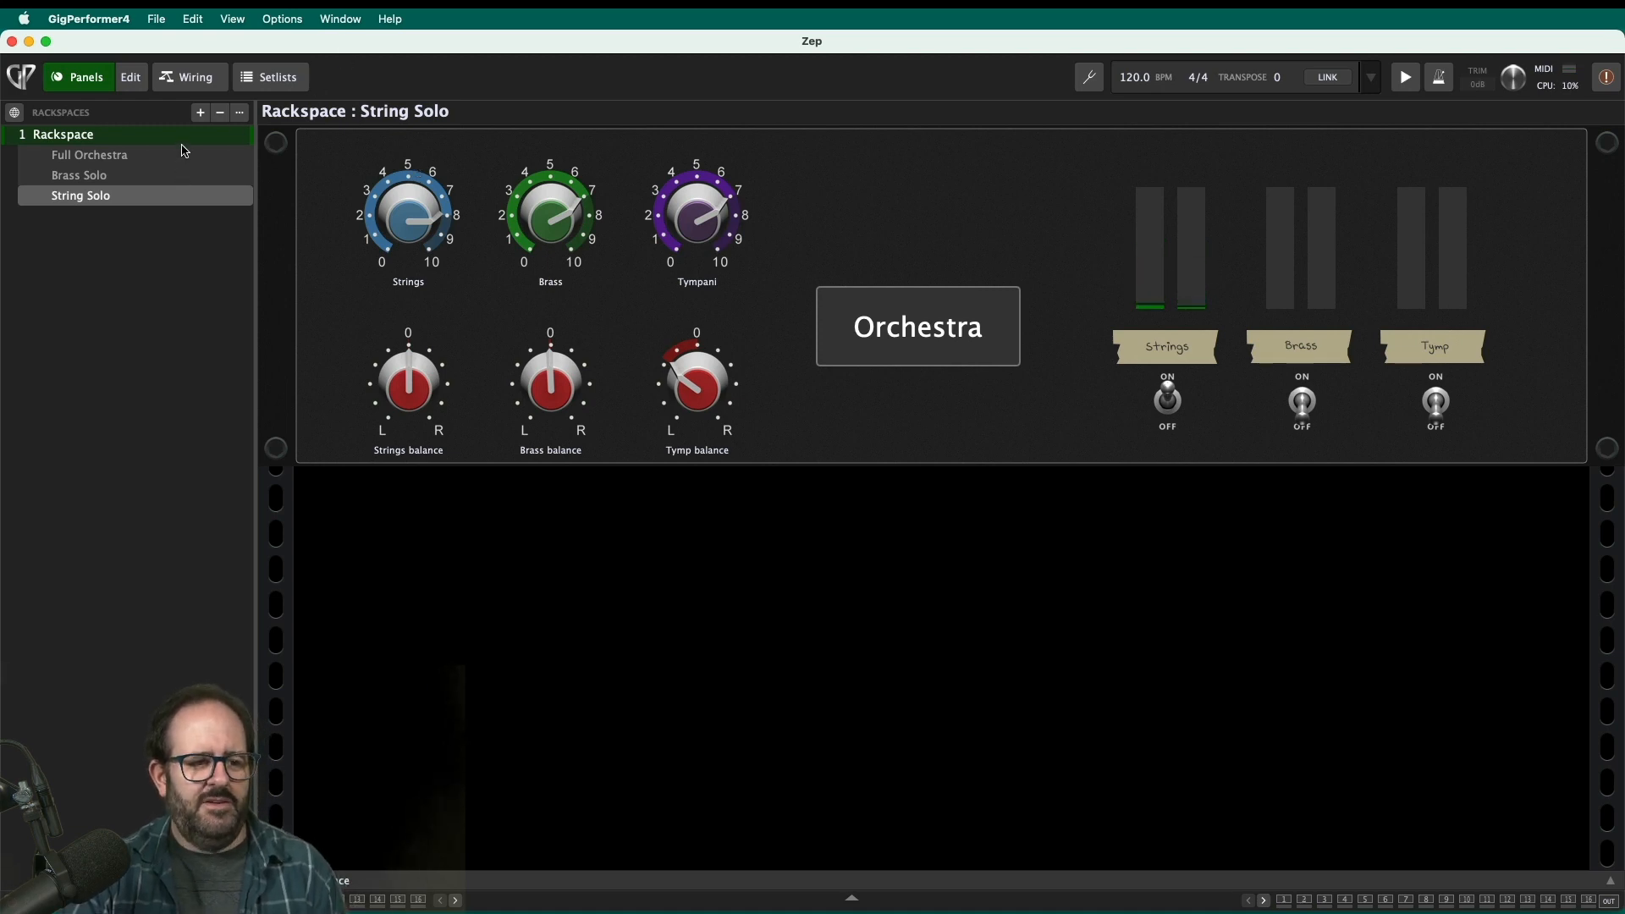
pyautogui.click(89, 154)
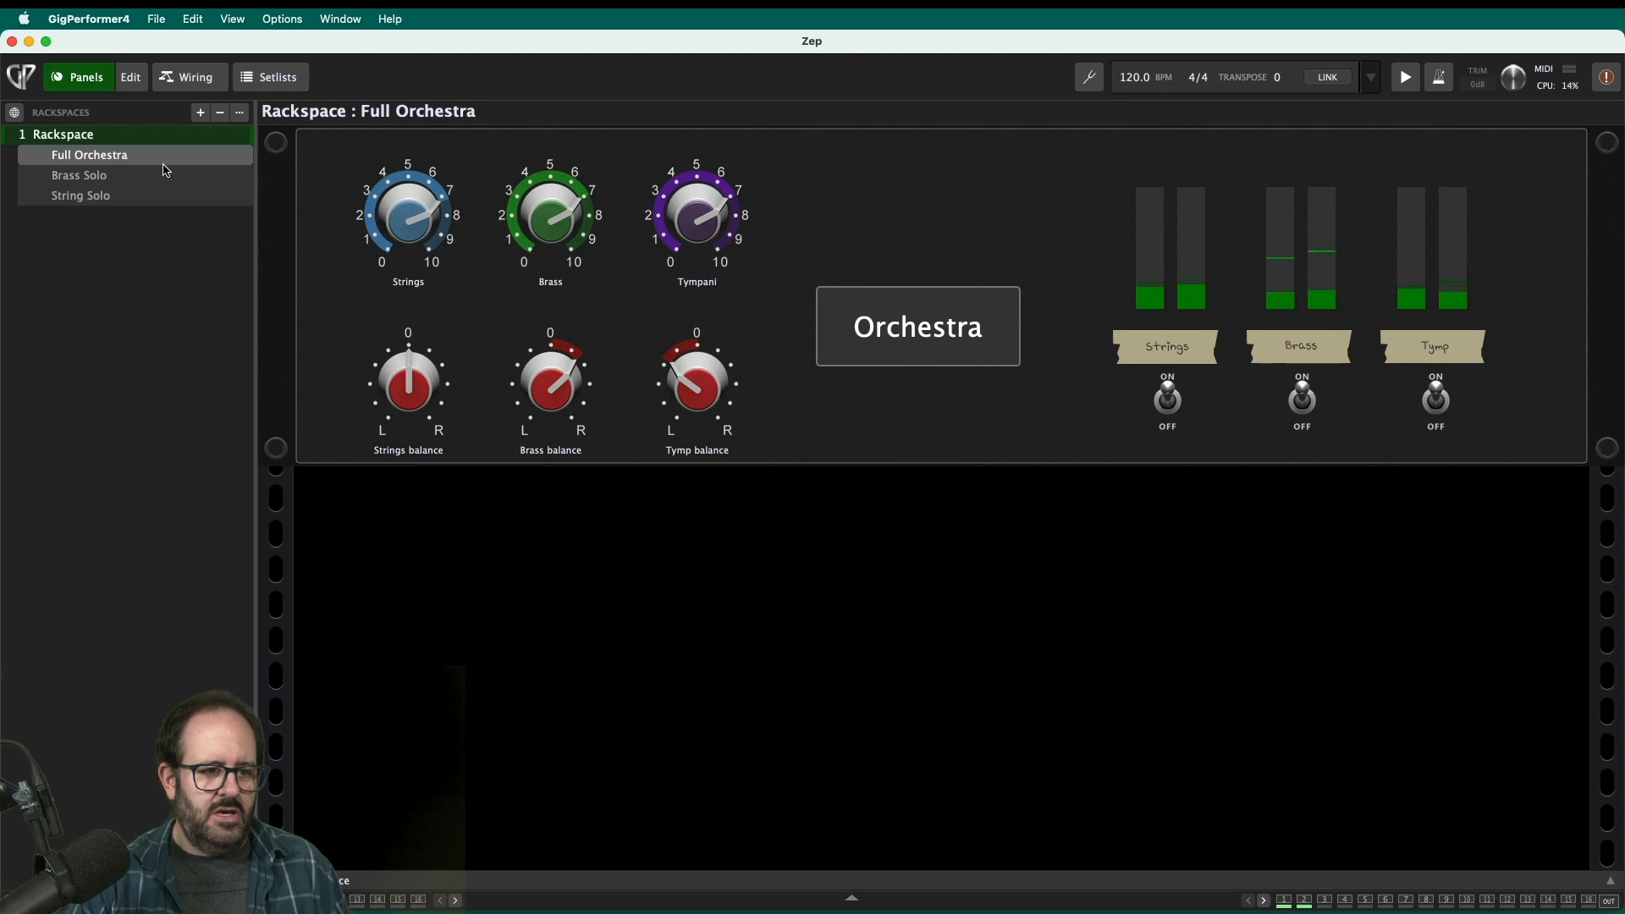
pyautogui.click(79, 174)
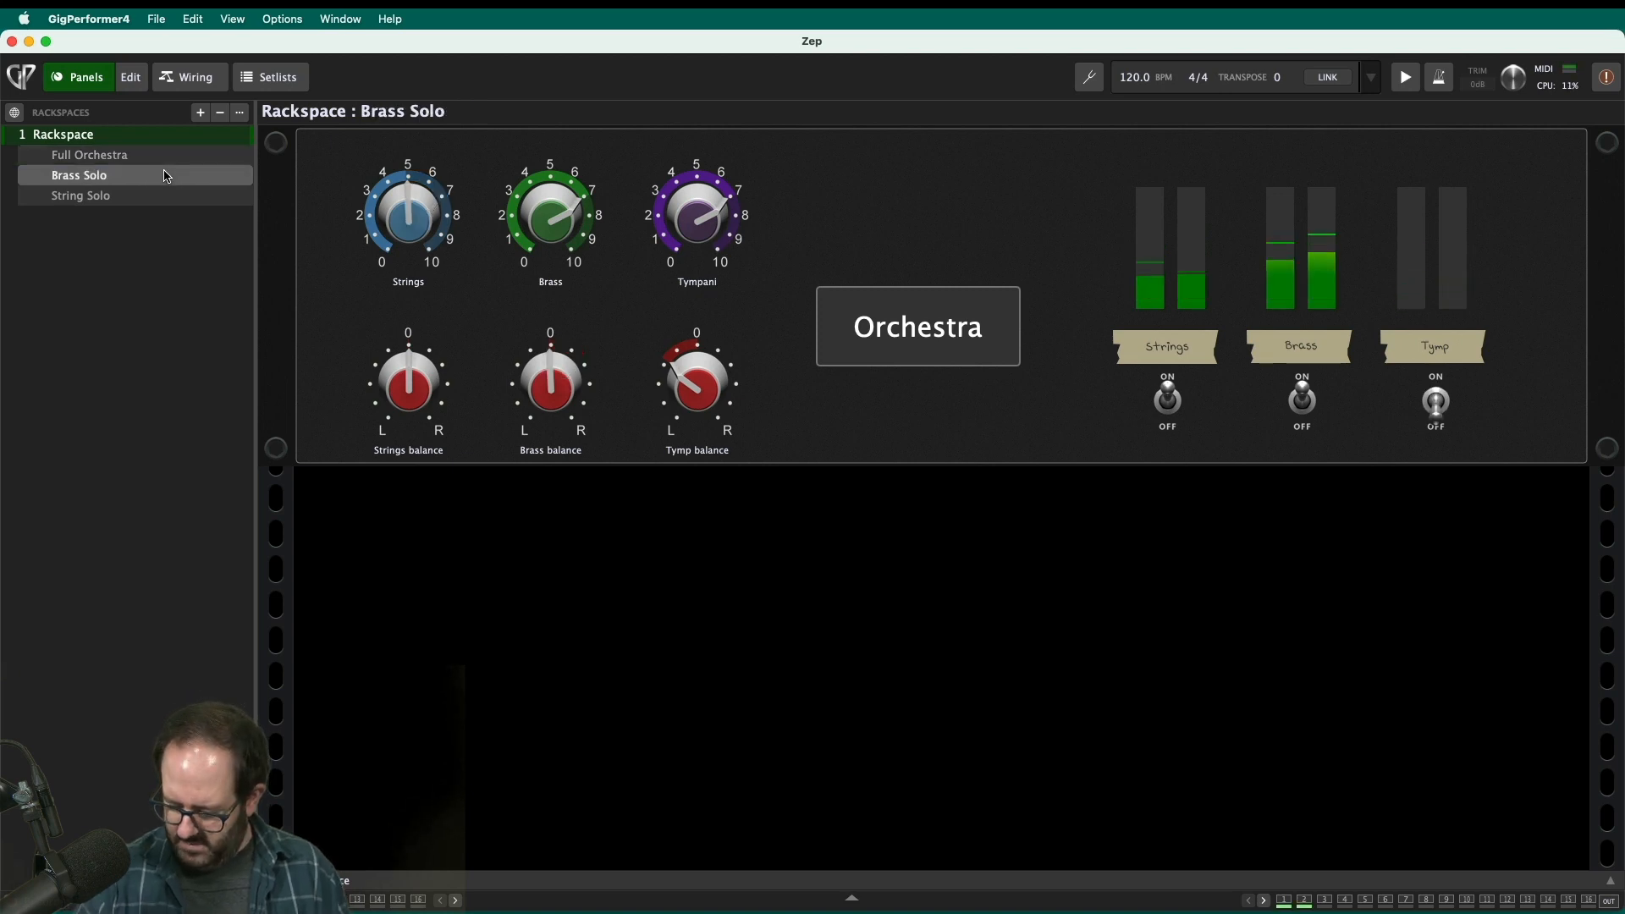
pyautogui.click(80, 195)
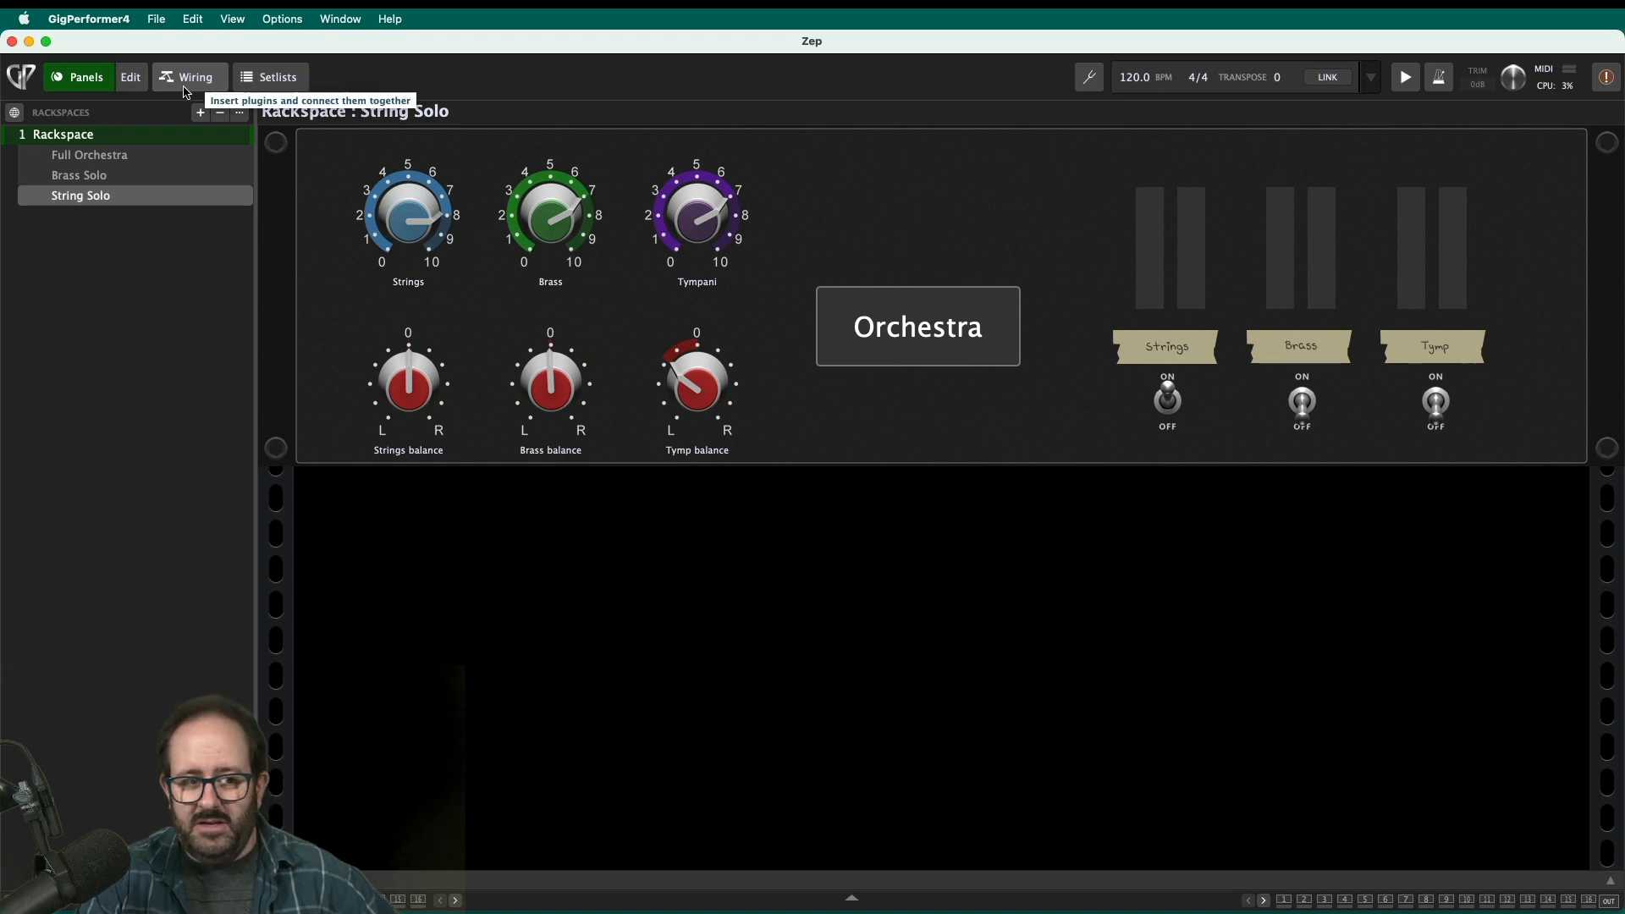
# - Show the wiring view, then open and close the K Brass Kontakt instrument window
pyautogui.click(195, 77)
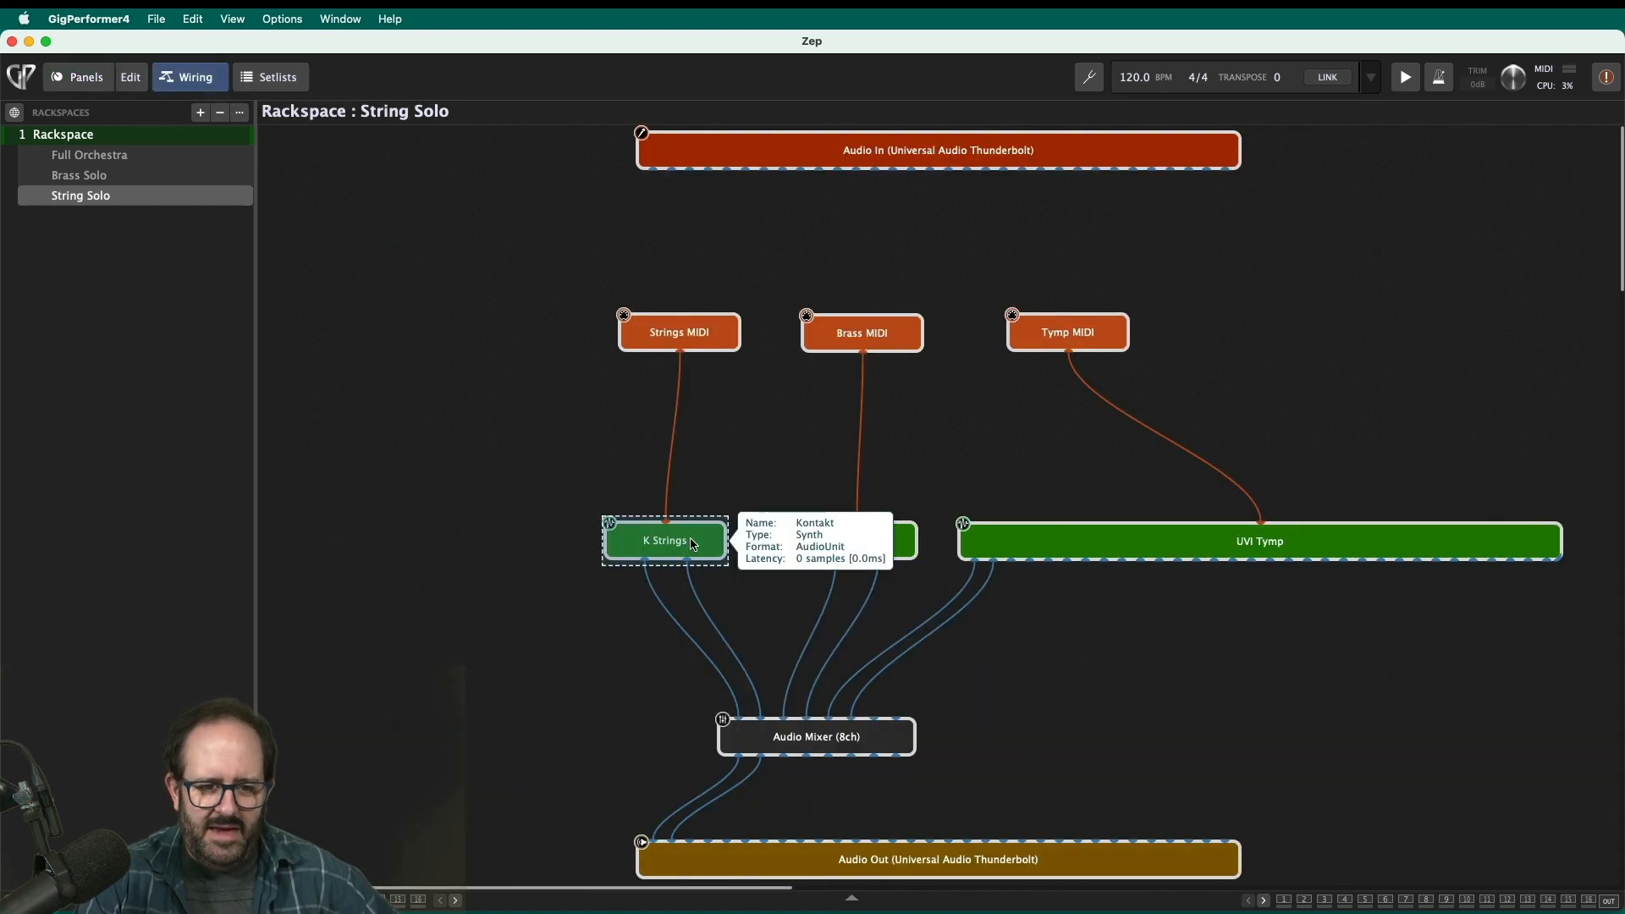
pyautogui.doubleClick(664, 540)
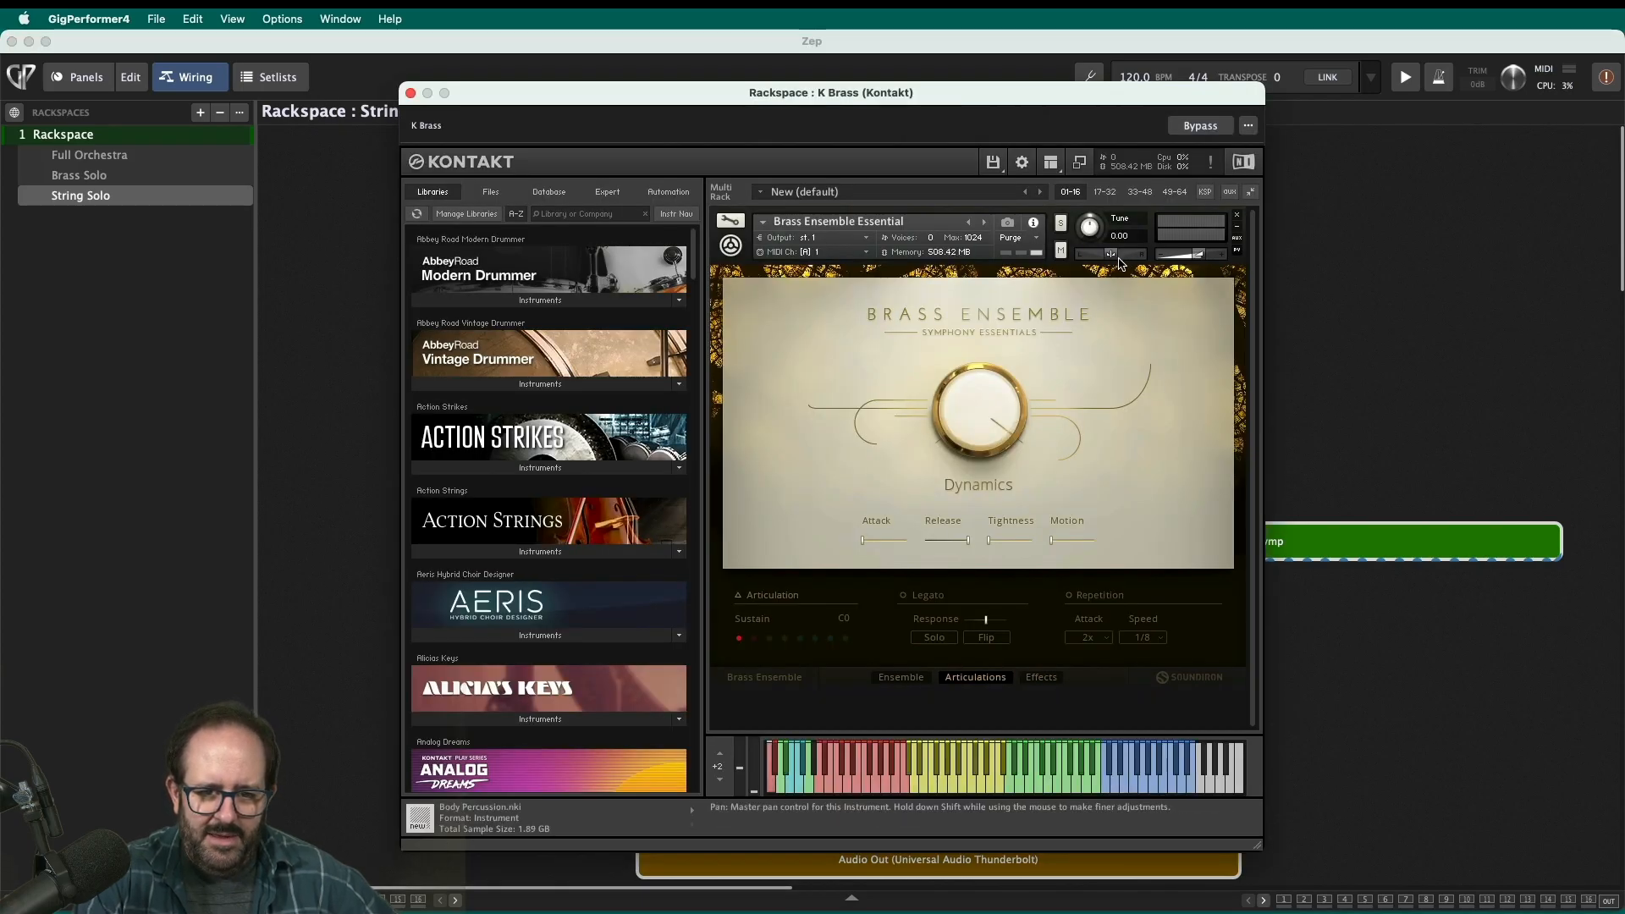
pyautogui.click(411, 92)
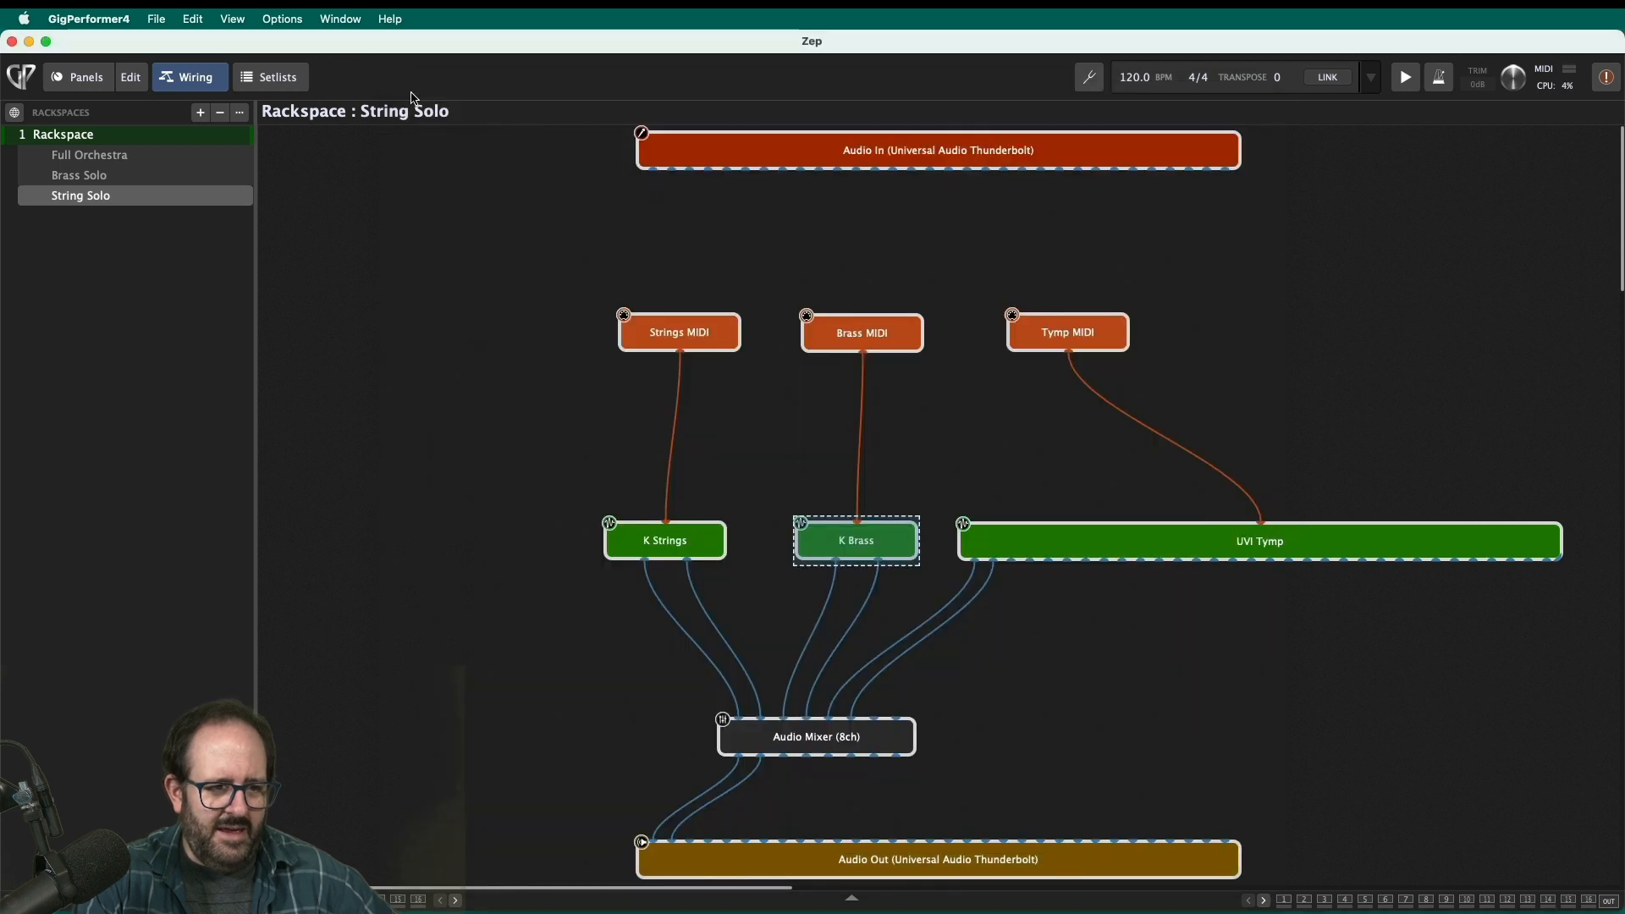